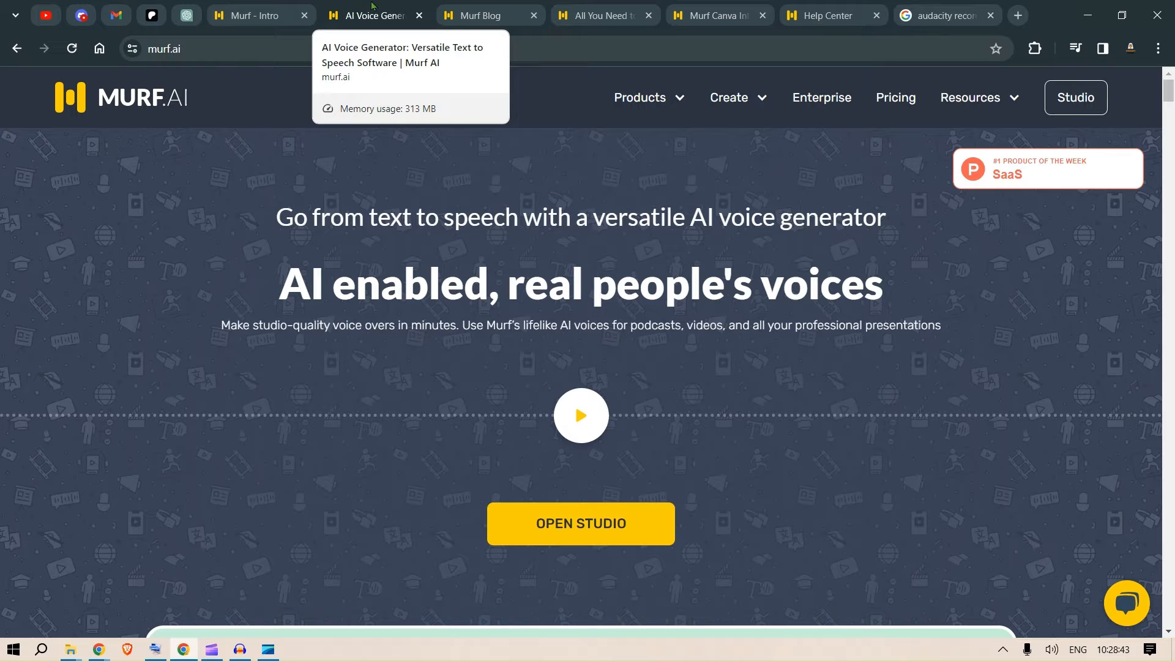
pyautogui.moveTo(199, 126)
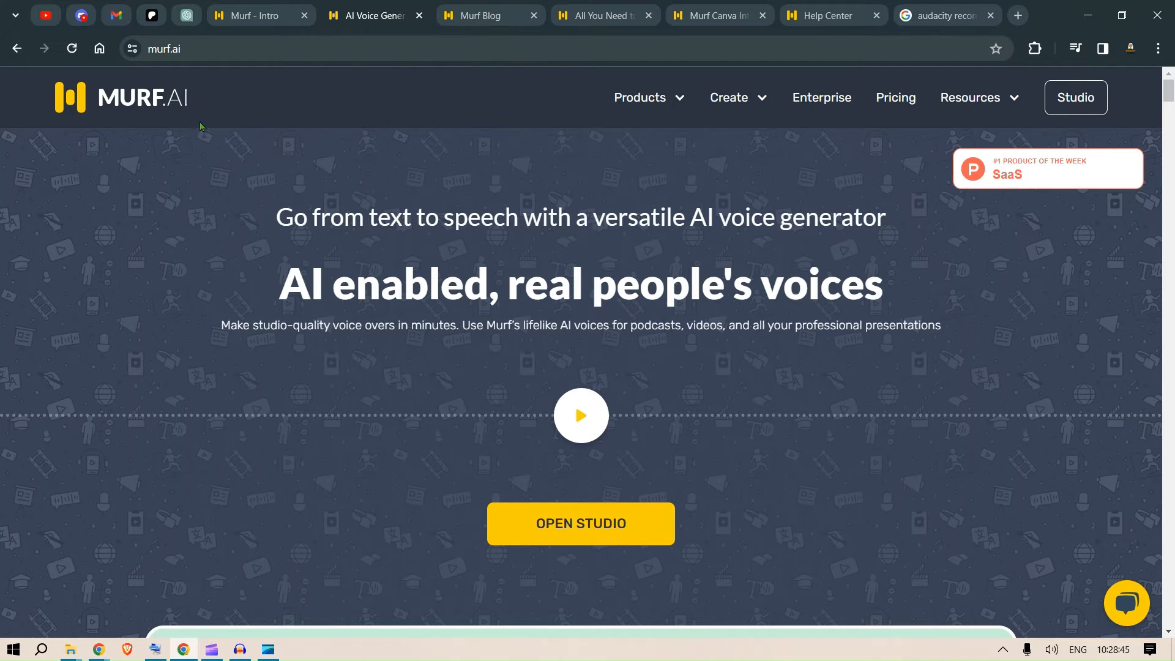
pyautogui.moveTo(264, 103)
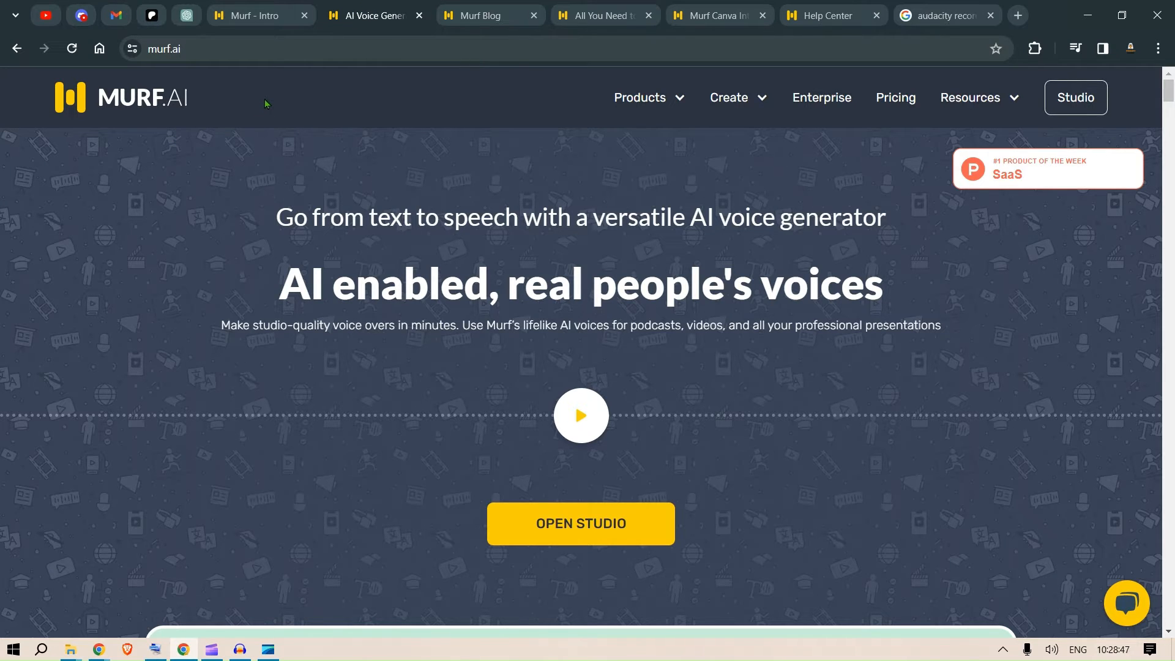
# Step: Switch to the Intro voiceover project and preview its first narration block, then pause it
pyautogui.click(580, 522)
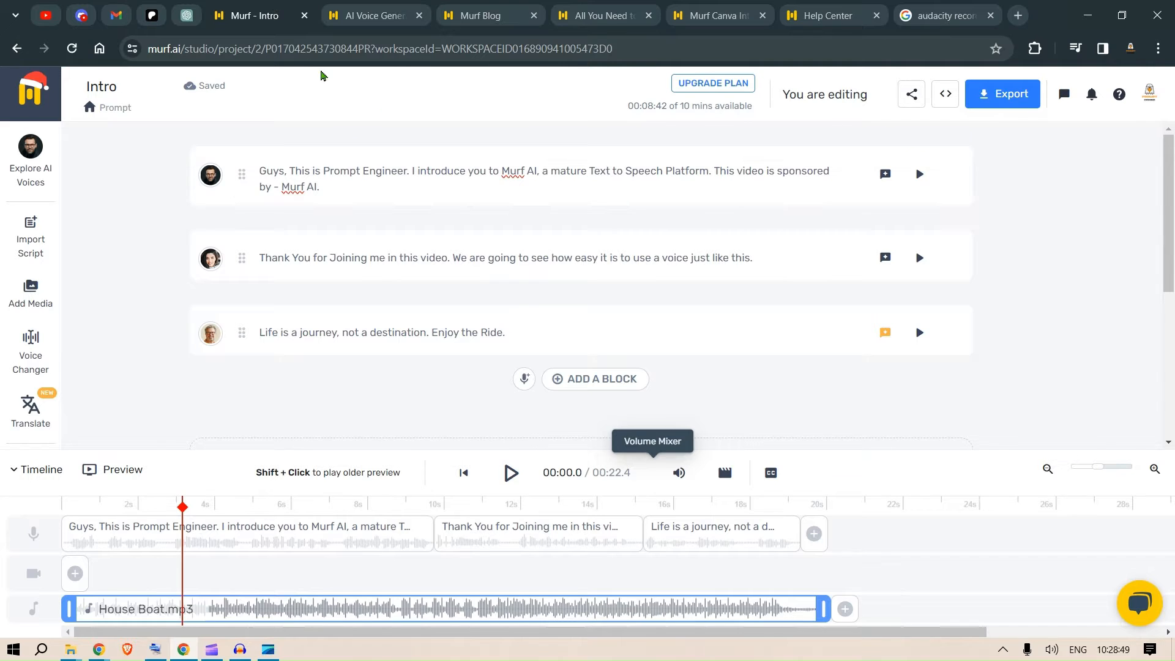
pyautogui.click(435, 186)
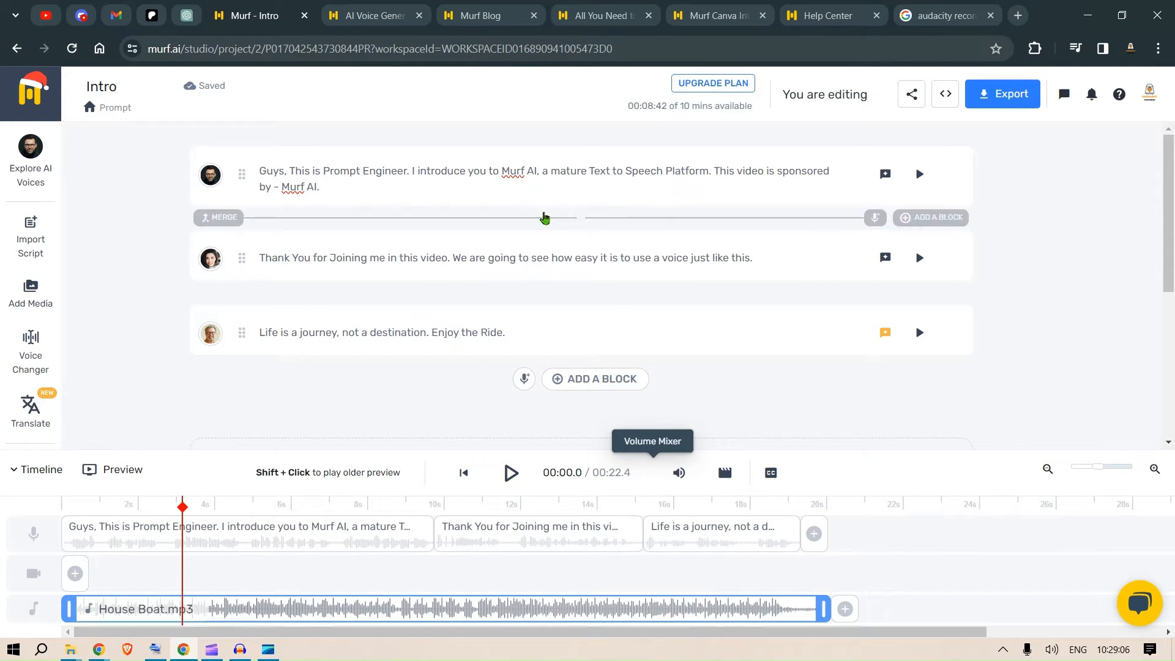
pyautogui.click(918, 174)
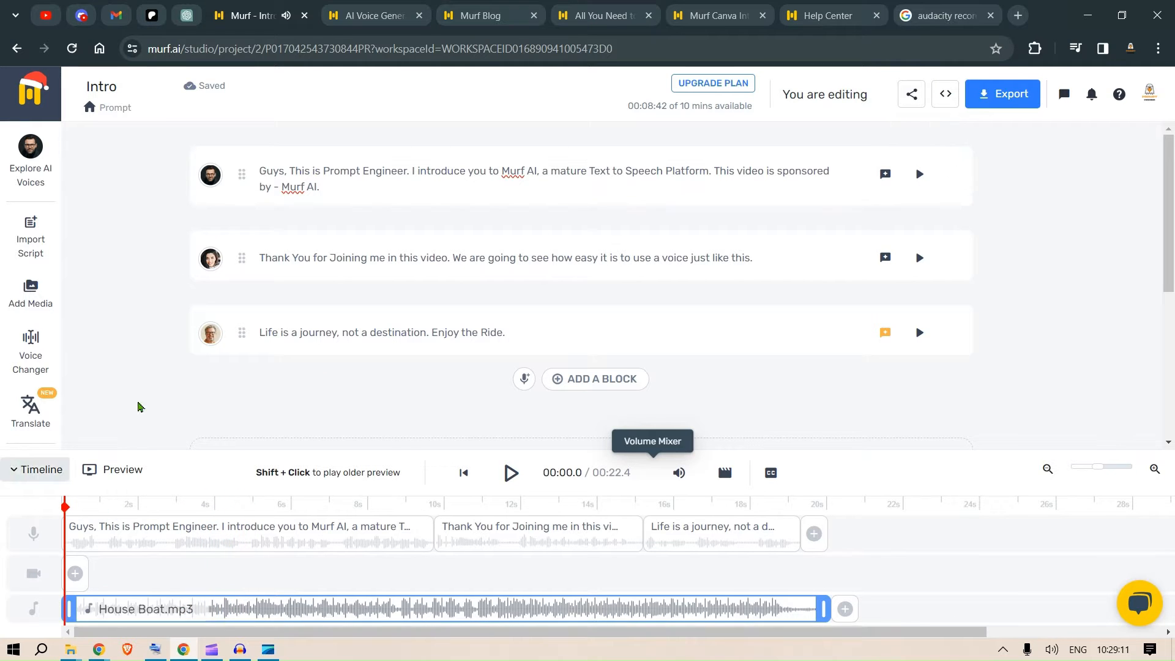
pyautogui.click(919, 174)
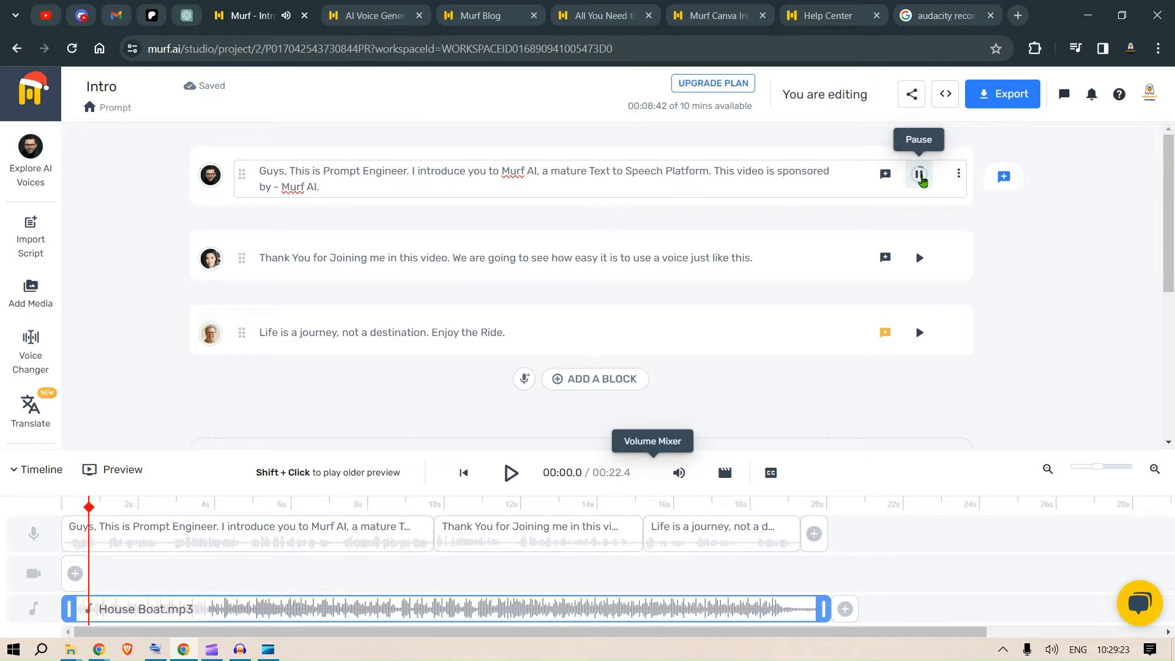
pyautogui.click(918, 174)
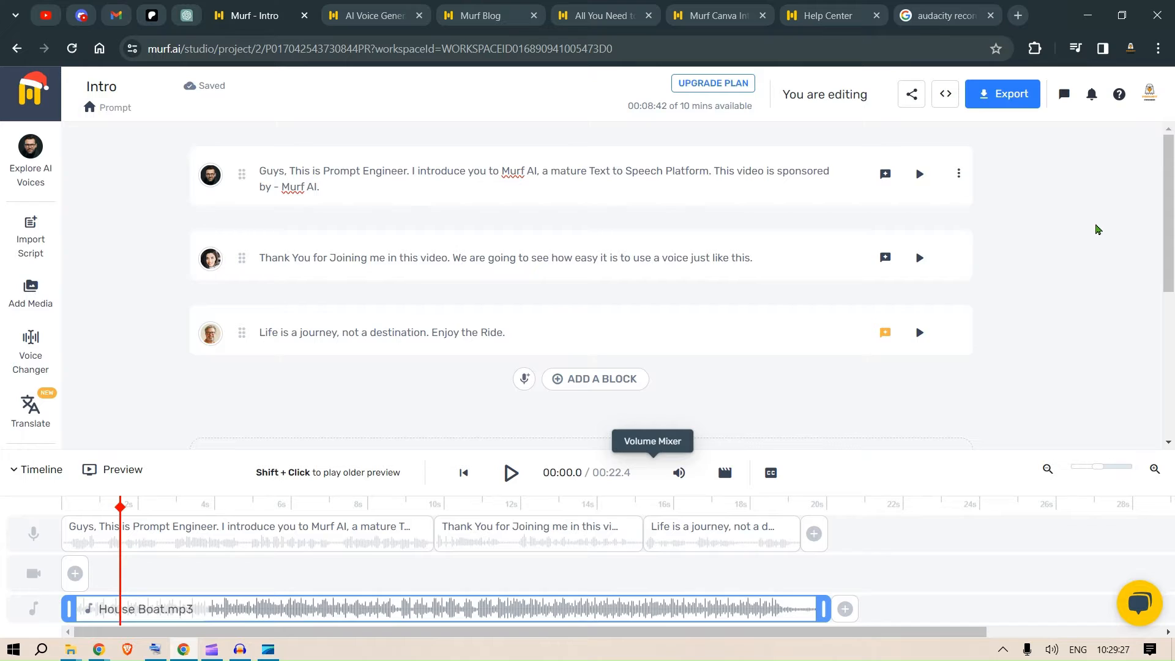
pyautogui.moveTo(1081, 239)
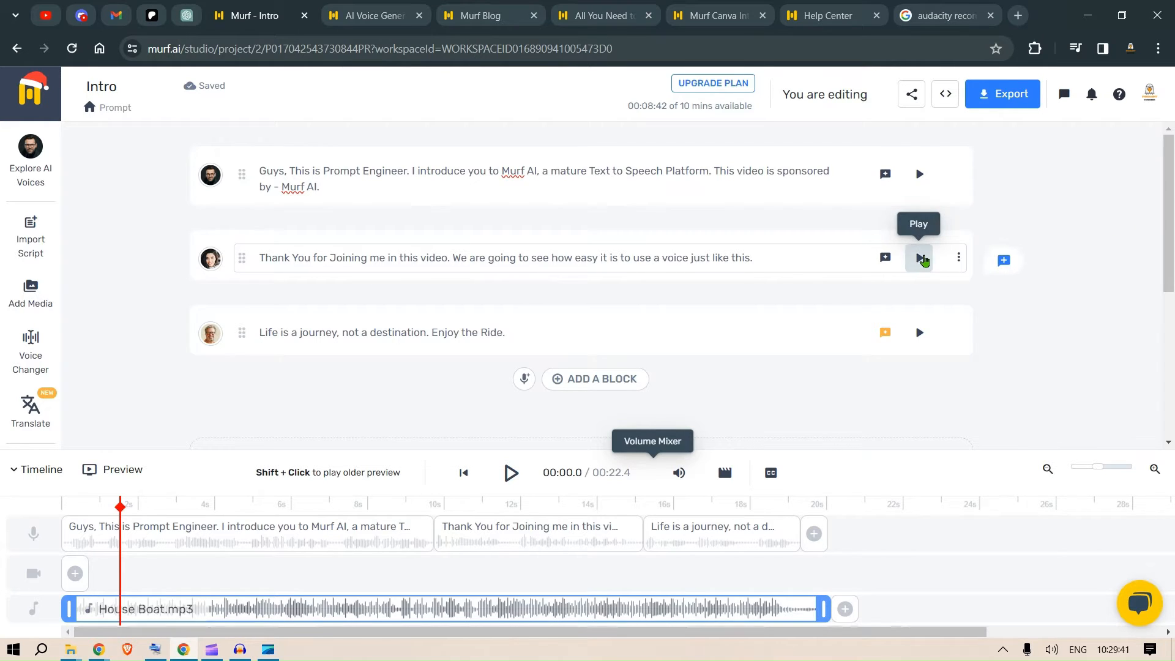
# Step: Preview the second narration block and the Life is a journey block
pyautogui.click(919, 257)
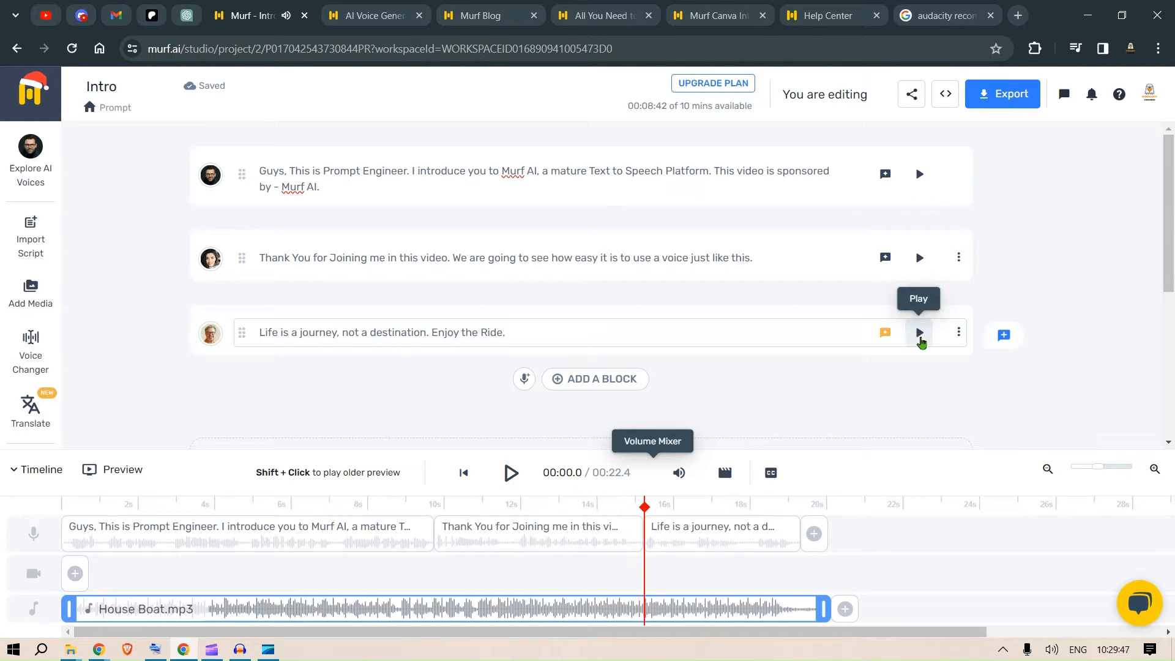
pyautogui.click(920, 331)
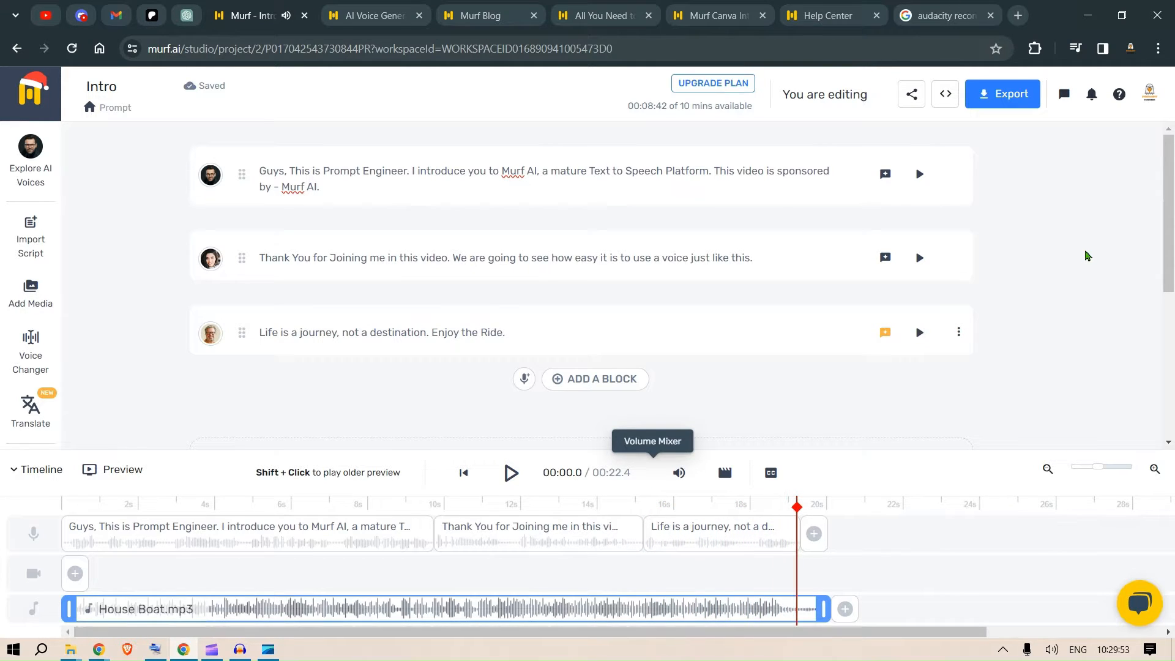
pyautogui.moveTo(1105, 262)
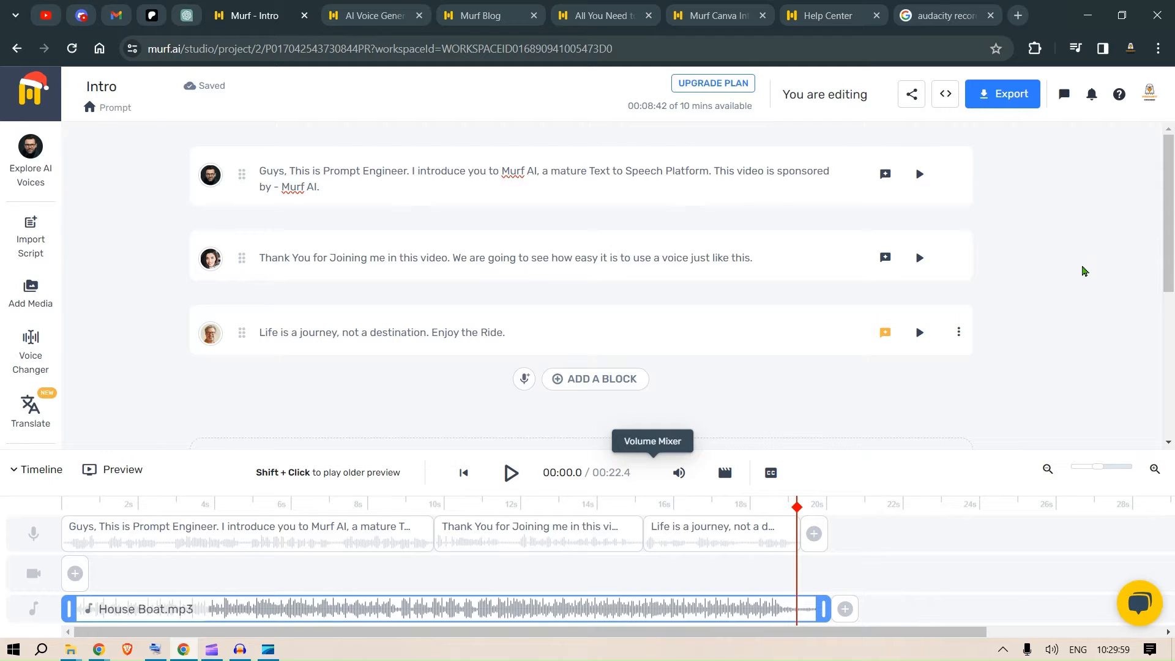
pyautogui.moveTo(1108, 256)
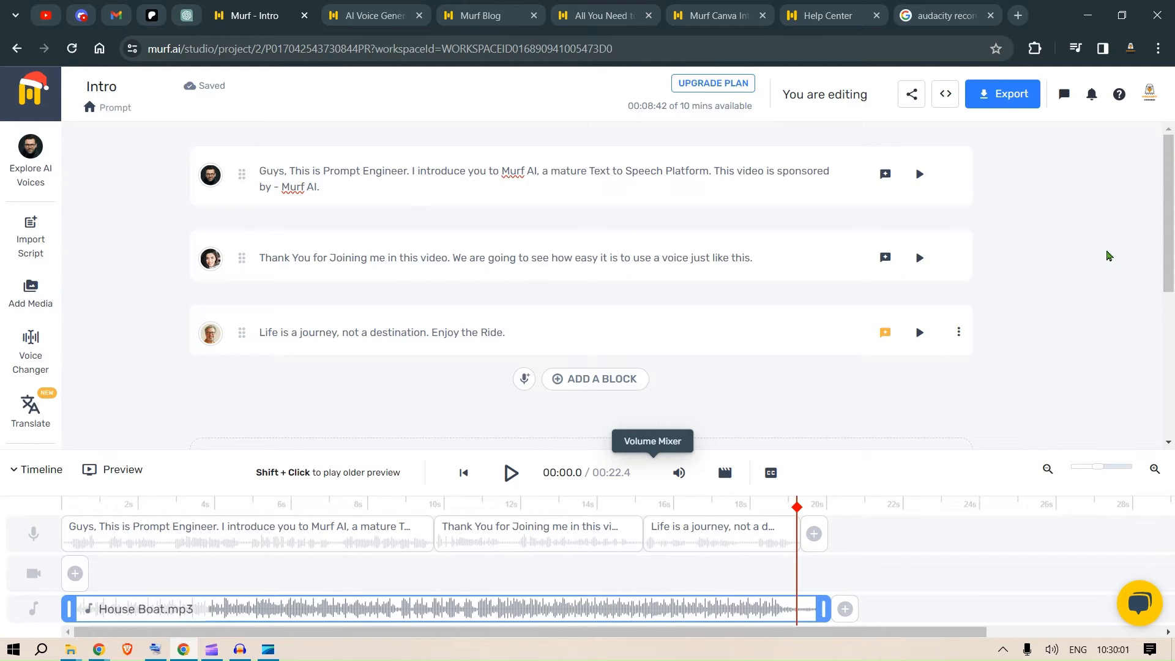
pyautogui.moveTo(744, 218)
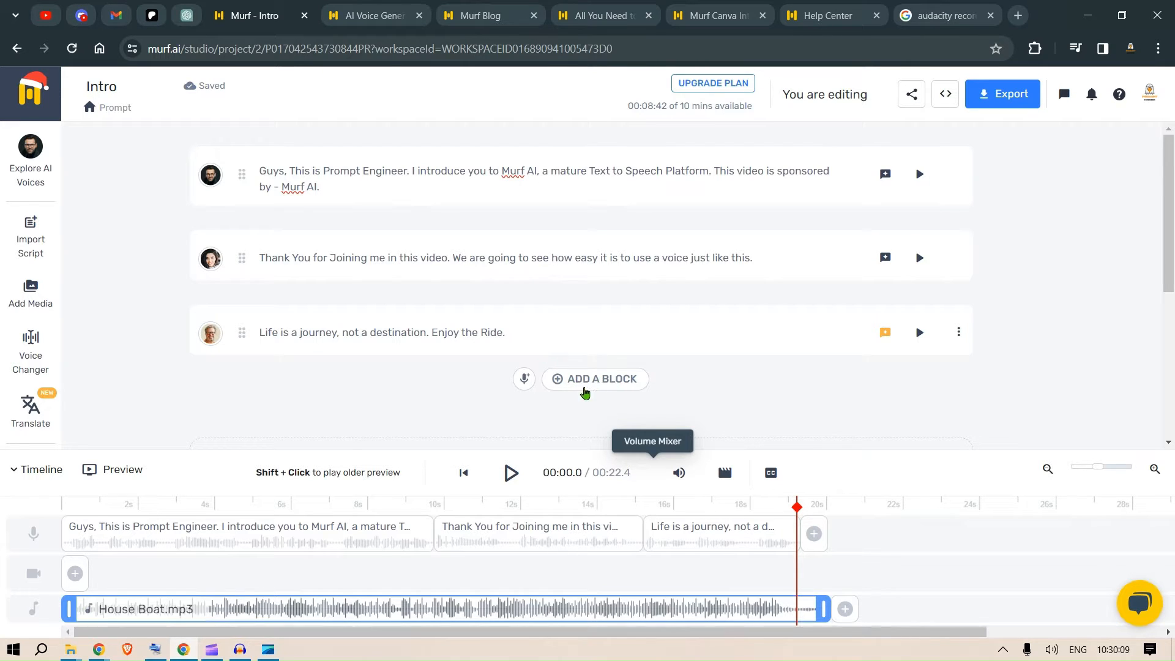
# Step: Add a fourth empty block and browse the voice library, sampling the Marcus voice and its full style list
pyautogui.click(596, 379)
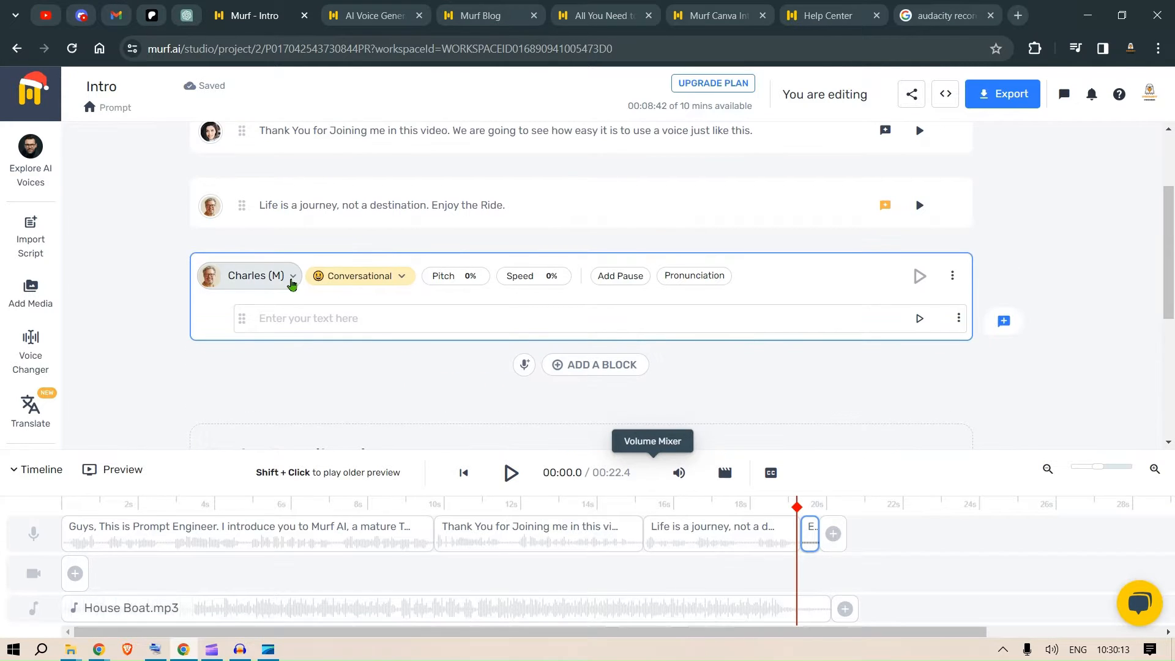
pyautogui.click(255, 276)
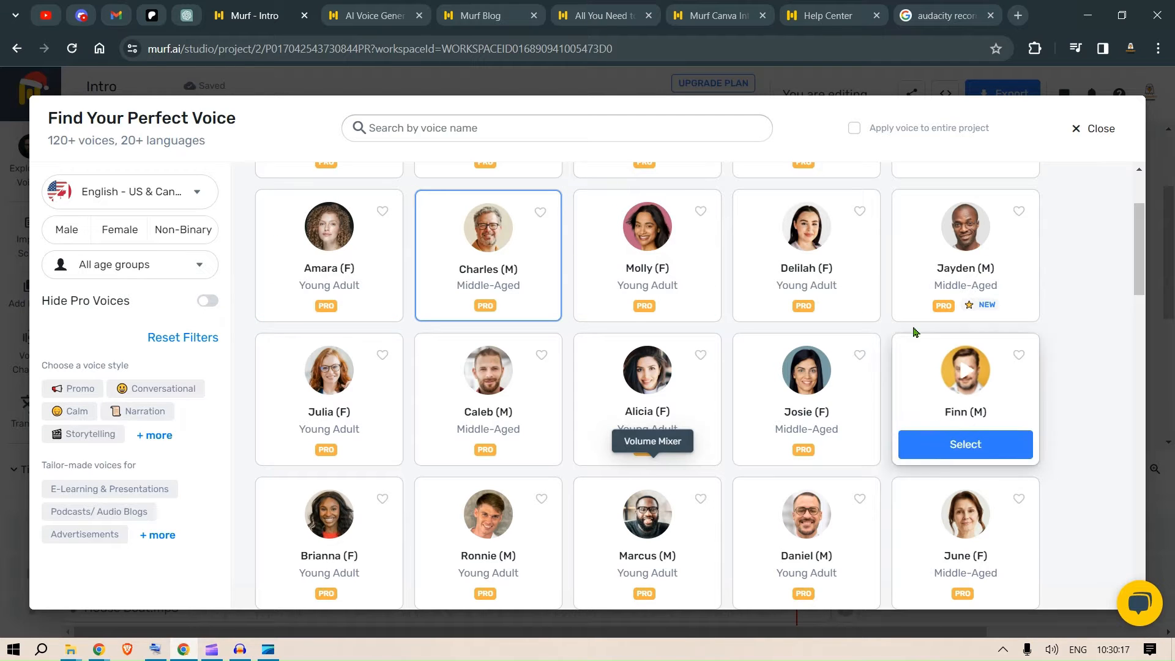
pyautogui.scroll(-3)
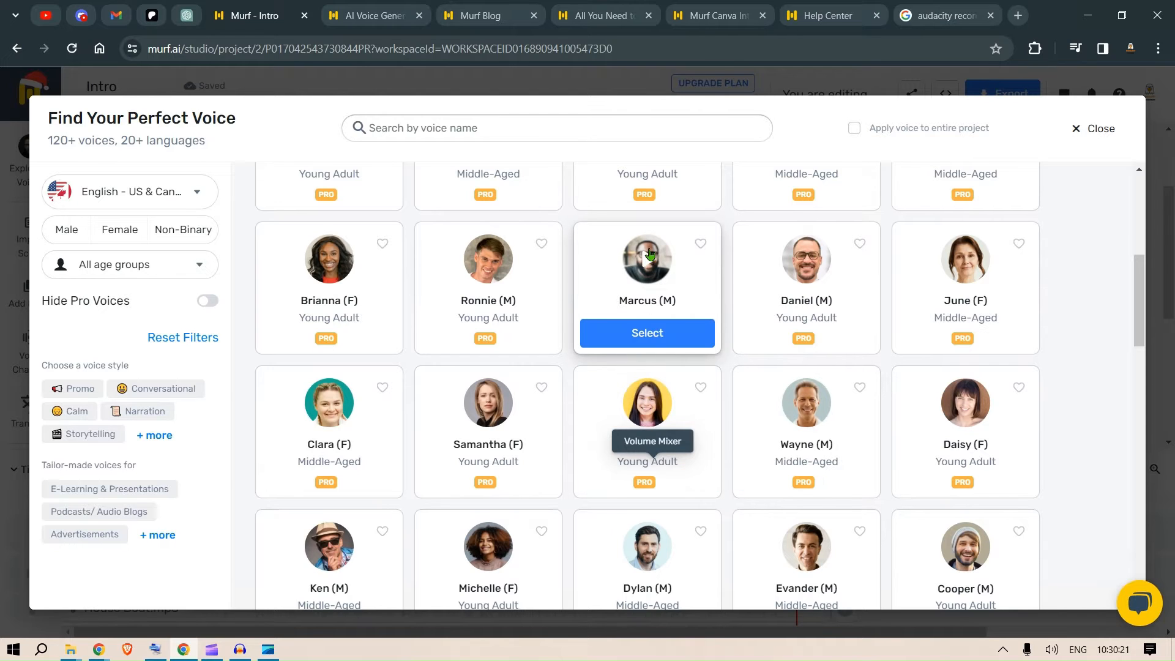
pyautogui.click(646, 258)
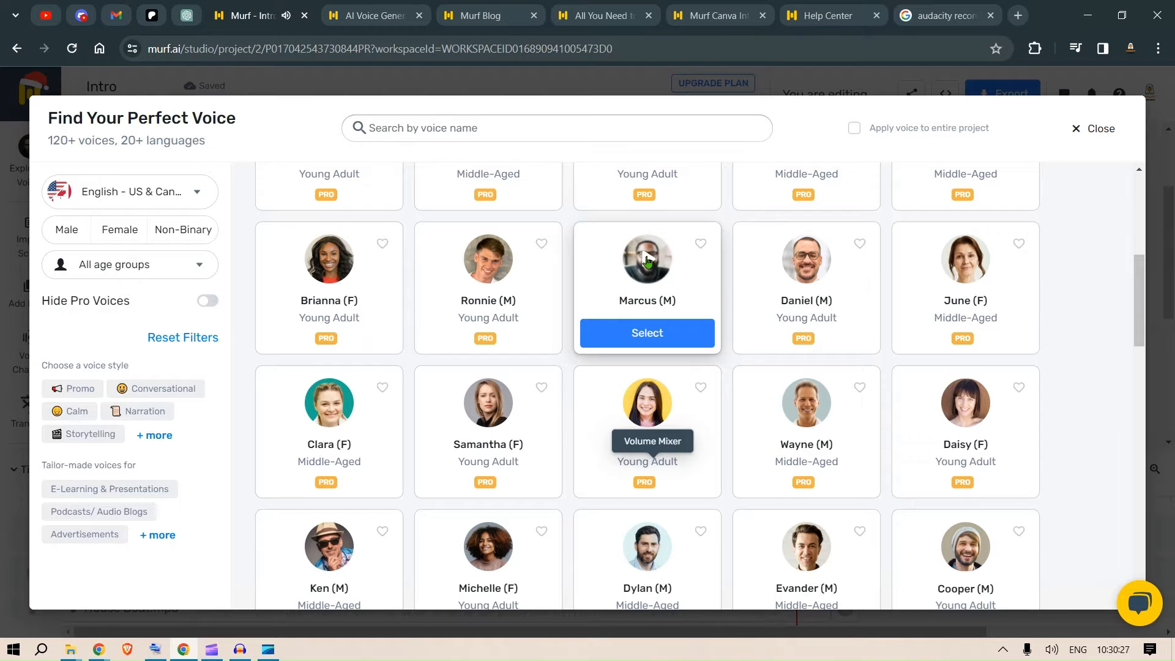
pyautogui.moveTo(964, 403)
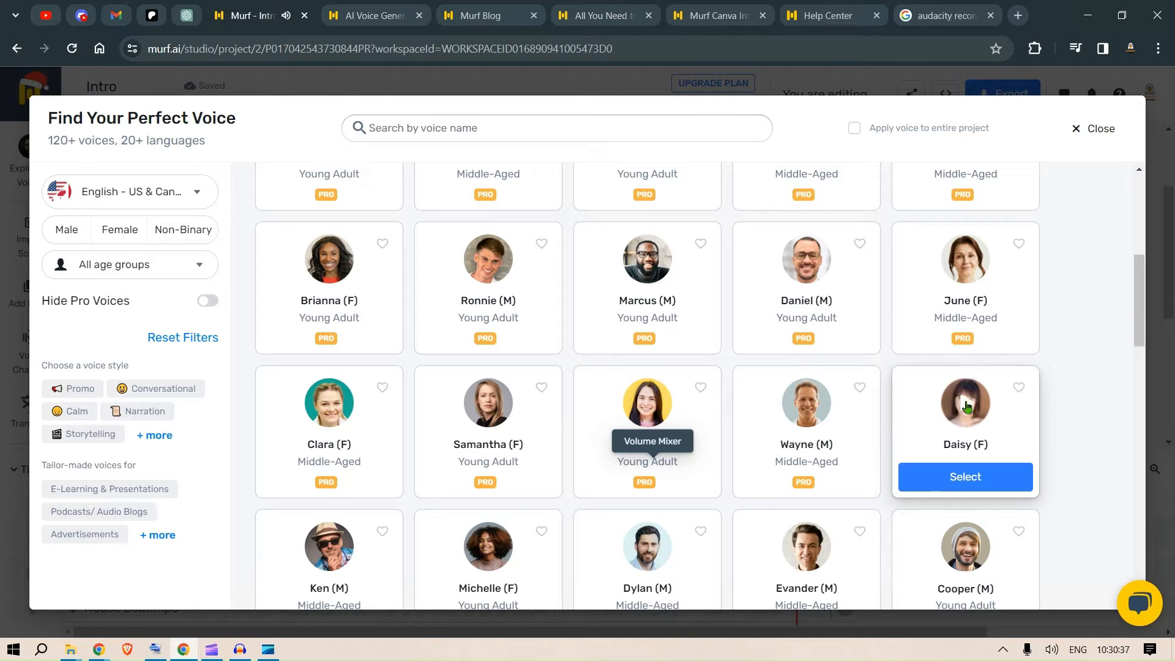
pyautogui.scroll(-3)
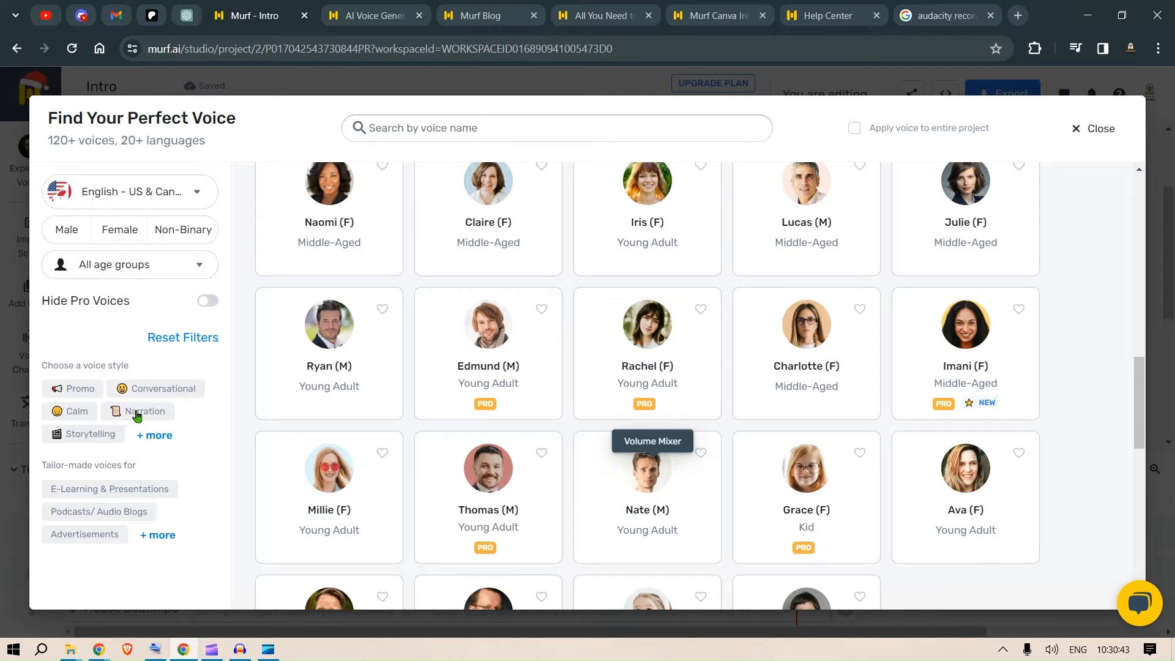
pyautogui.click(157, 435)
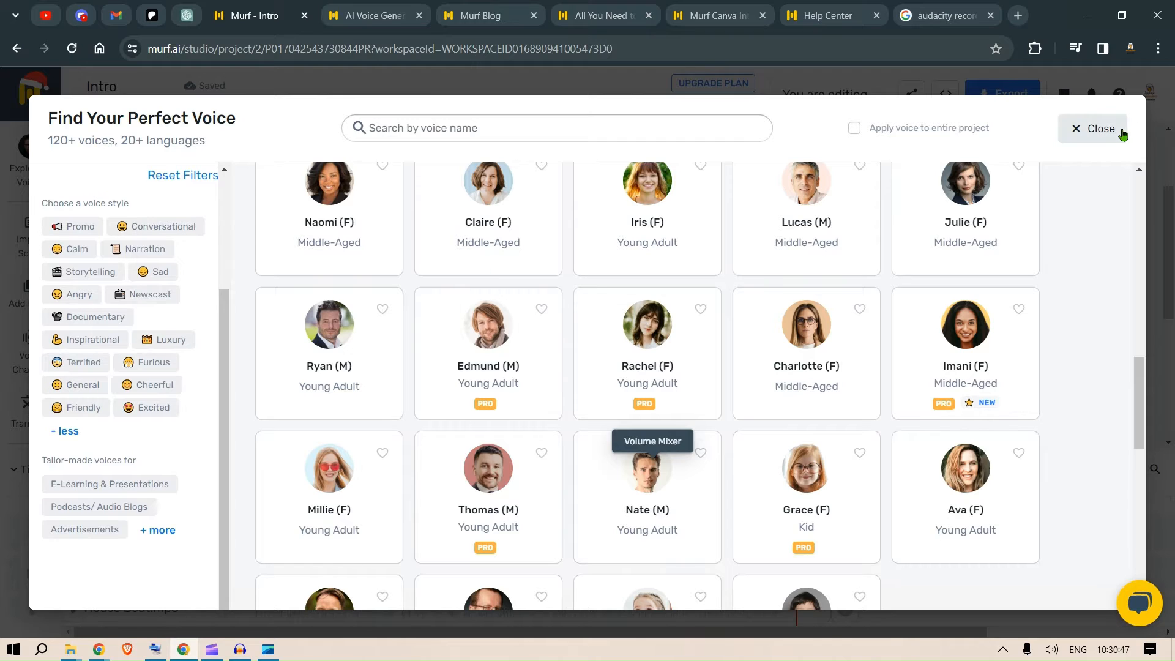
# Step: Leave the voice library, then raise 'journey' to High emphasis in the Life is a journey block and apply it
pyautogui.click(1098, 128)
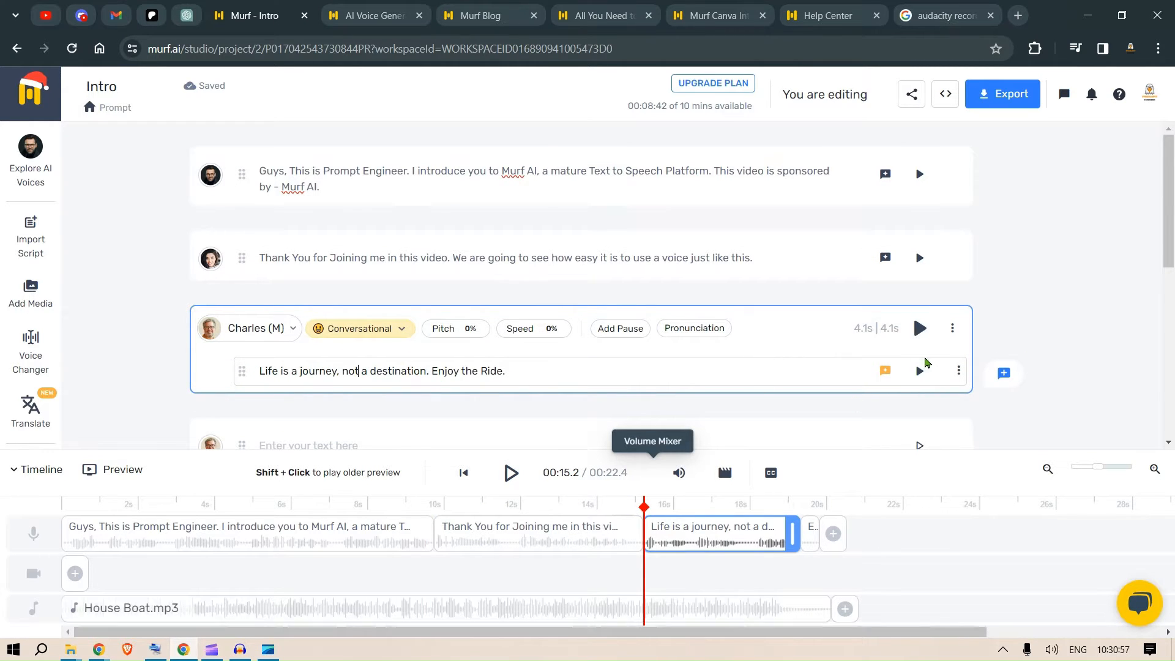
pyautogui.click(919, 328)
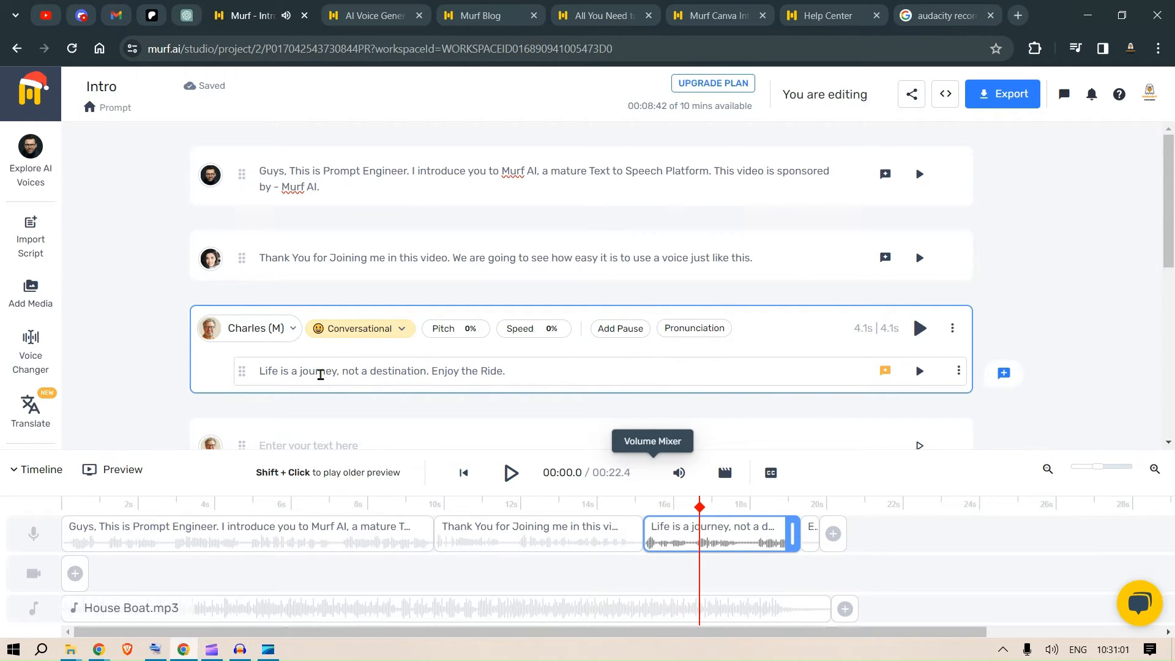
pyautogui.moveTo(884, 371)
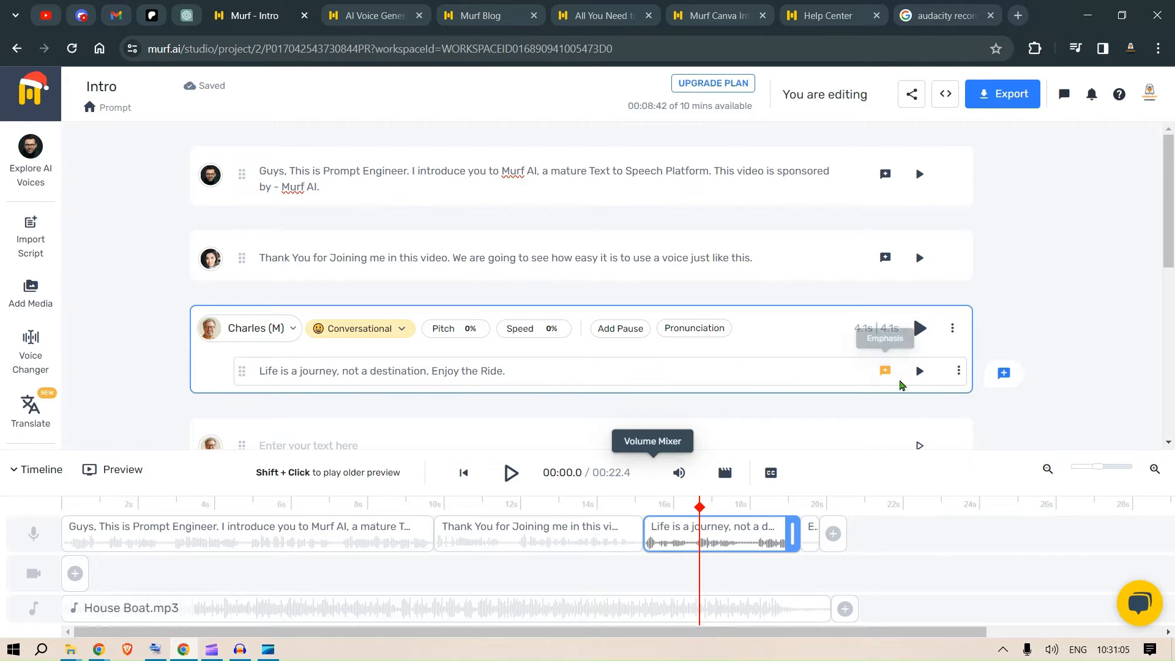
pyautogui.click(885, 370)
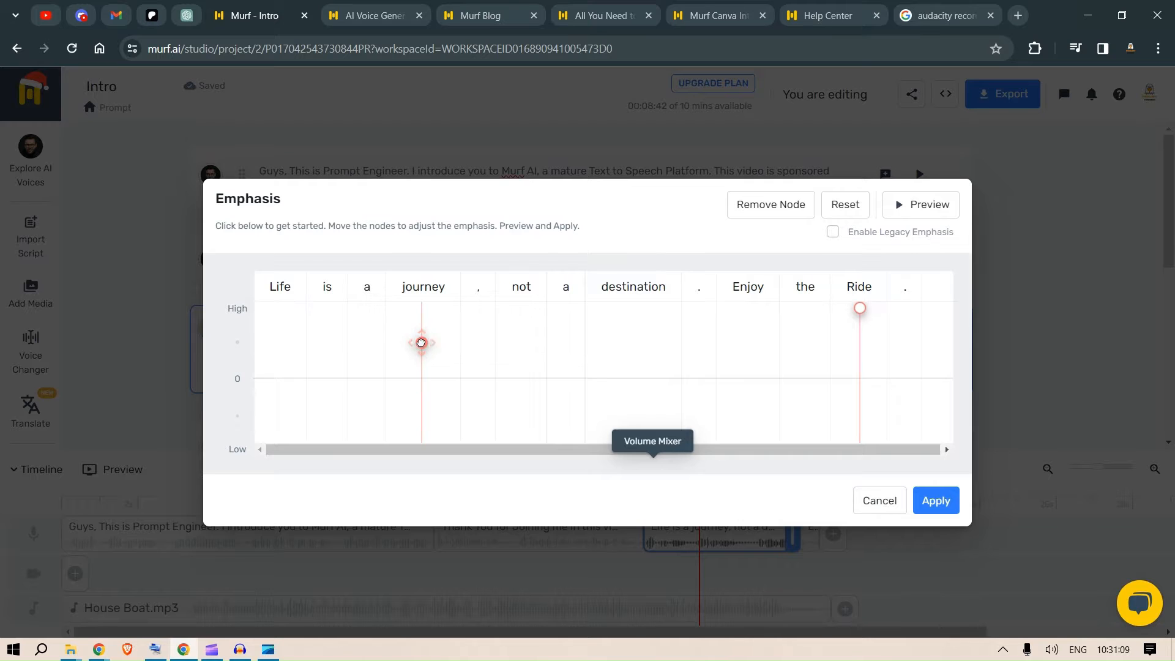
pyautogui.moveTo(420, 341); pyautogui.dragTo(429, 310)
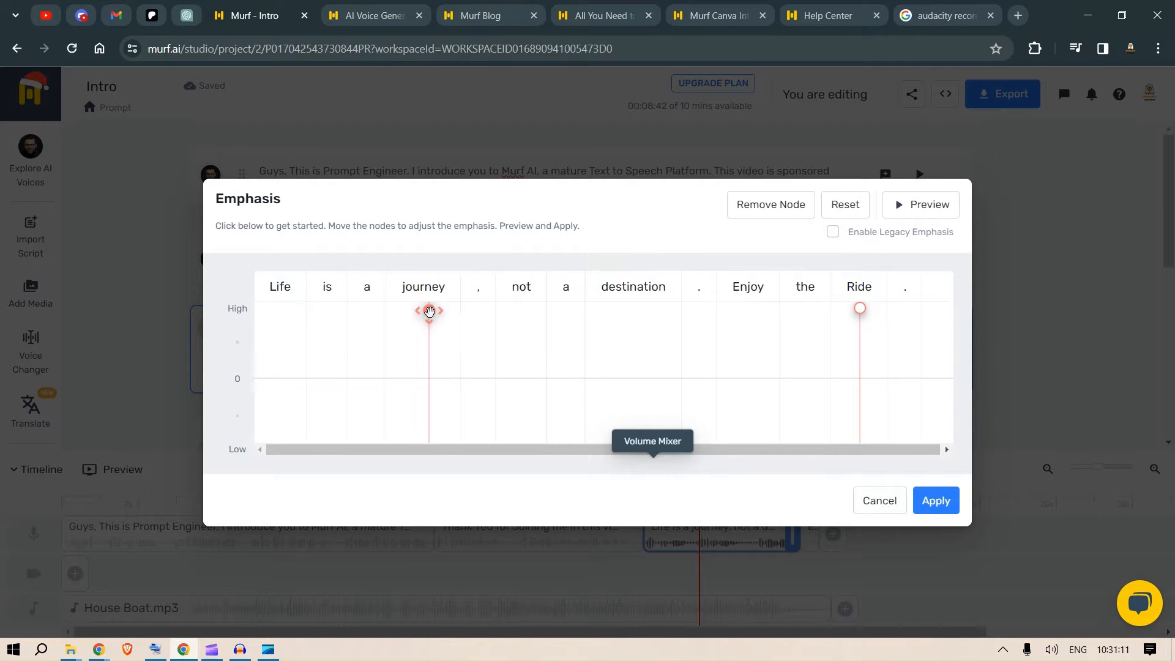
pyautogui.moveTo(459, 304)
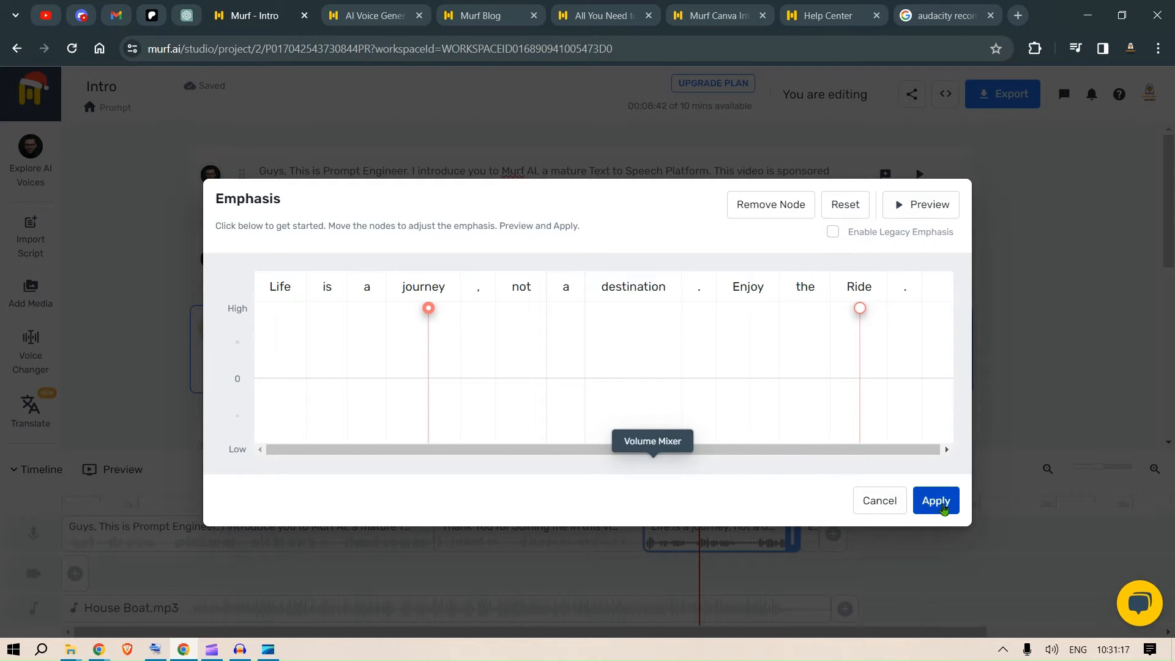
pyautogui.click(935, 500)
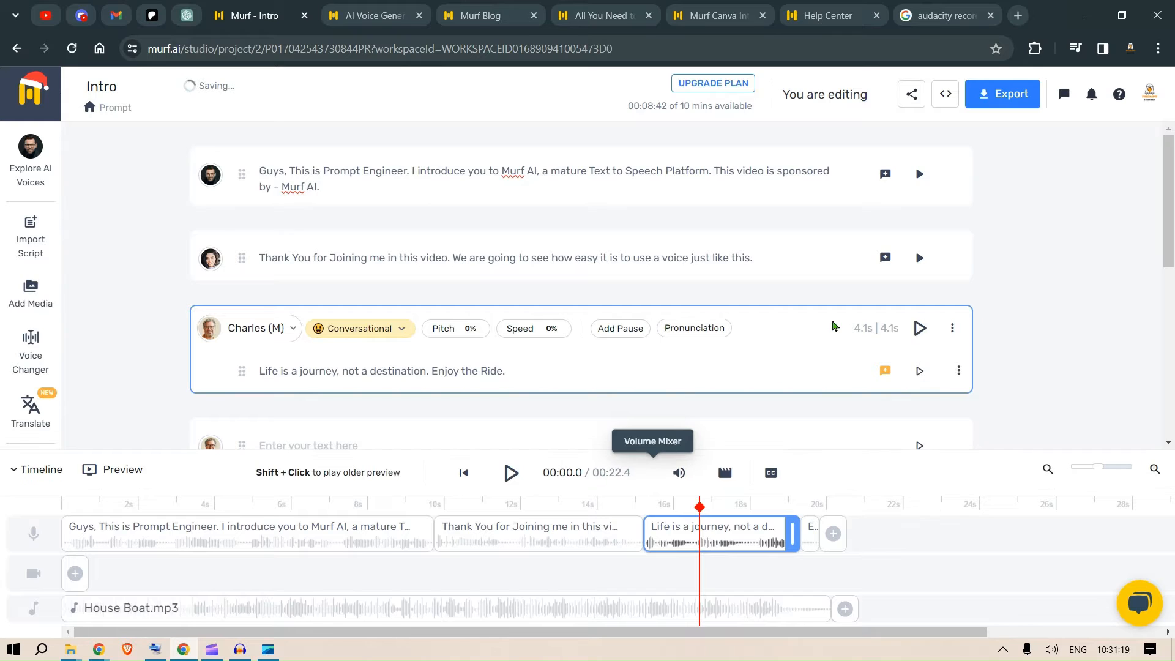
pyautogui.click(919, 328)
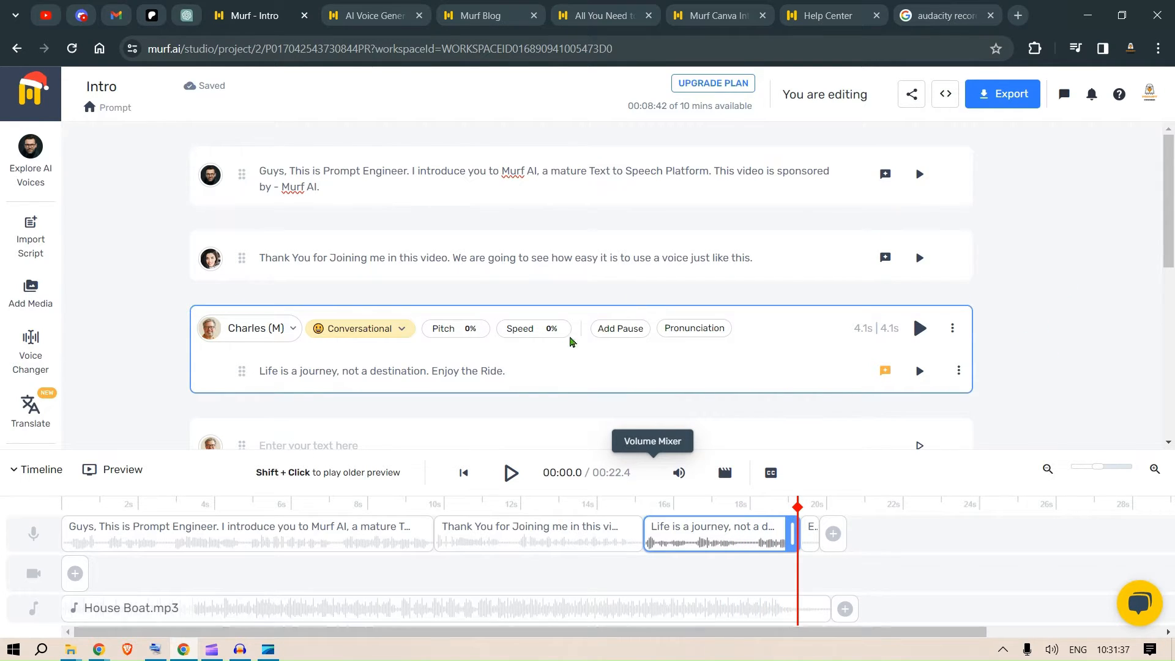
pyautogui.click(455, 329)
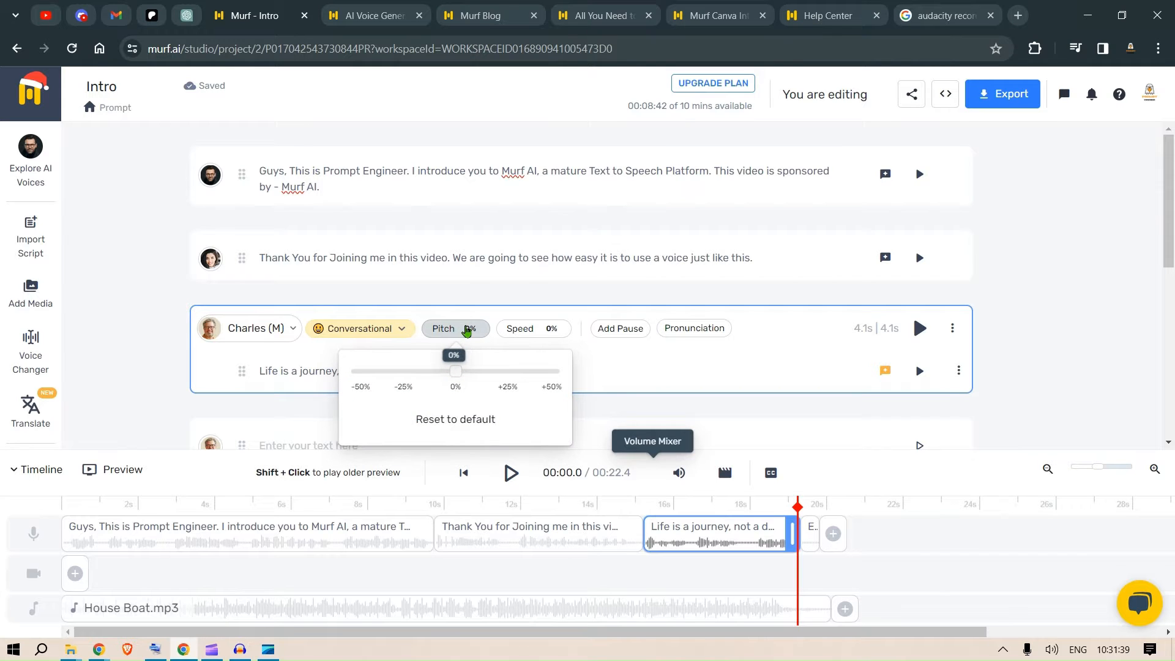
pyautogui.click(534, 328)
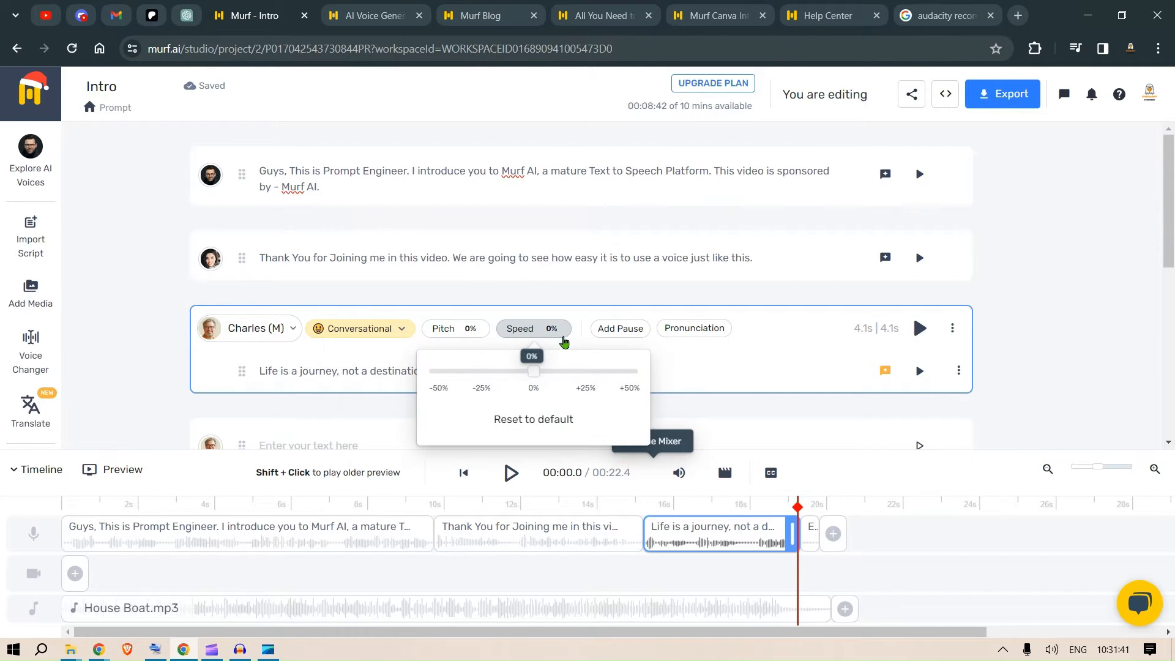
pyautogui.click(620, 328)
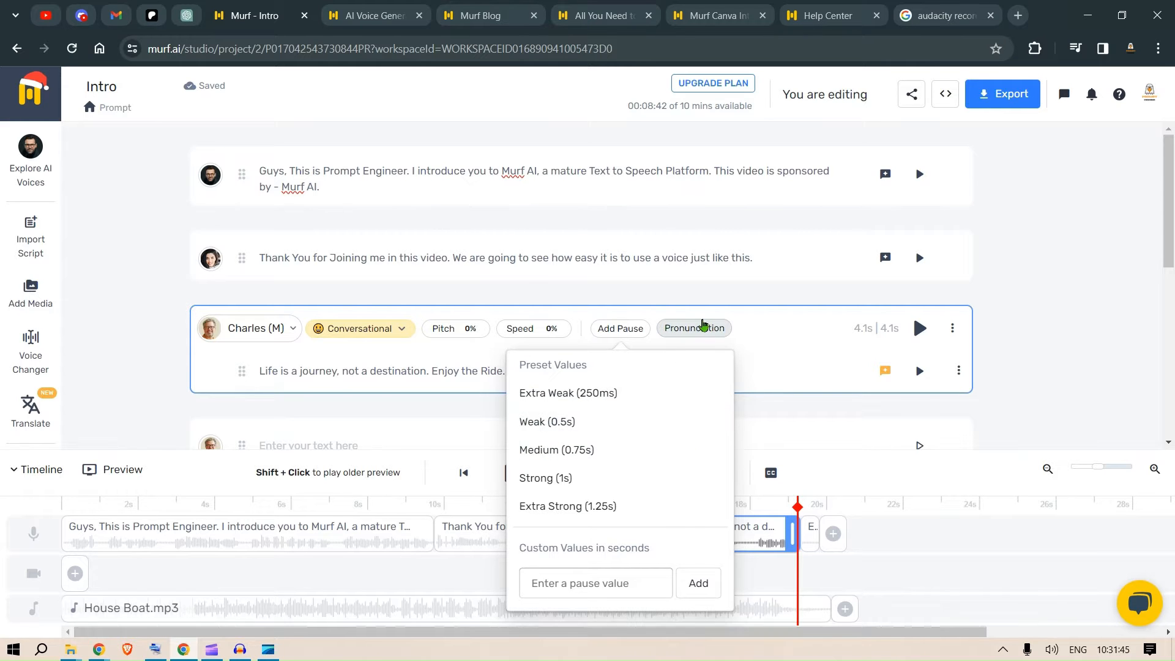
pyautogui.click(693, 328)
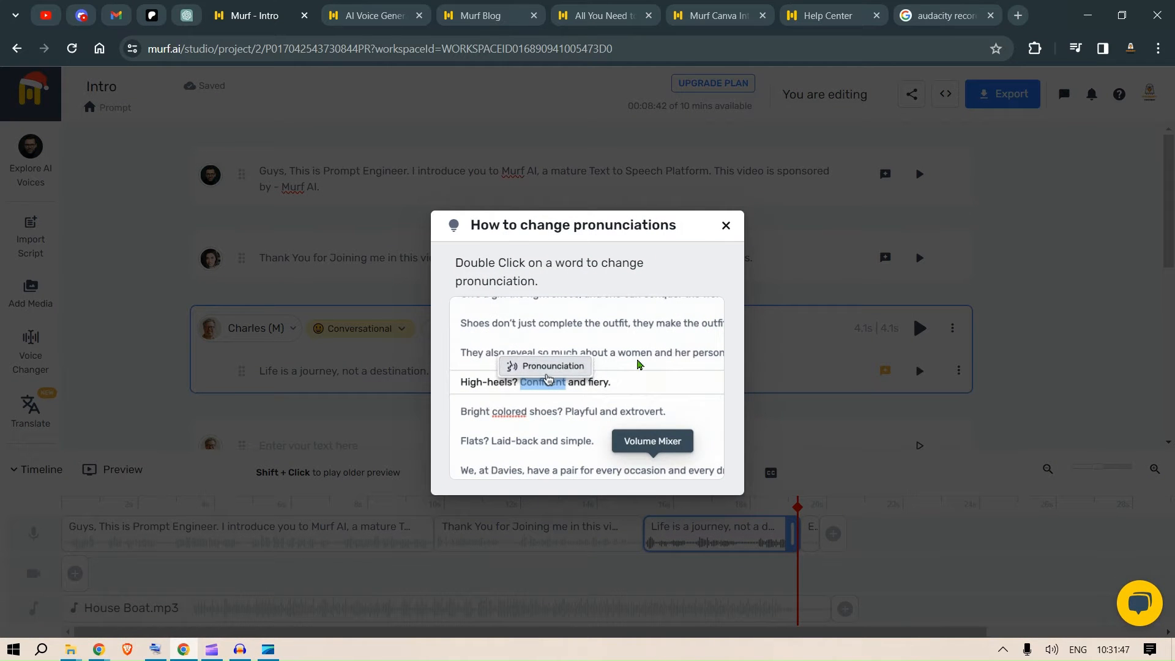
pyautogui.click(723, 225)
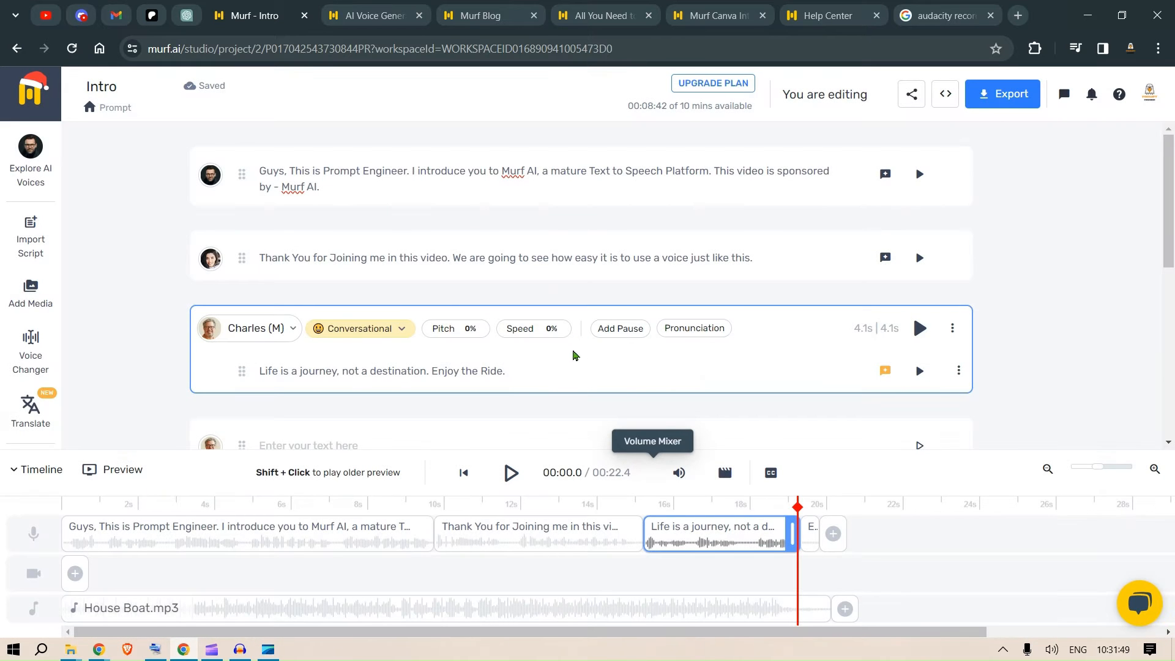
pyautogui.click(397, 370)
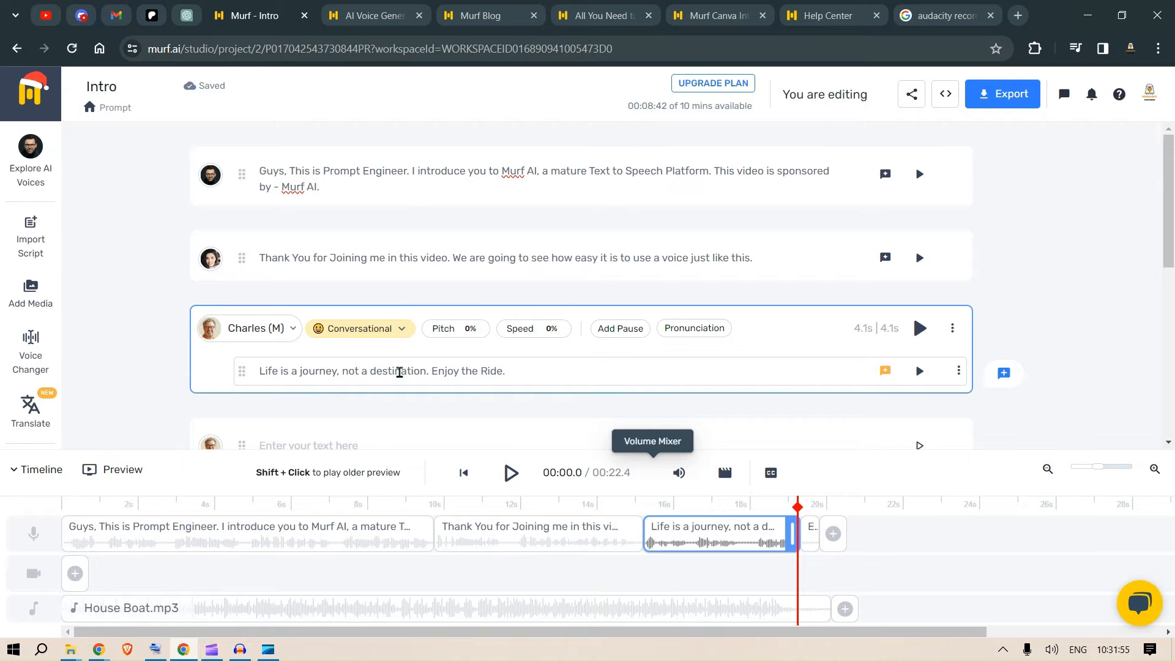
pyautogui.doubleClick(396, 371)
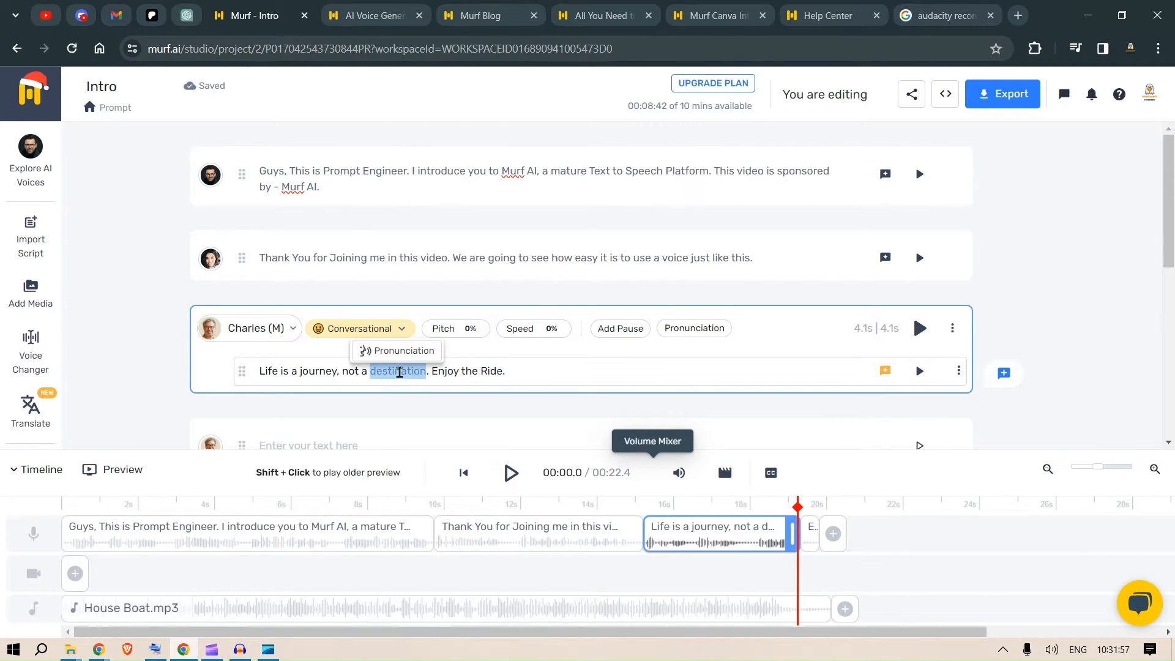
pyautogui.click(395, 350)
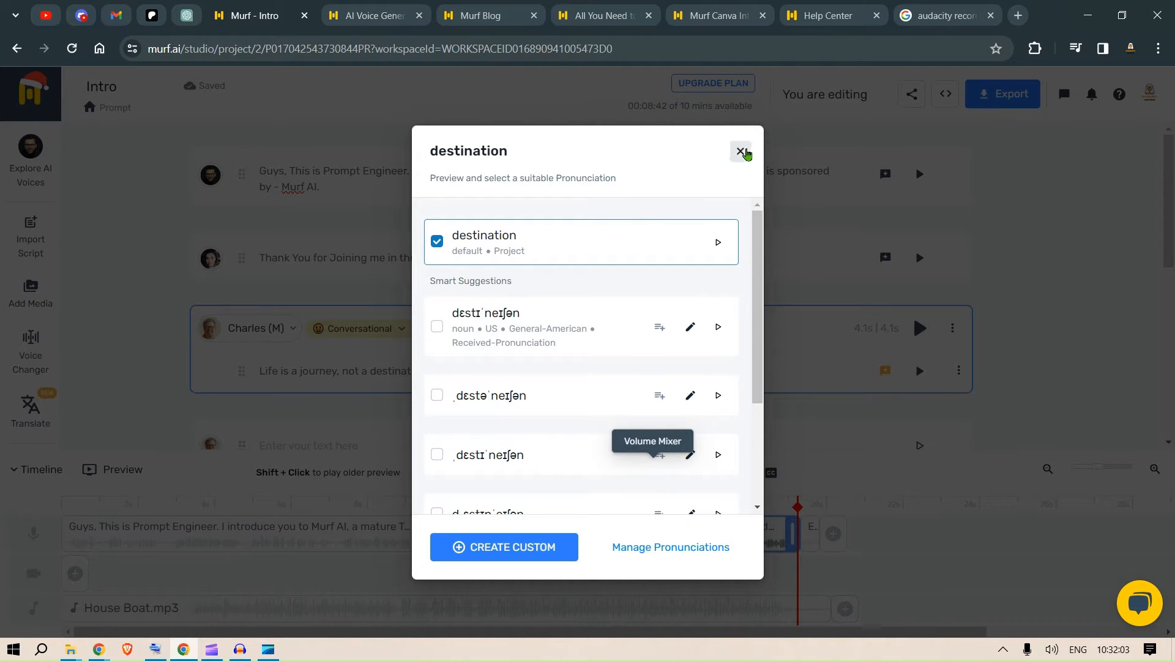
pyautogui.click(741, 152)
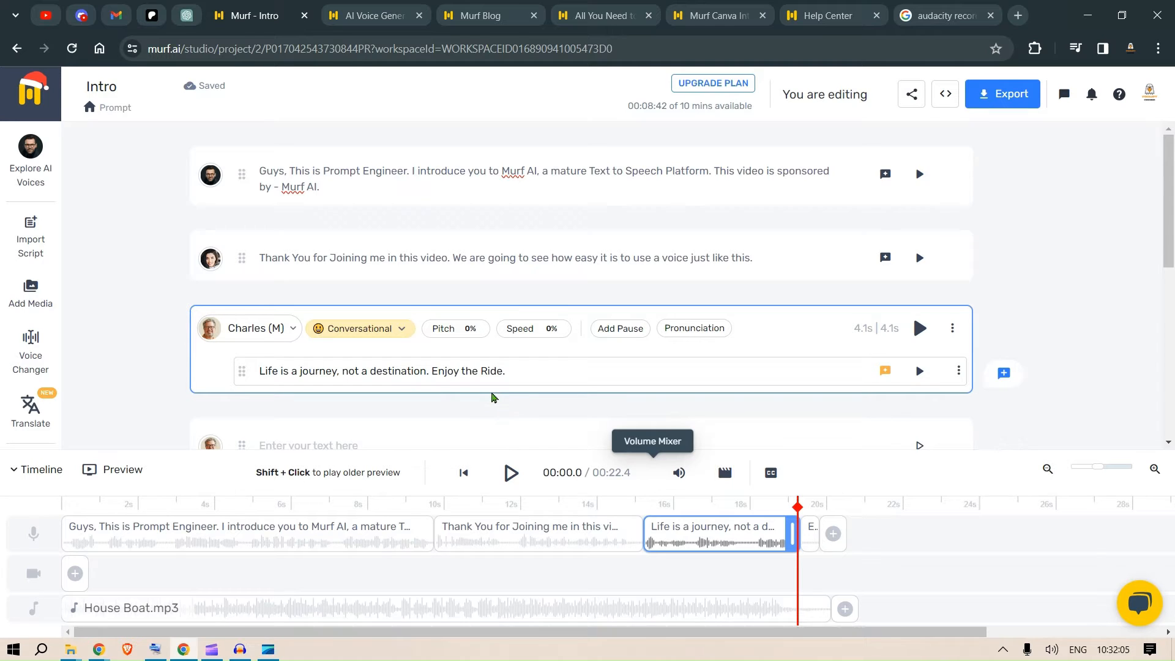
# Step: Bring up the Upgrade Plan page and scroll through the Basic, Pro and Enterprise yearly tiers
pyautogui.click(506, 374)
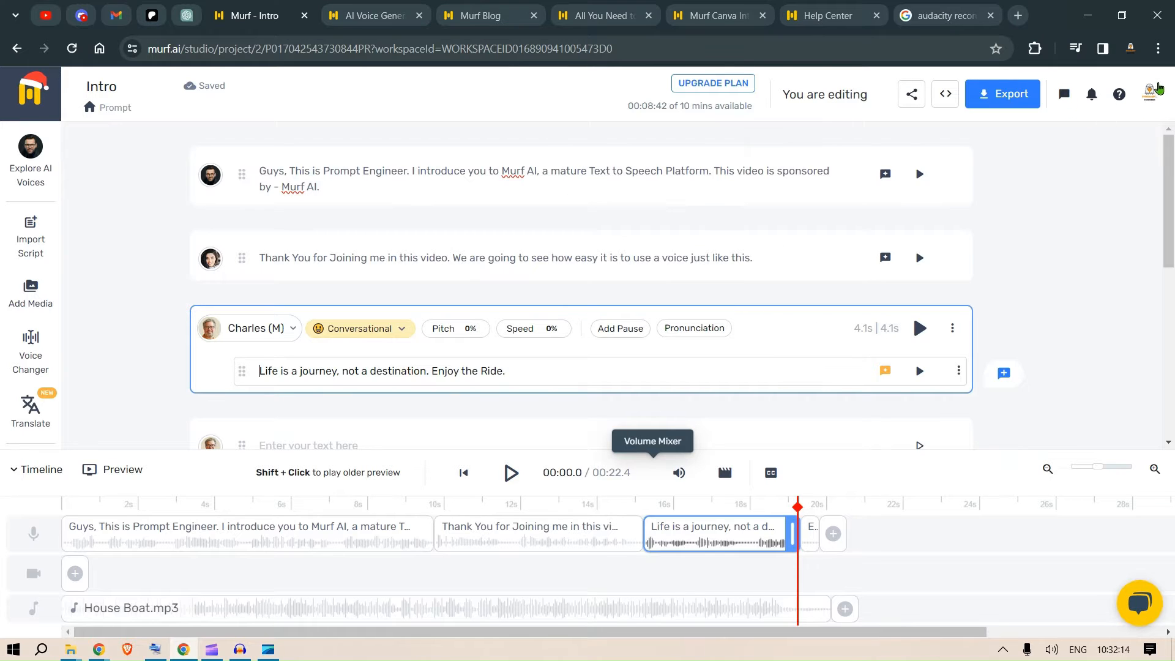
pyautogui.click(711, 83)
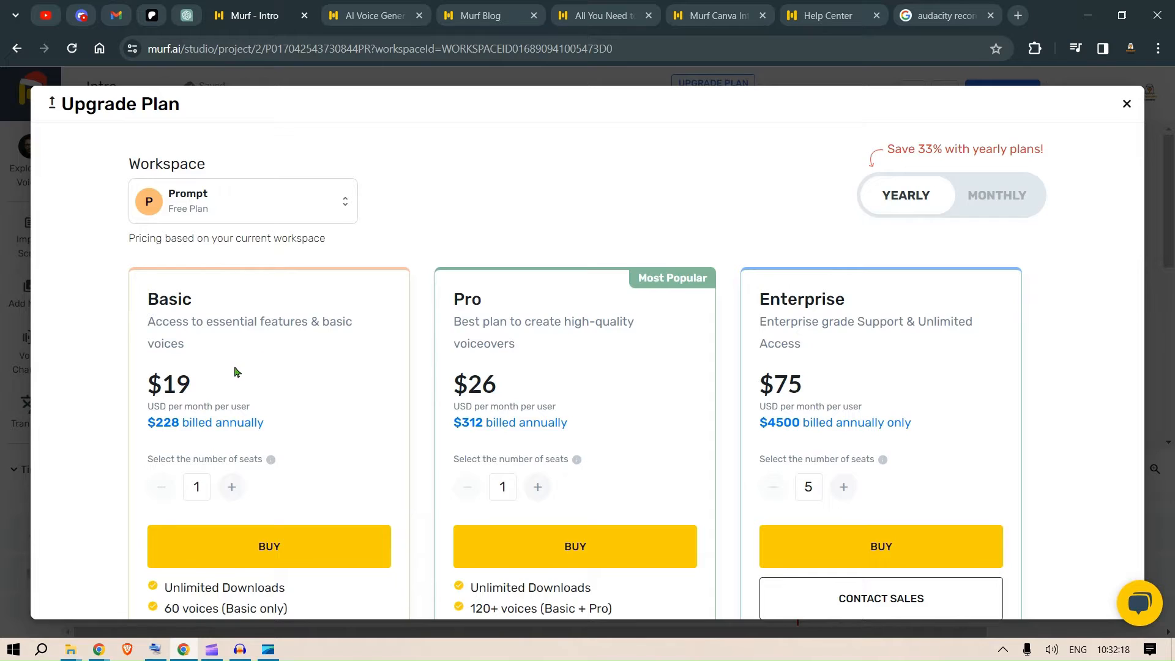
pyautogui.scroll(-3)
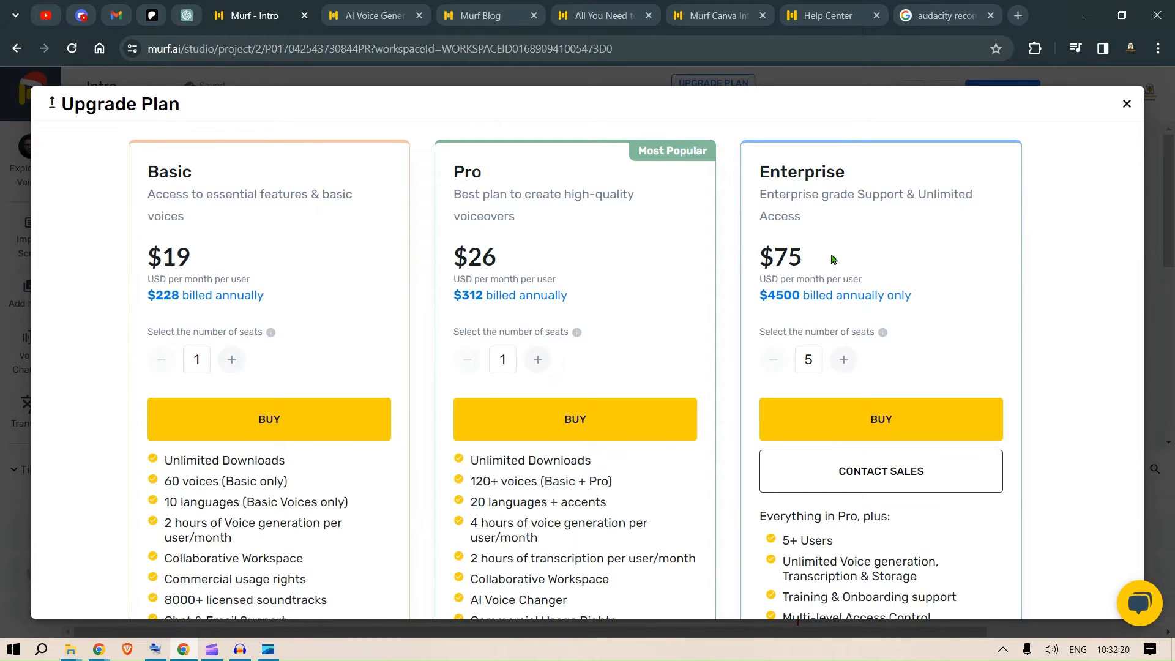
pyautogui.scroll(-3)
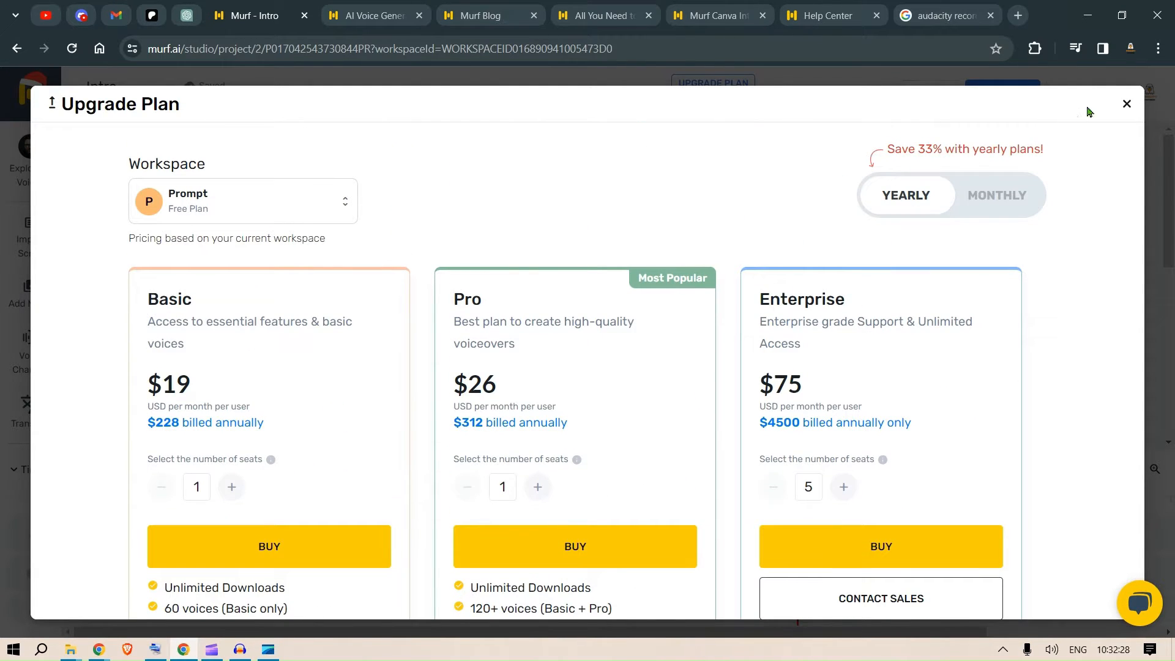
# Step: Close the pricing page and bring up the Import Script window from the sidebar
pyautogui.click(1126, 103)
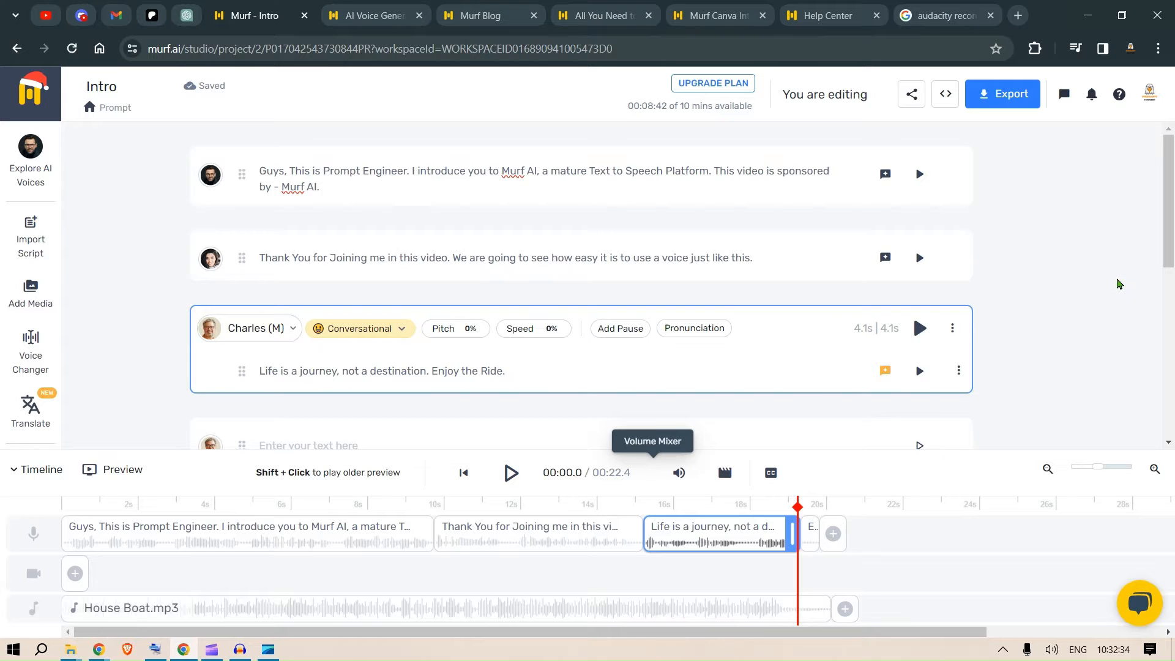
pyautogui.moveTo(1112, 272)
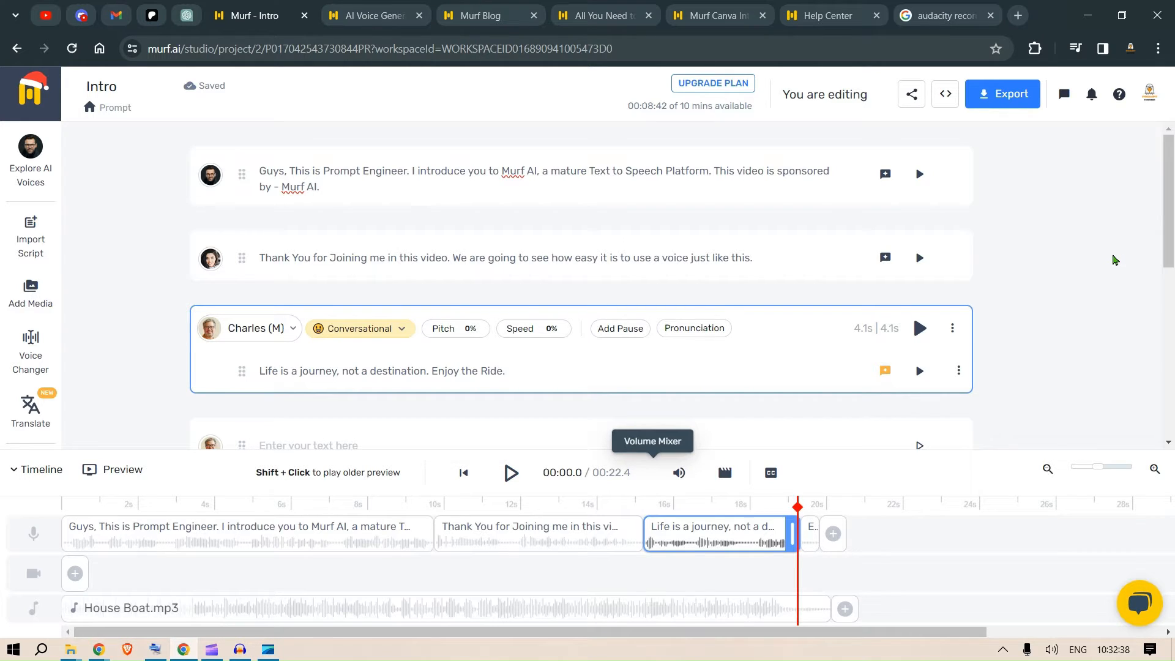
pyautogui.moveTo(1058, 295)
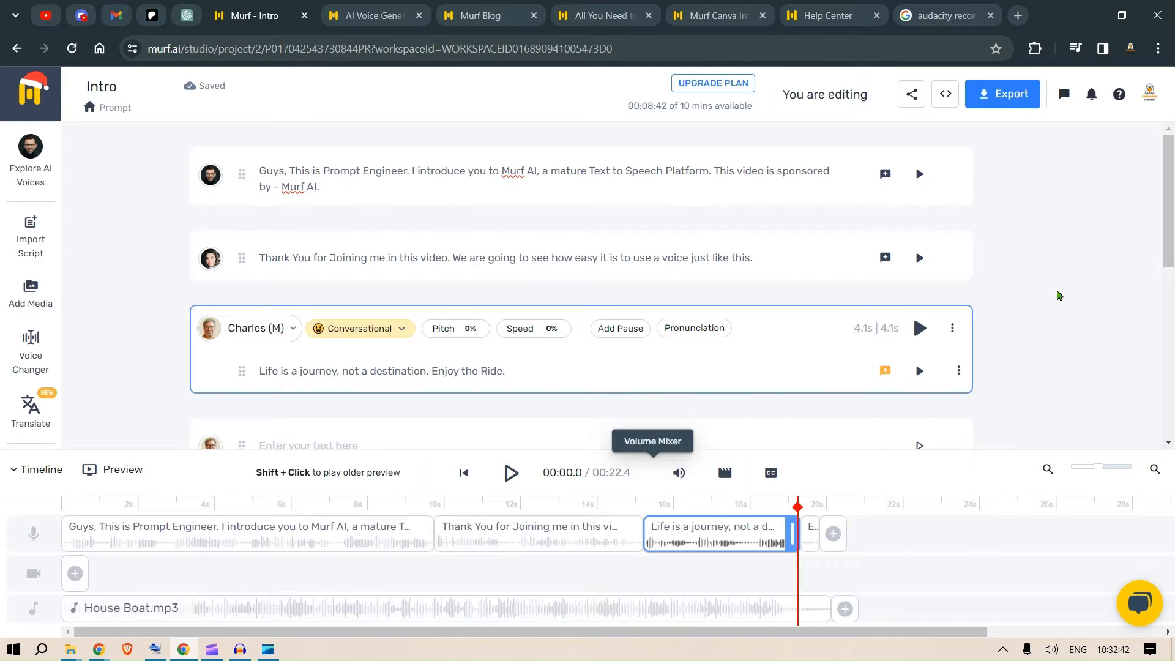
pyautogui.moveTo(1080, 269)
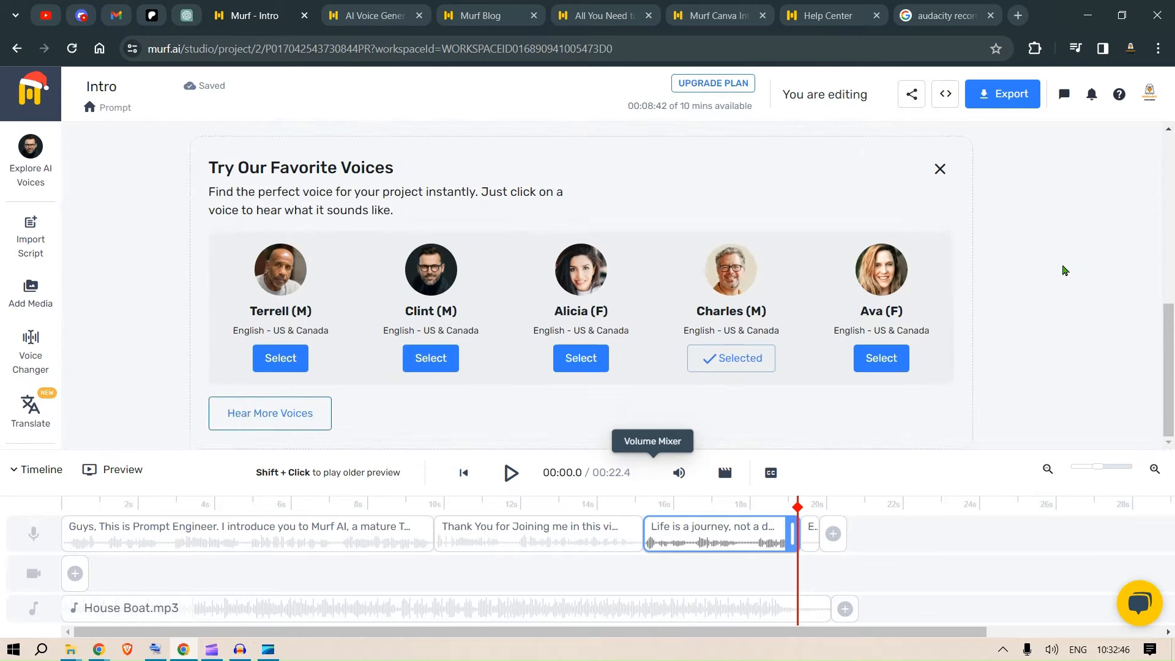
pyautogui.click(29, 236)
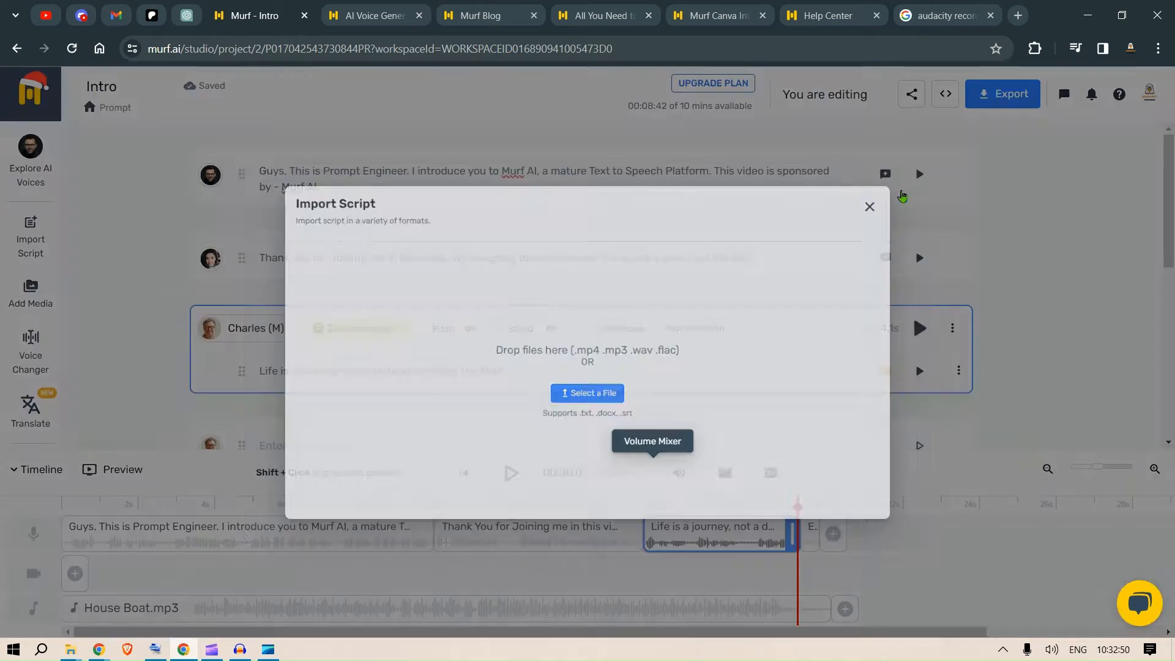
# Step: Dismiss the Import Script window without uploading anything
pyautogui.click(869, 205)
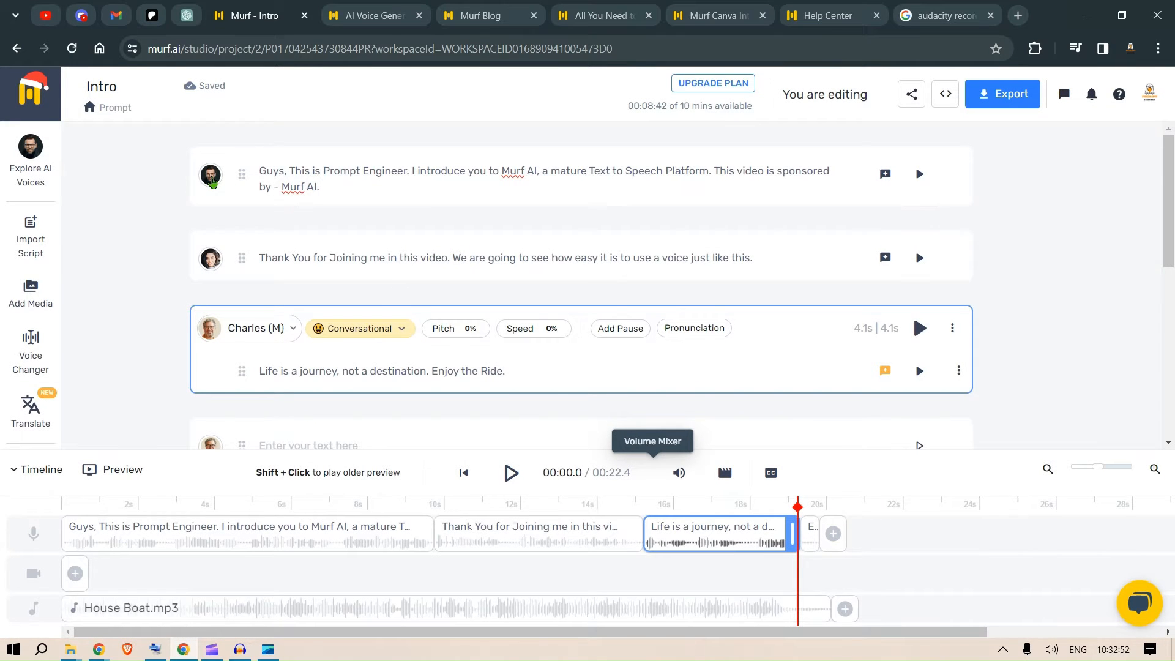
pyautogui.moveTo(363, 547)
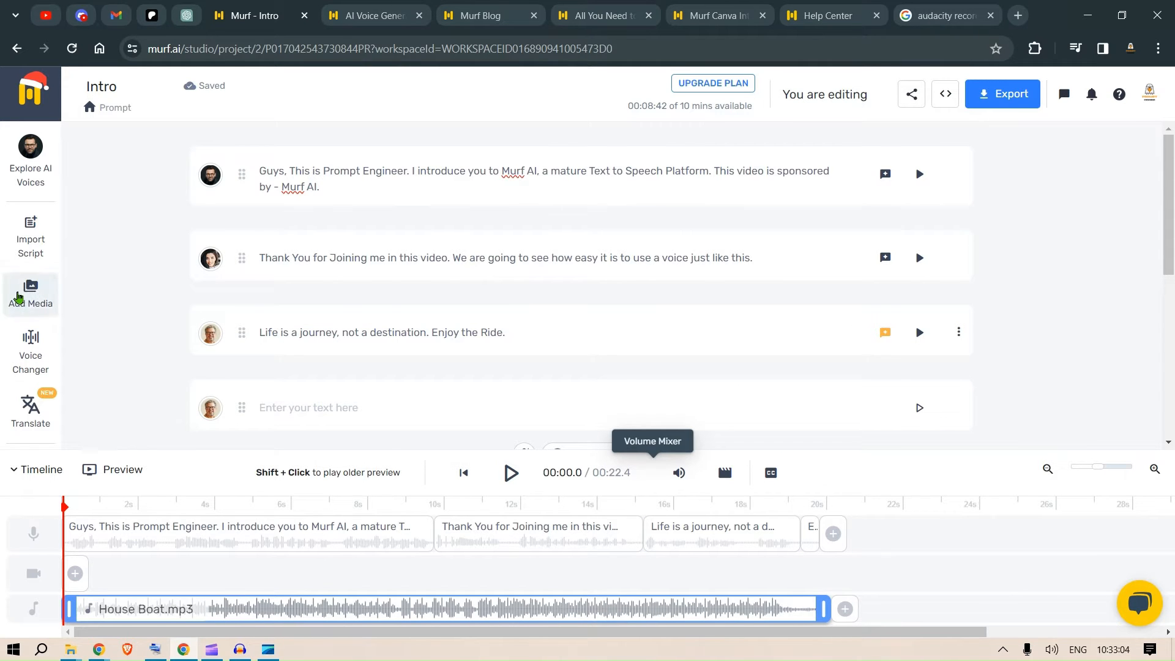
# Step: Add the stock video of a man in the mountains from the media library to the timeline
pyautogui.click(29, 292)
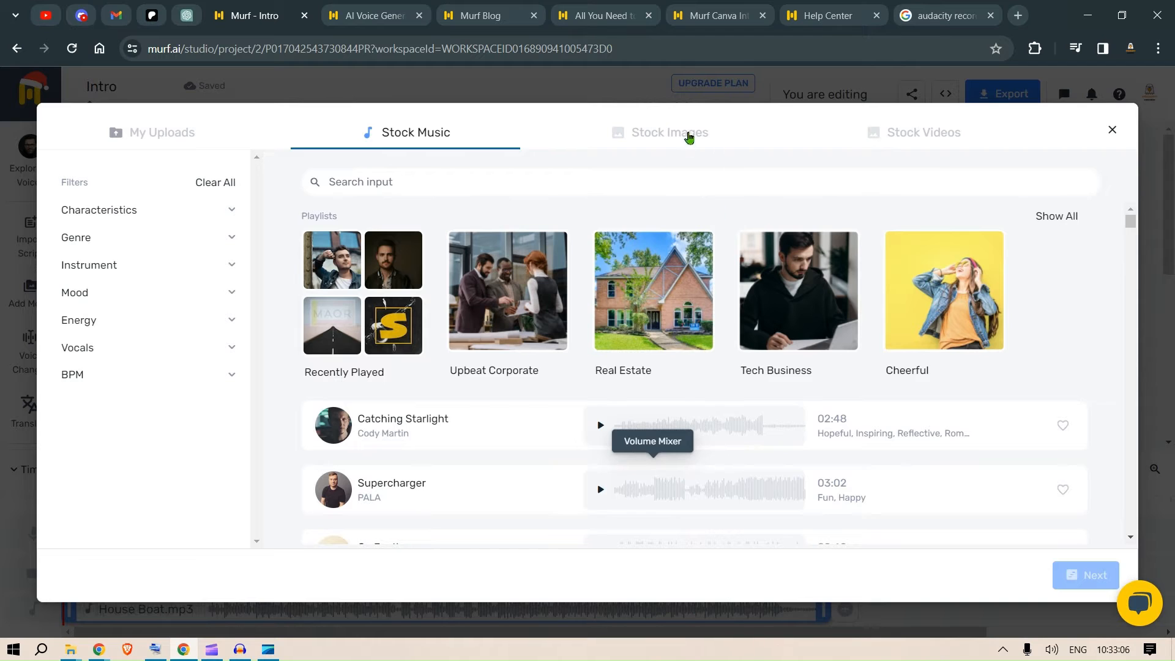
pyautogui.click(923, 132)
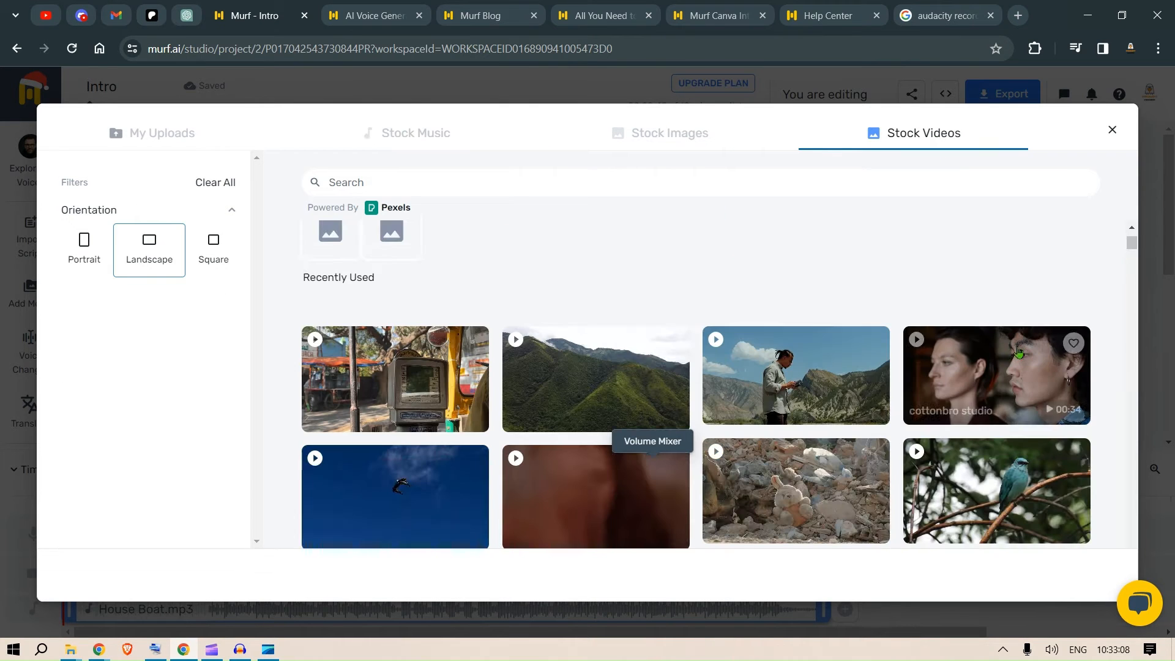
pyautogui.scroll(-3)
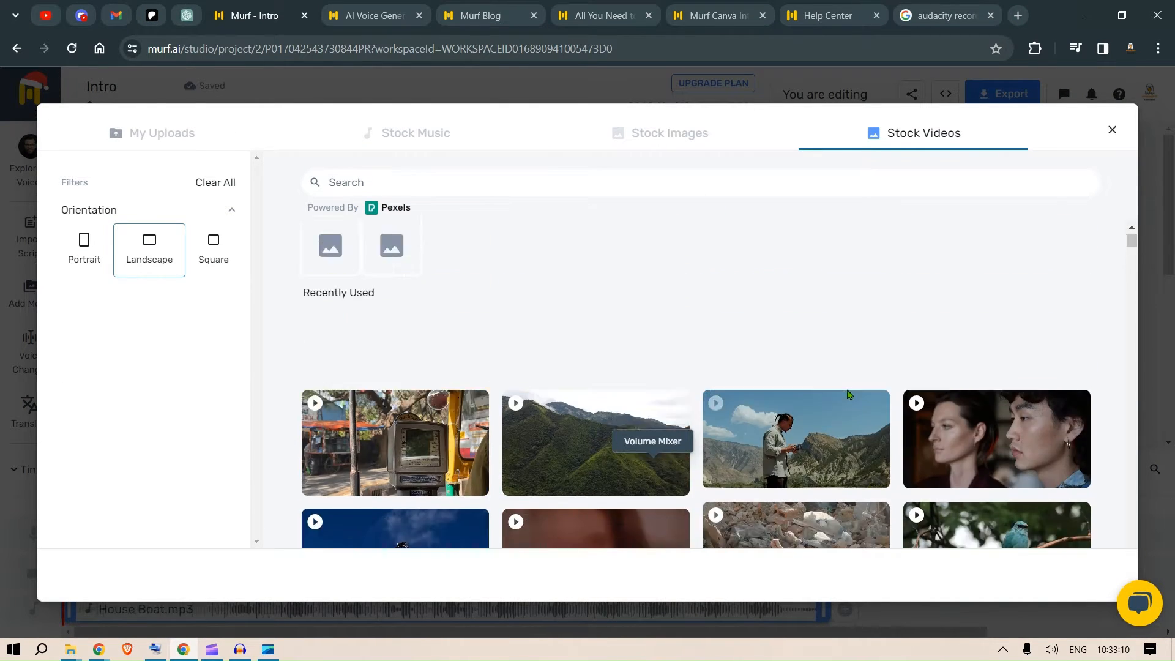
pyautogui.click(795, 439)
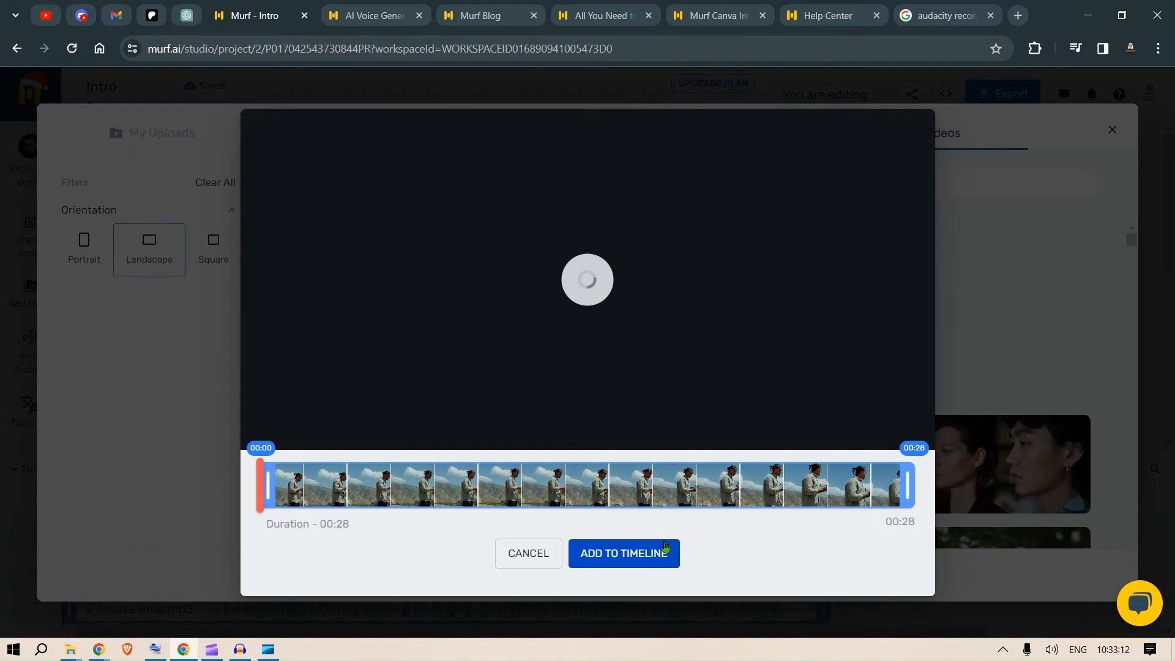
pyautogui.click(623, 553)
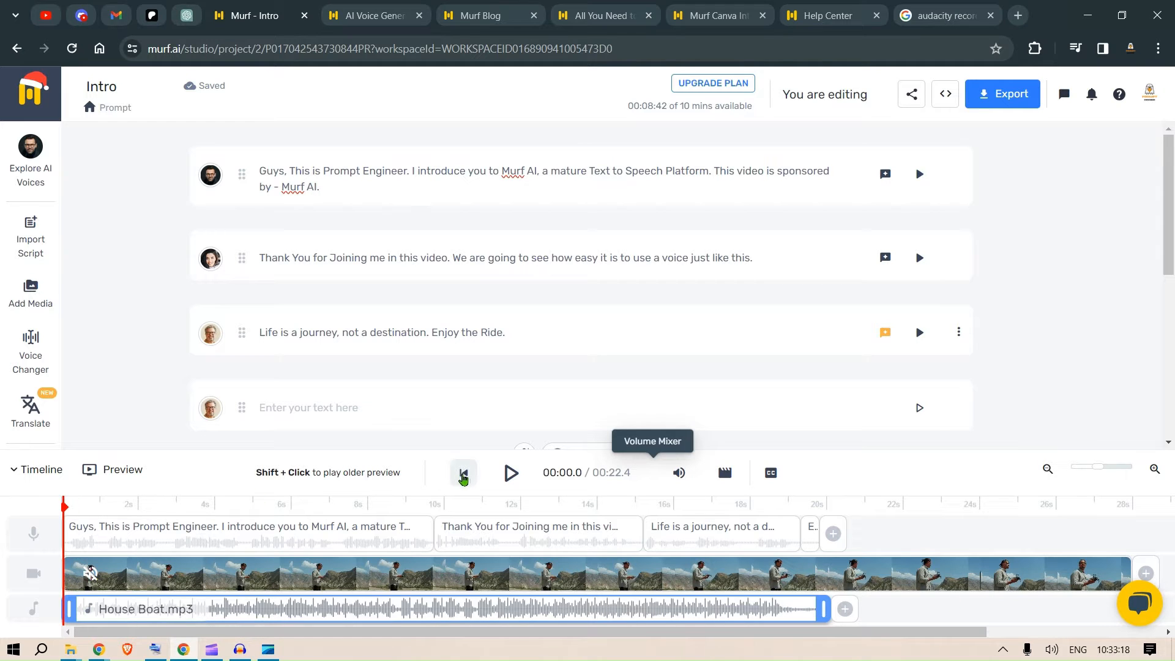
# Step: Build and play the Intro preview with the mountain video, then bring up the Translate Project window
pyautogui.click(462, 472)
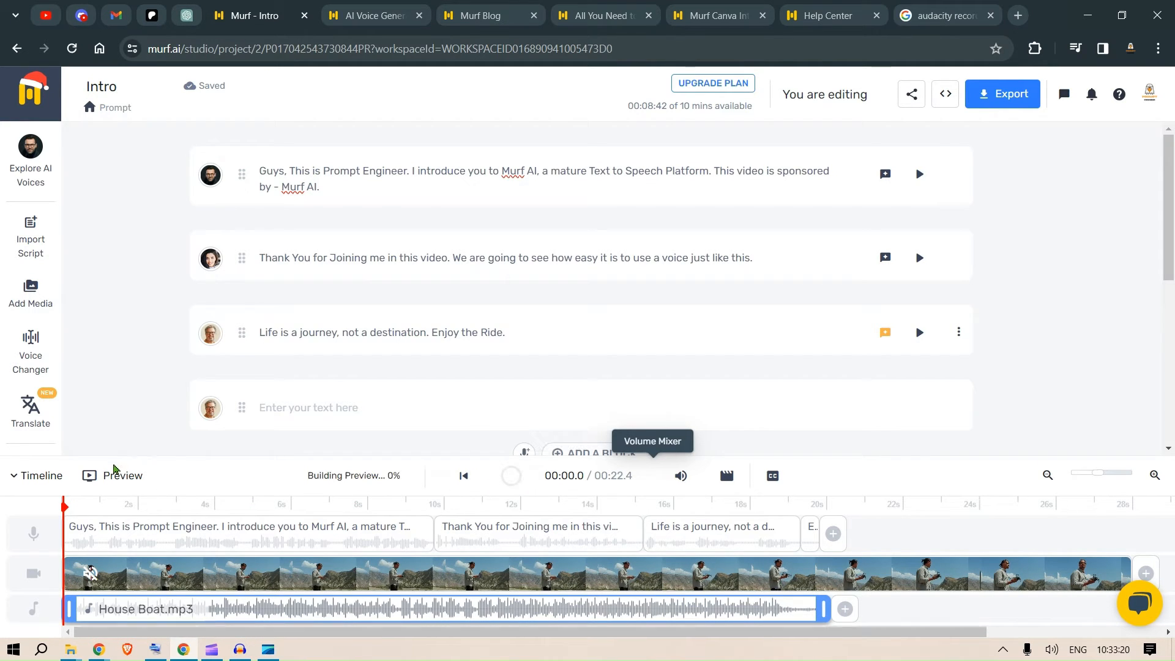
pyautogui.click(123, 475)
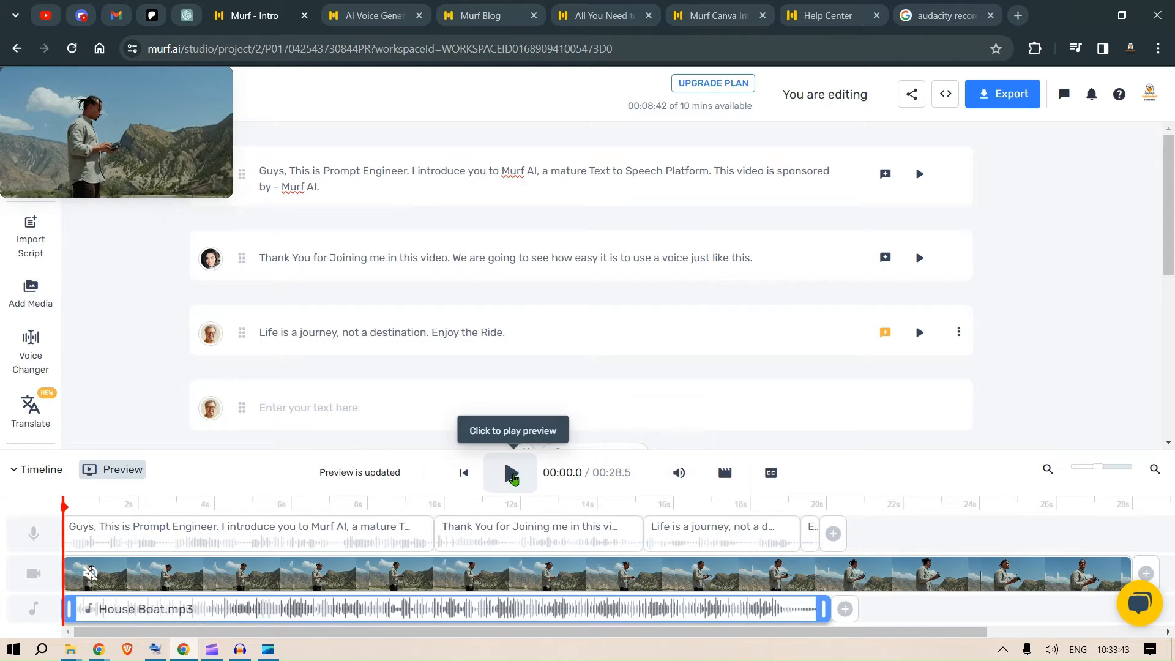
pyautogui.click(509, 472)
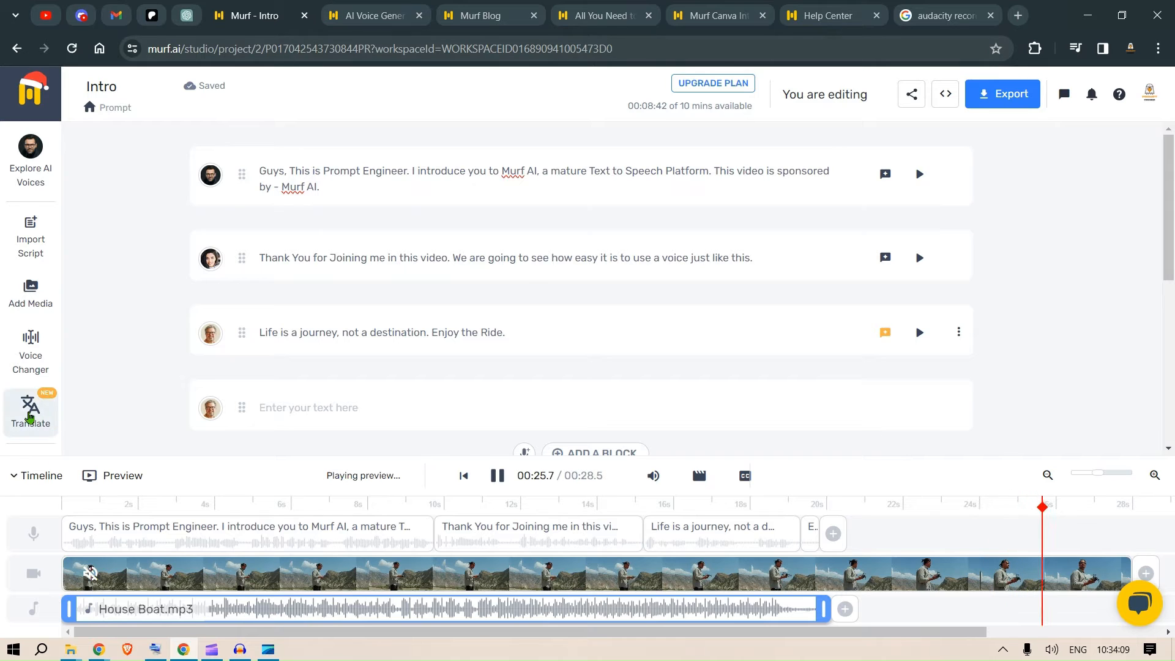
pyautogui.click(29, 411)
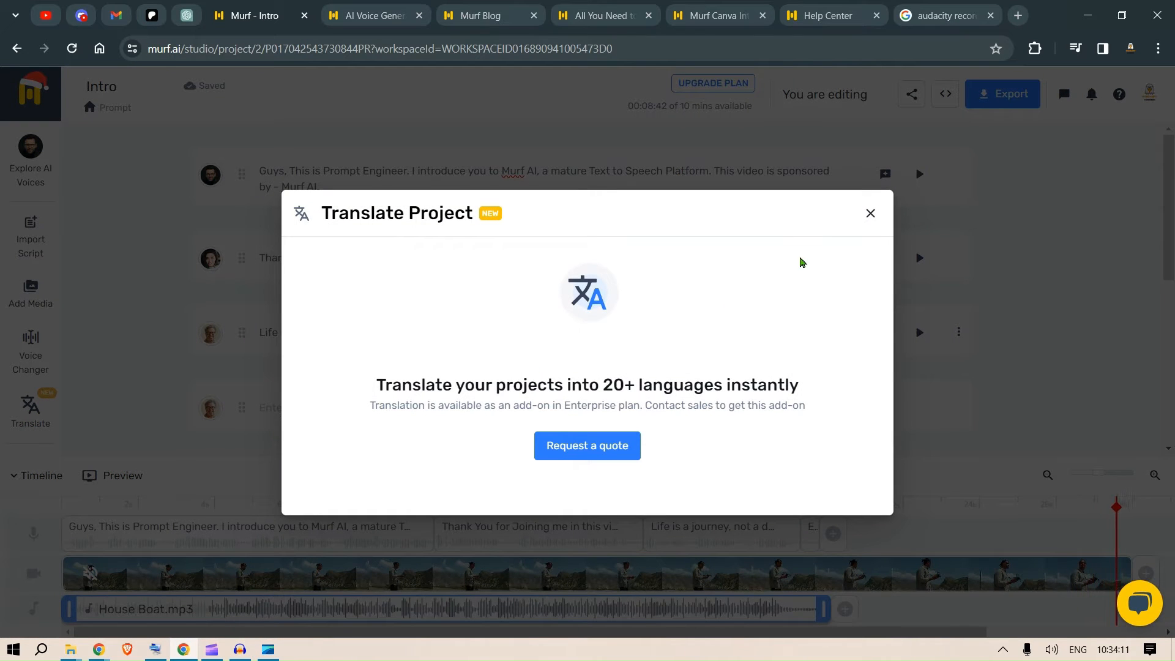
# Step: Switch to the Murf homepage and play the Educator voice-persona sample among the listed personas
pyautogui.click(367, 15)
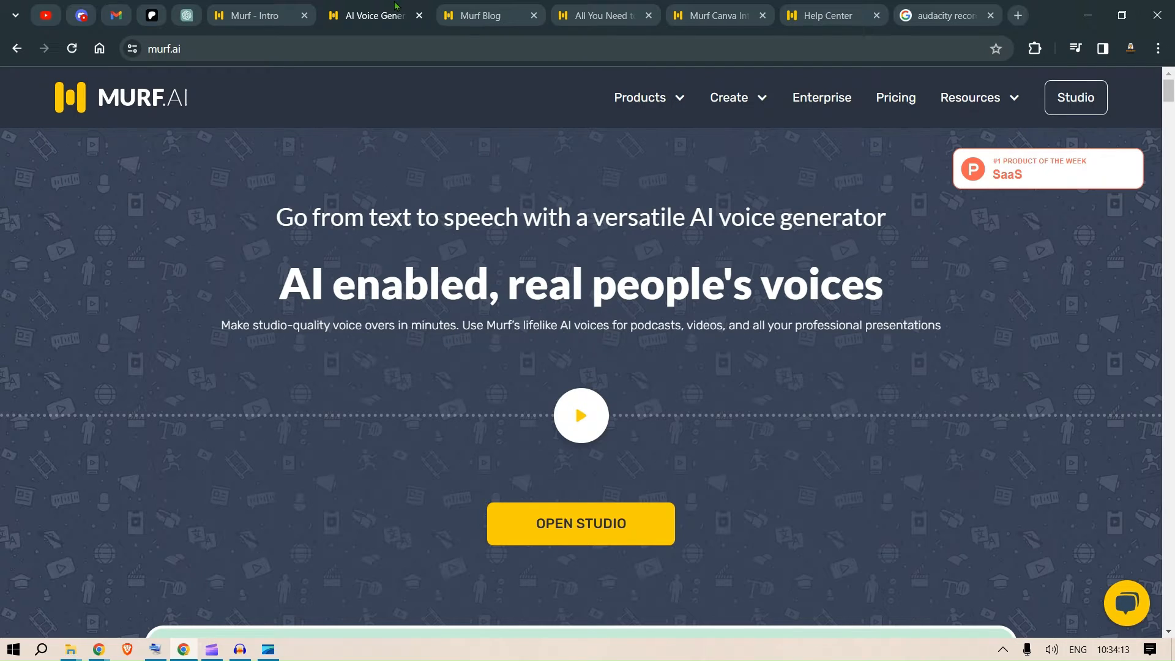
pyautogui.moveTo(705, 334)
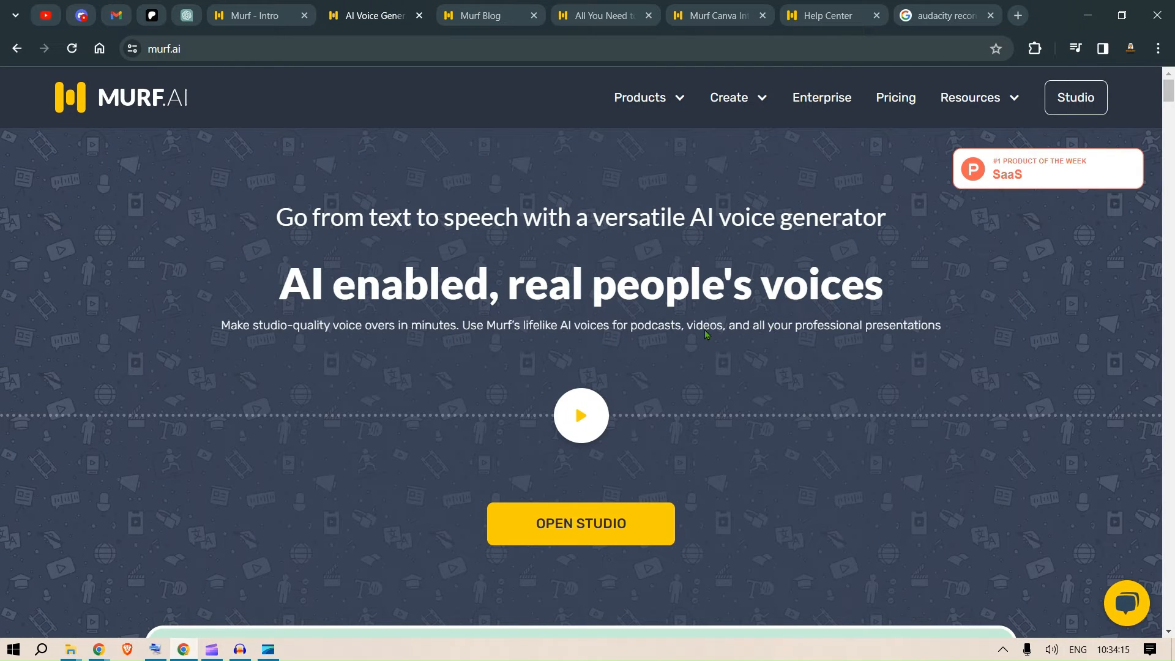
pyautogui.moveTo(763, 250)
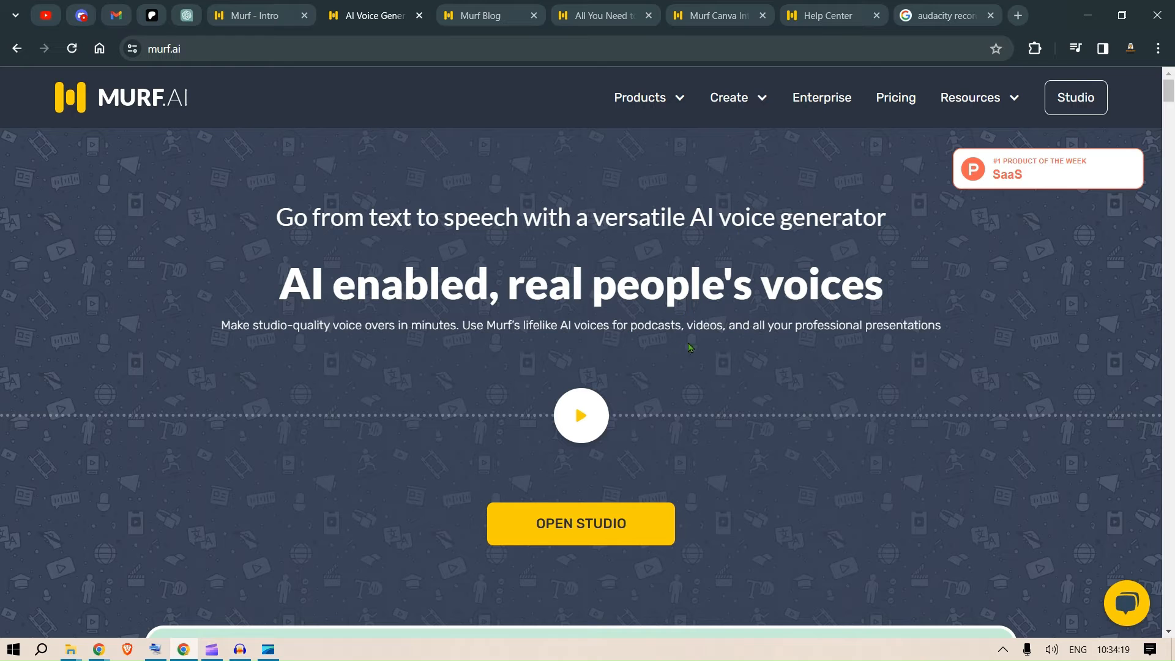
pyautogui.scroll(-3)
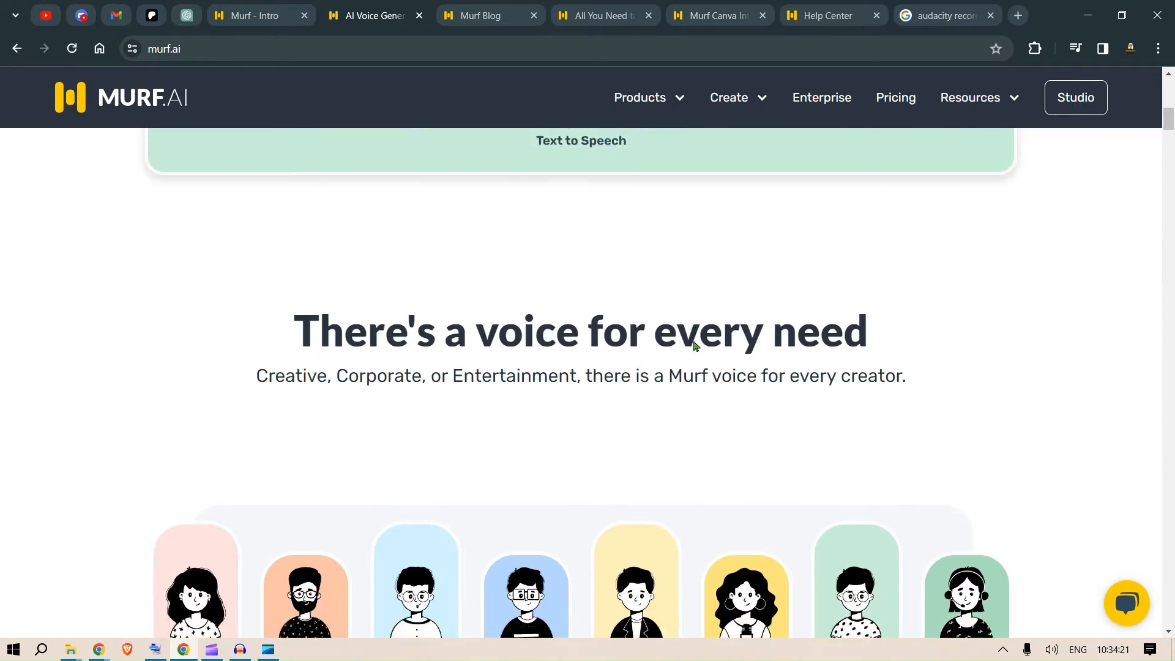
pyautogui.scroll(-3)
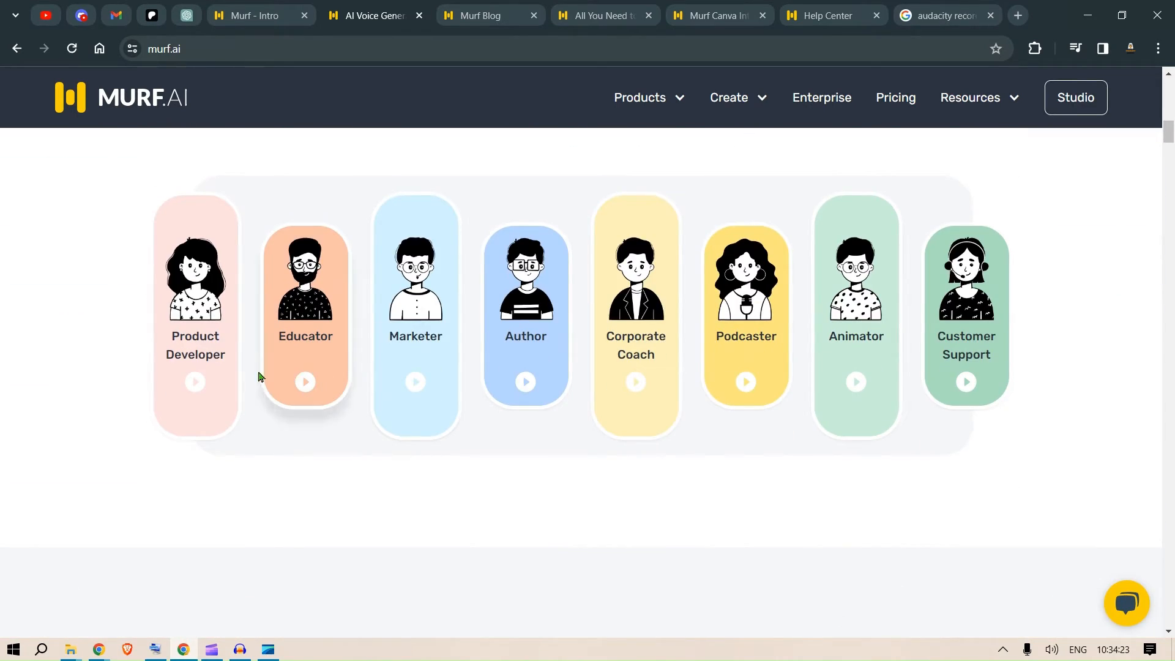
pyautogui.click(195, 382)
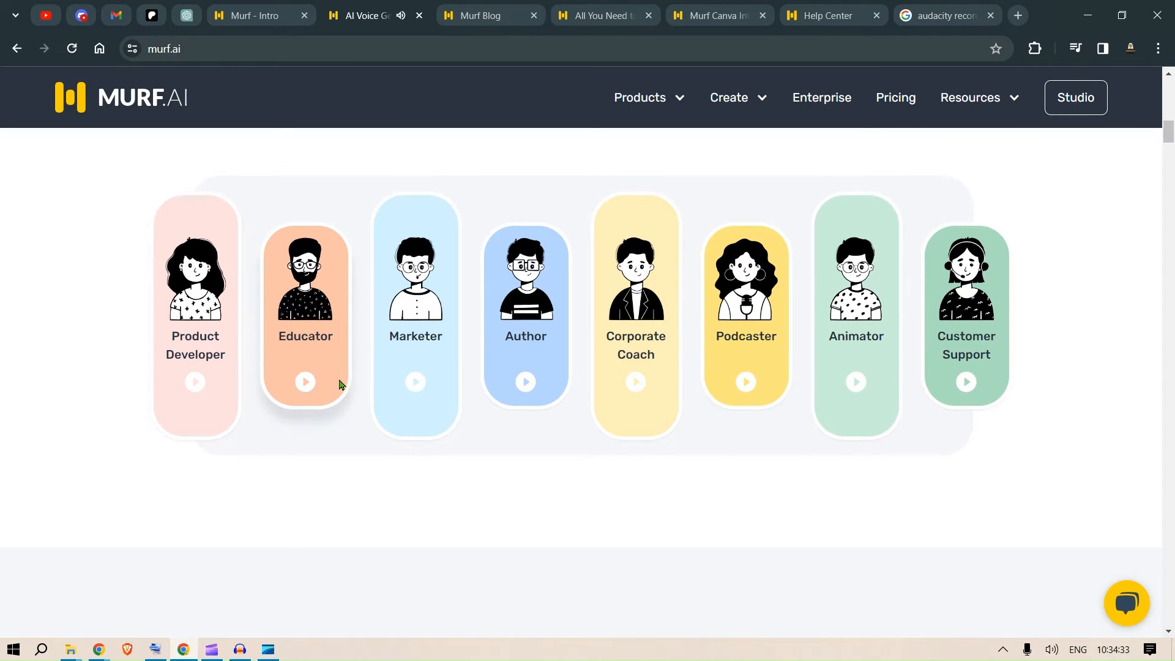
pyautogui.moveTo(635, 391)
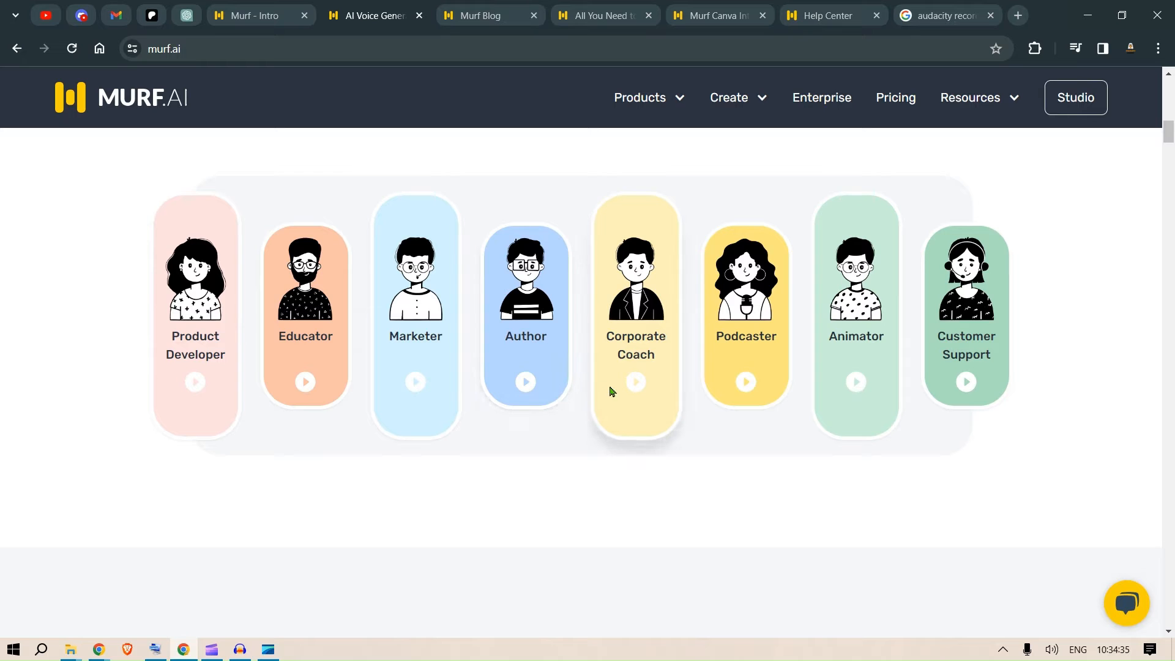
pyautogui.moveTo(724, 395)
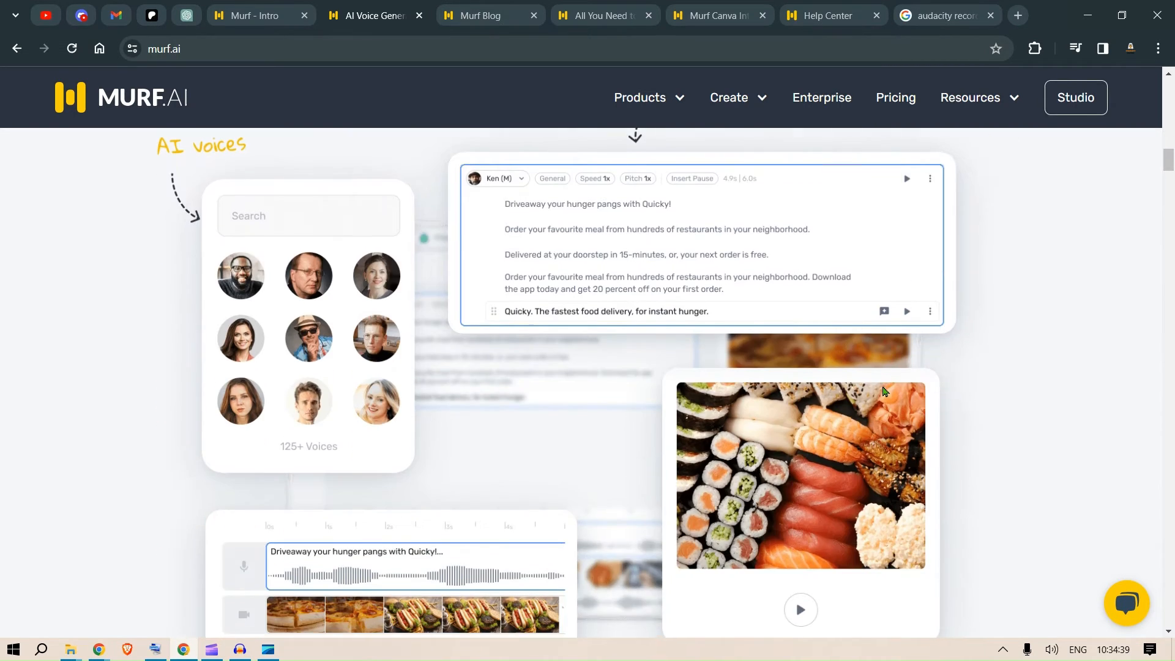
pyautogui.scroll(-3)
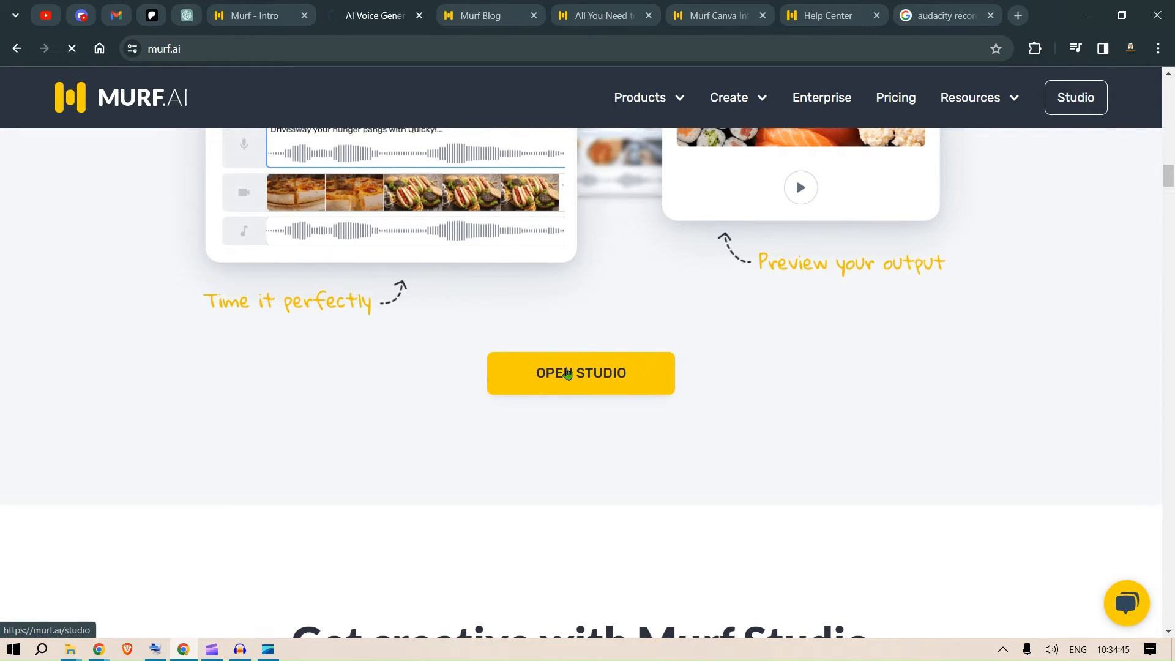
# Step: From Open Studio, create My Awesome Project using the Presentation audio template
pyautogui.click(580, 373)
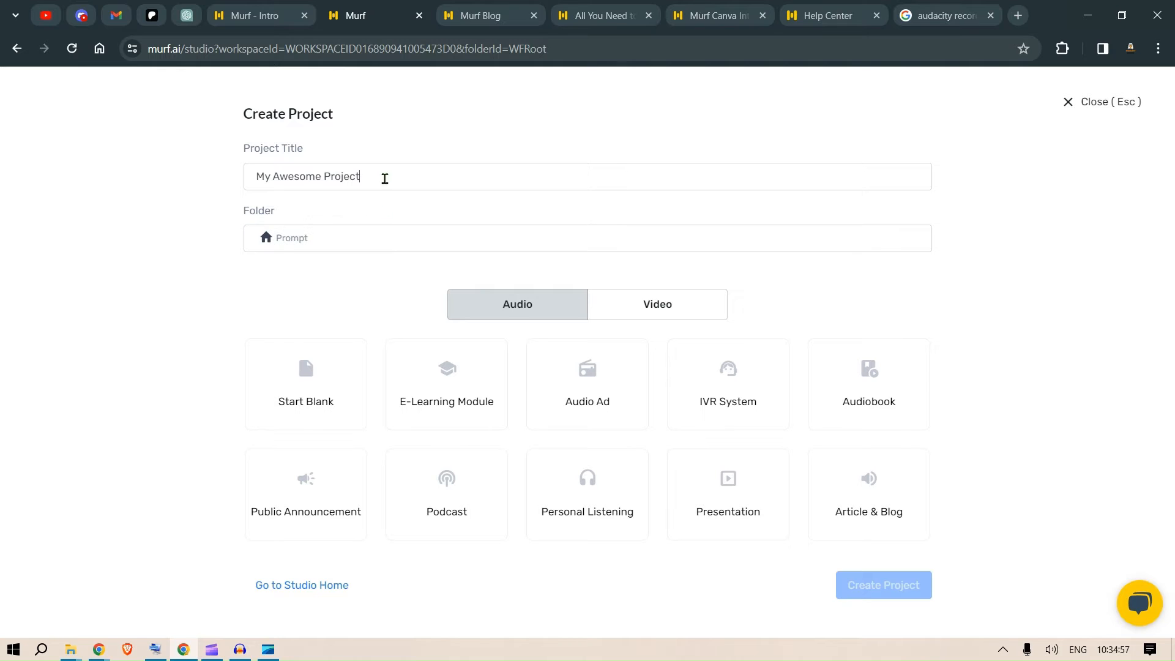
pyautogui.moveTo(296, 496)
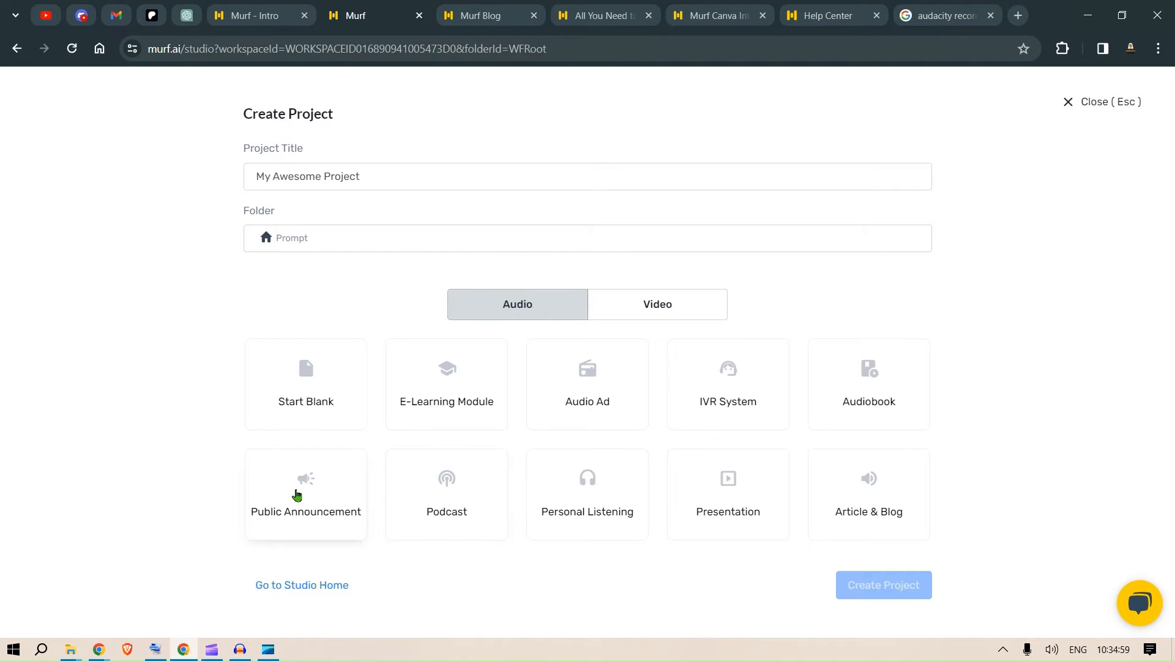
pyautogui.click(586, 494)
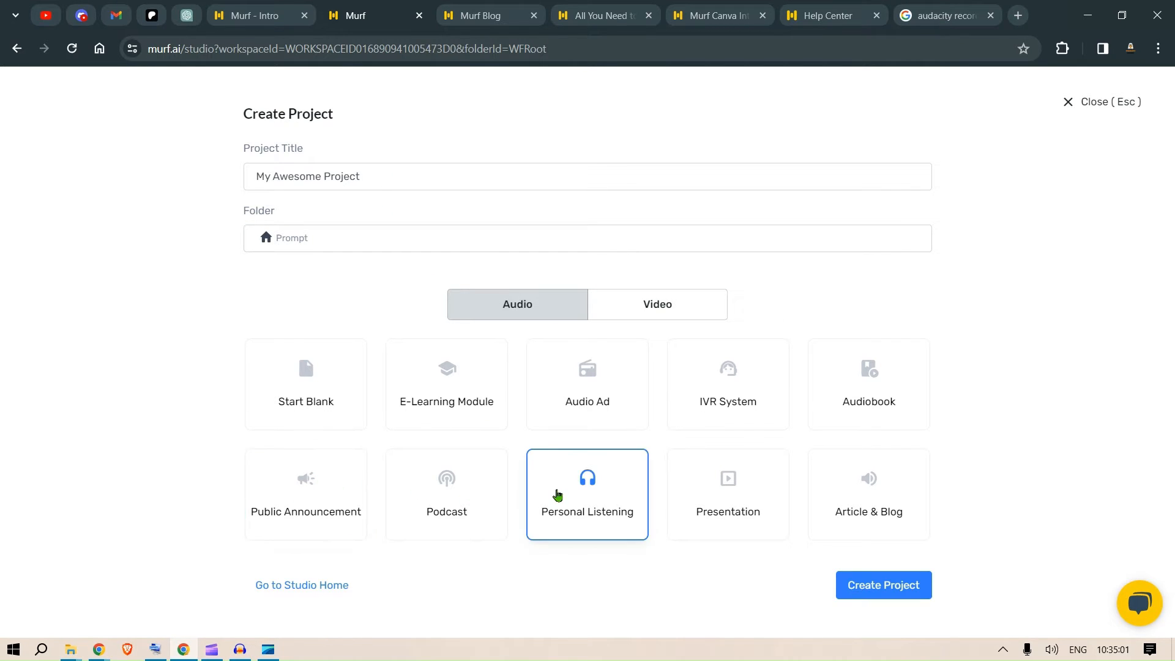
pyautogui.click(726, 493)
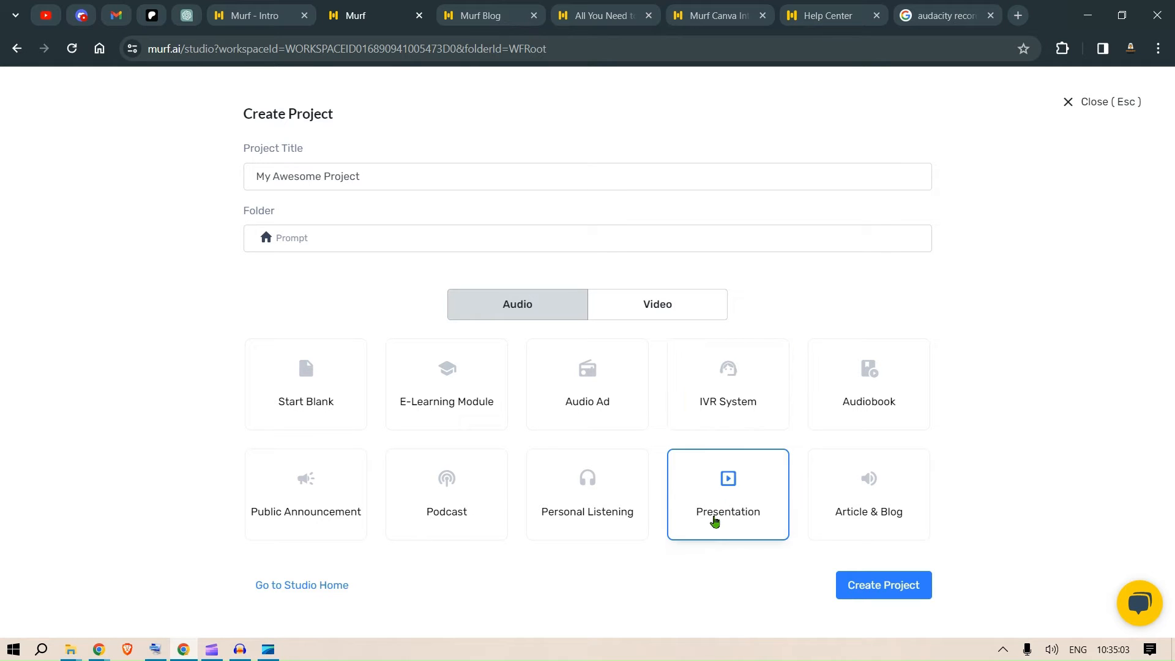
pyautogui.moveTo(883, 585)
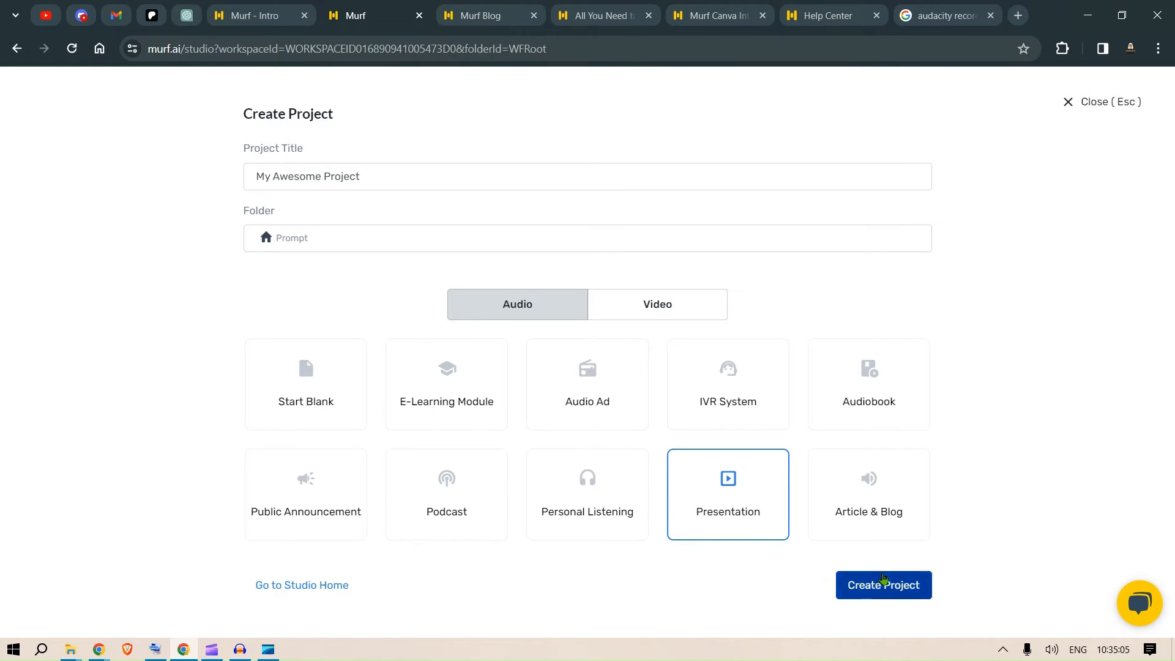
pyautogui.click(882, 586)
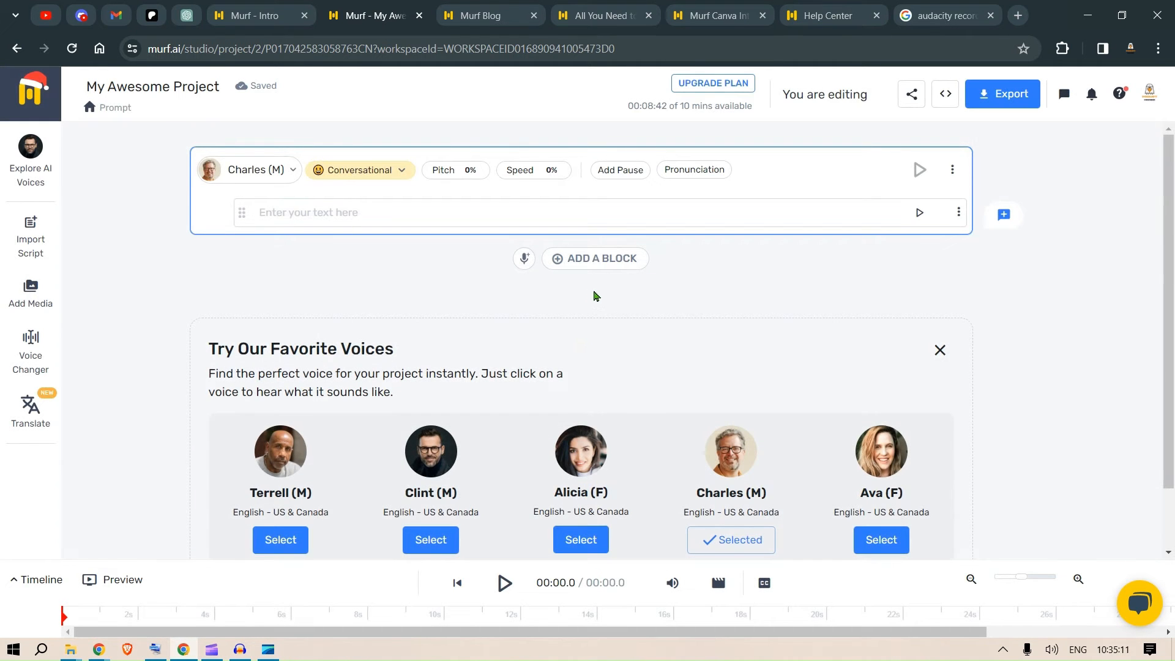
# Step: Show the voice style list for the new block's Charles voice, currently Conversational
pyautogui.scroll(-3)
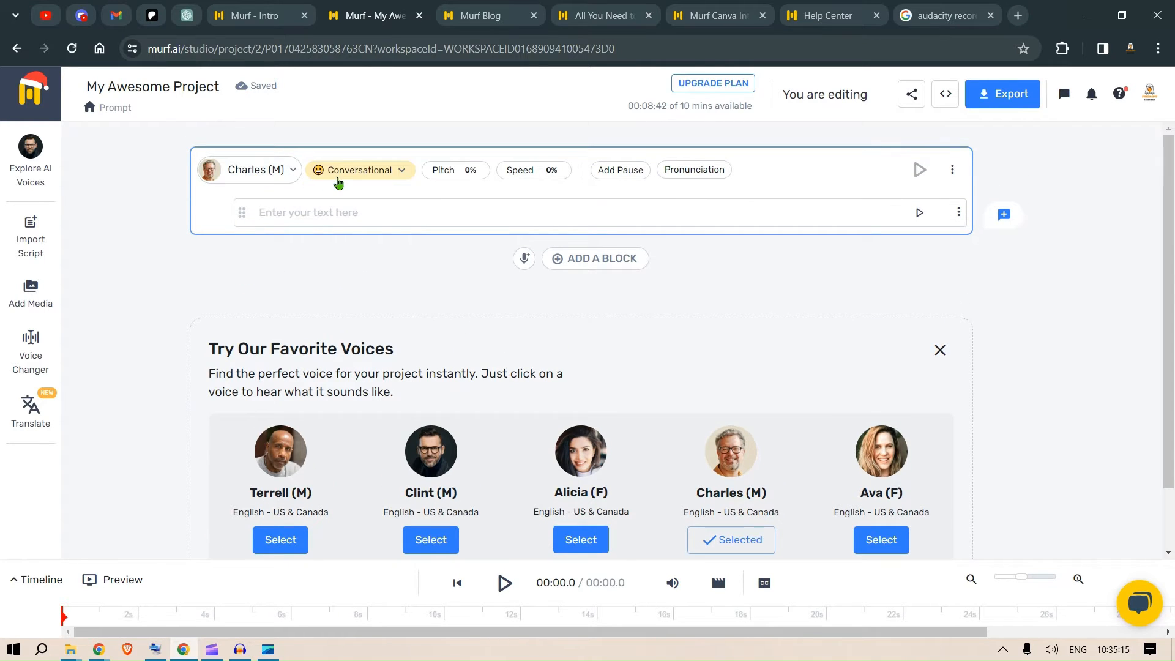
pyautogui.click(360, 169)
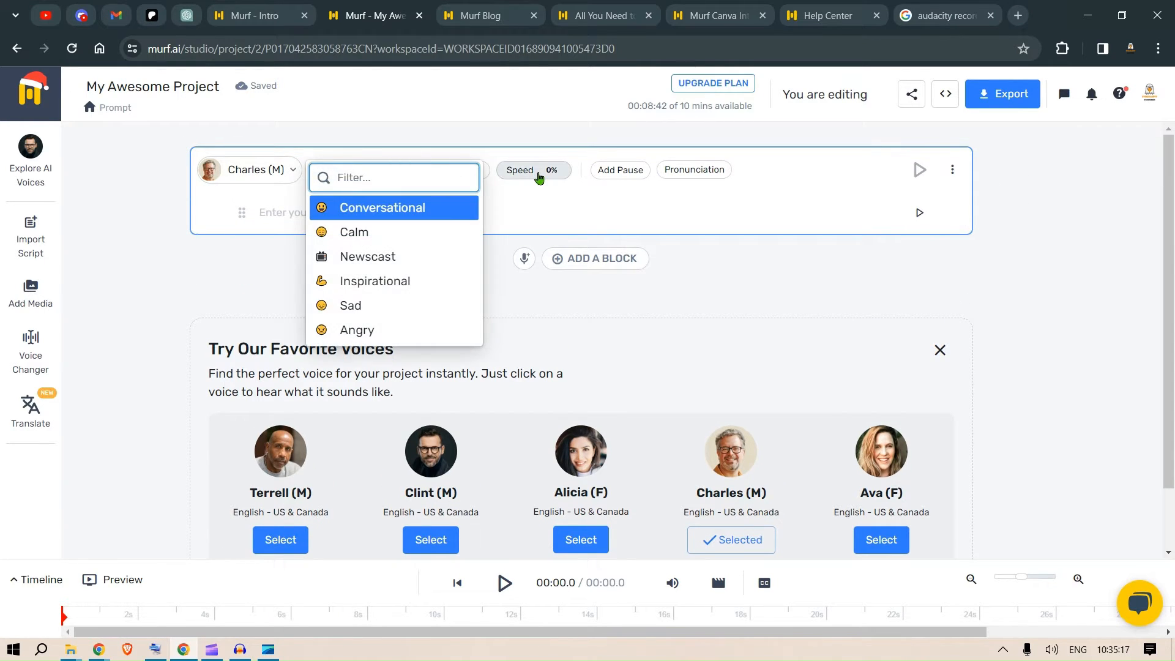
pyautogui.moveTo(840, 195)
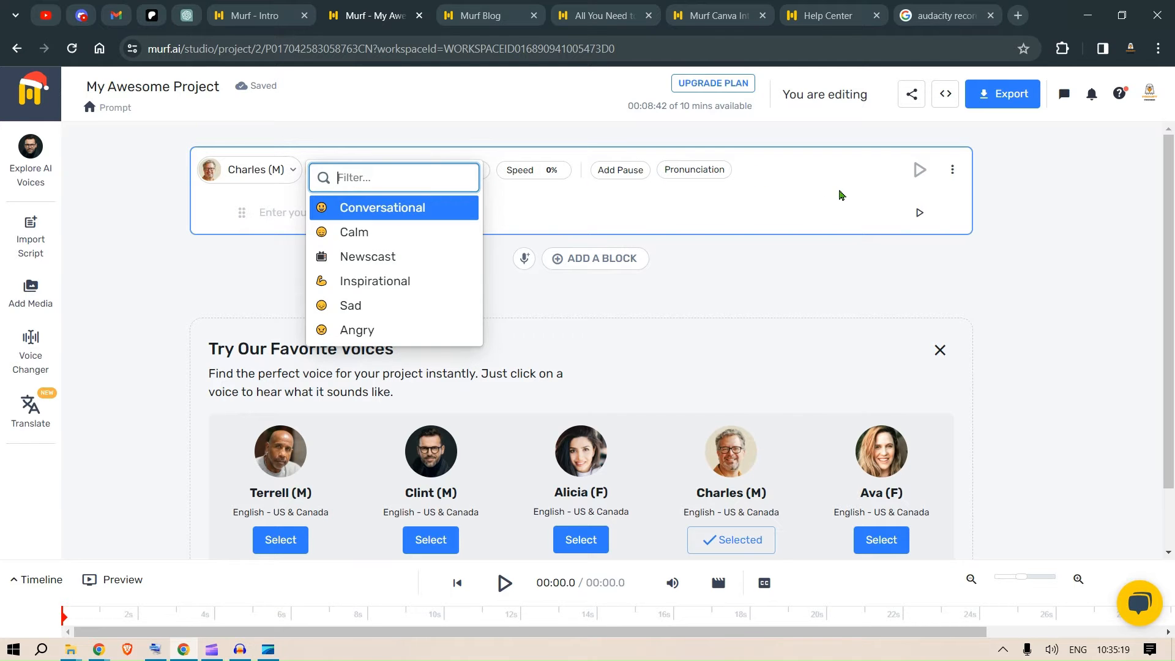
# Step: From the Murf Blog, go to the Text to Speech homepage and scroll through its feature and security sections
pyautogui.click(479, 14)
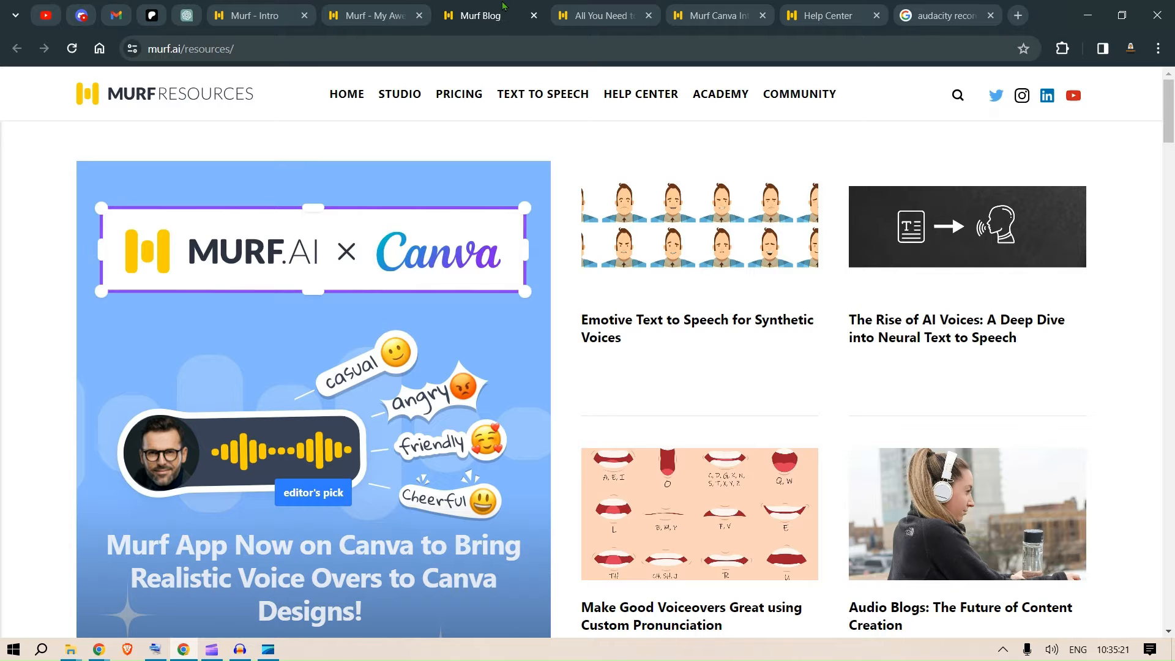
pyautogui.click(367, 15)
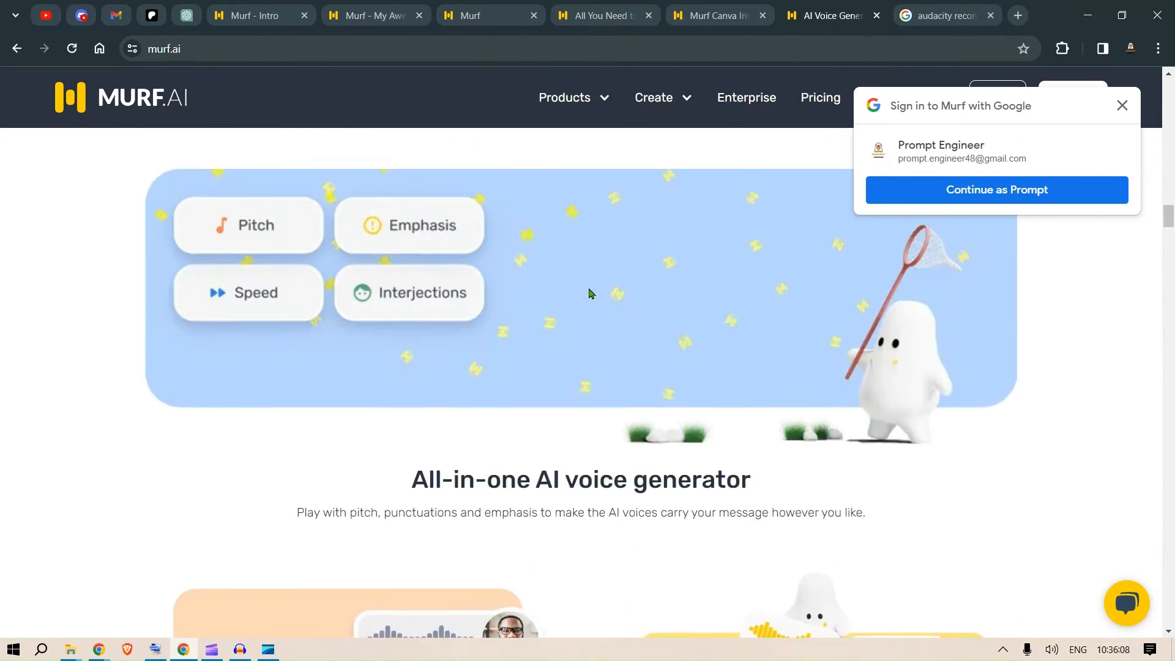
pyautogui.scroll(-3)
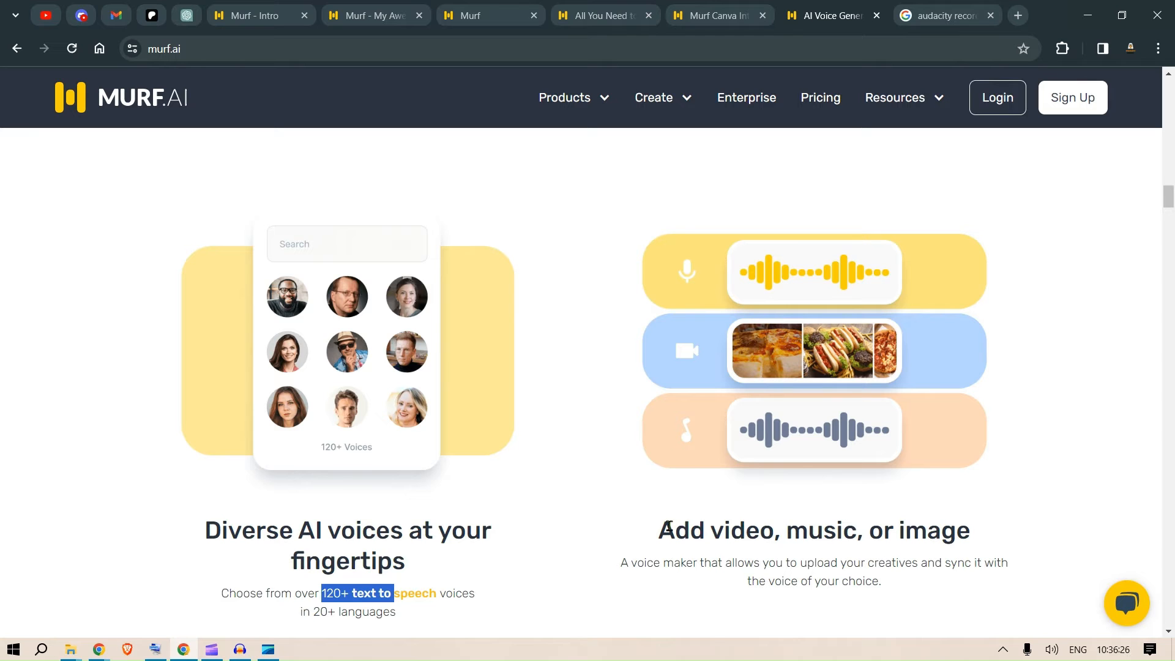
pyautogui.scroll(-3)
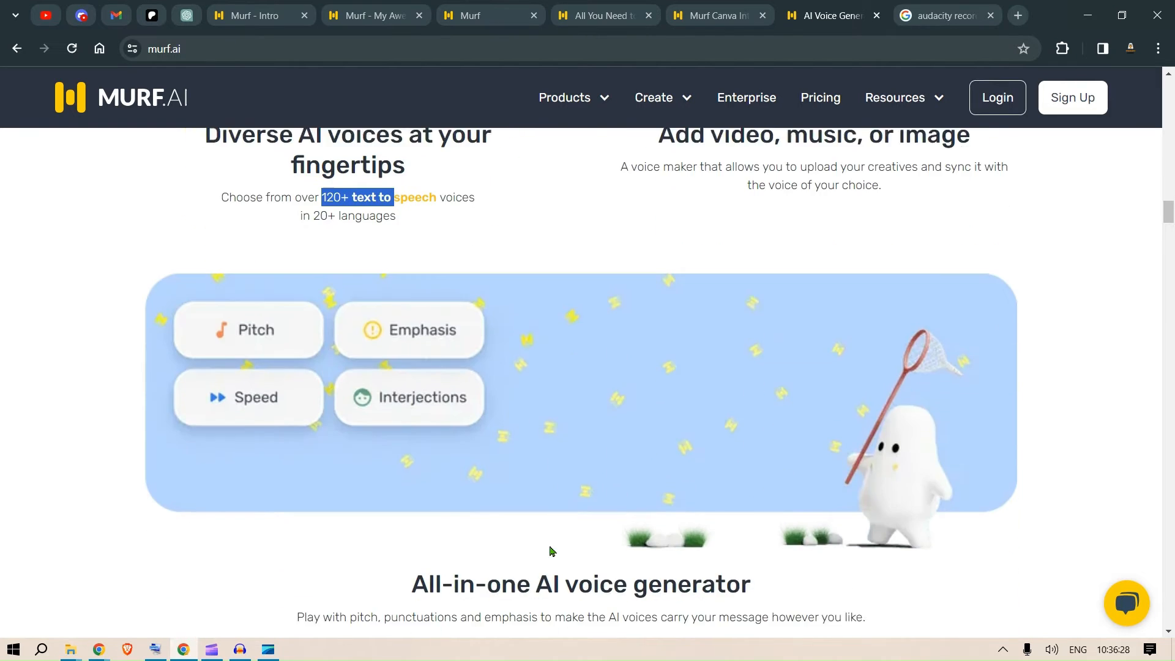
pyautogui.scroll(-3)
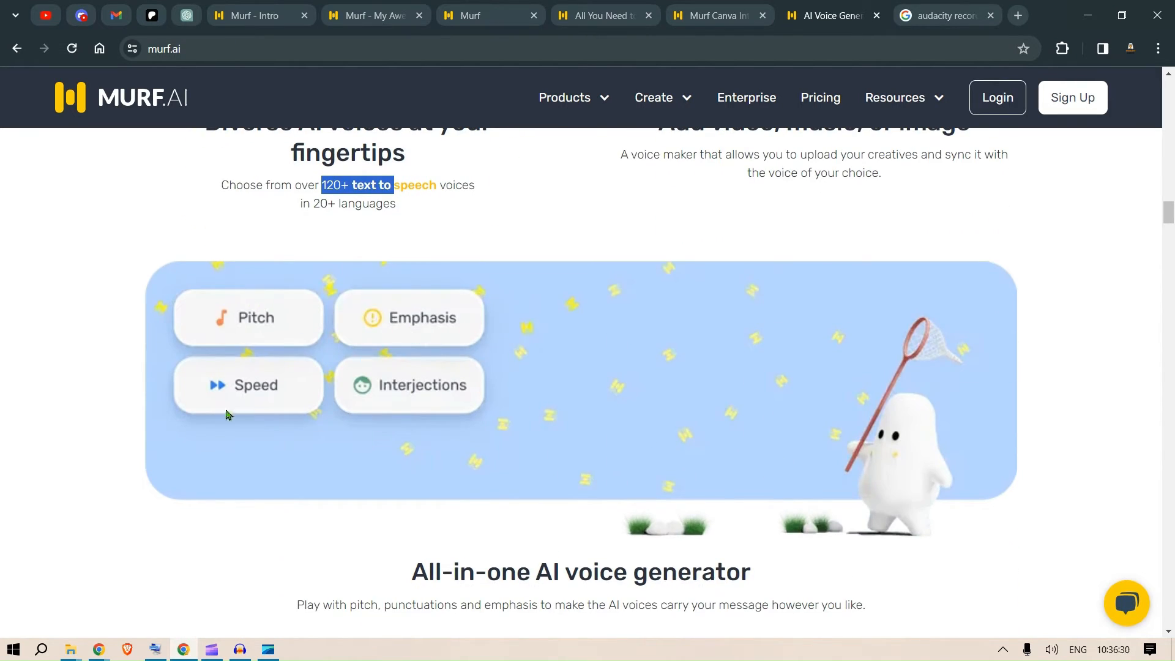
pyautogui.scroll(-3)
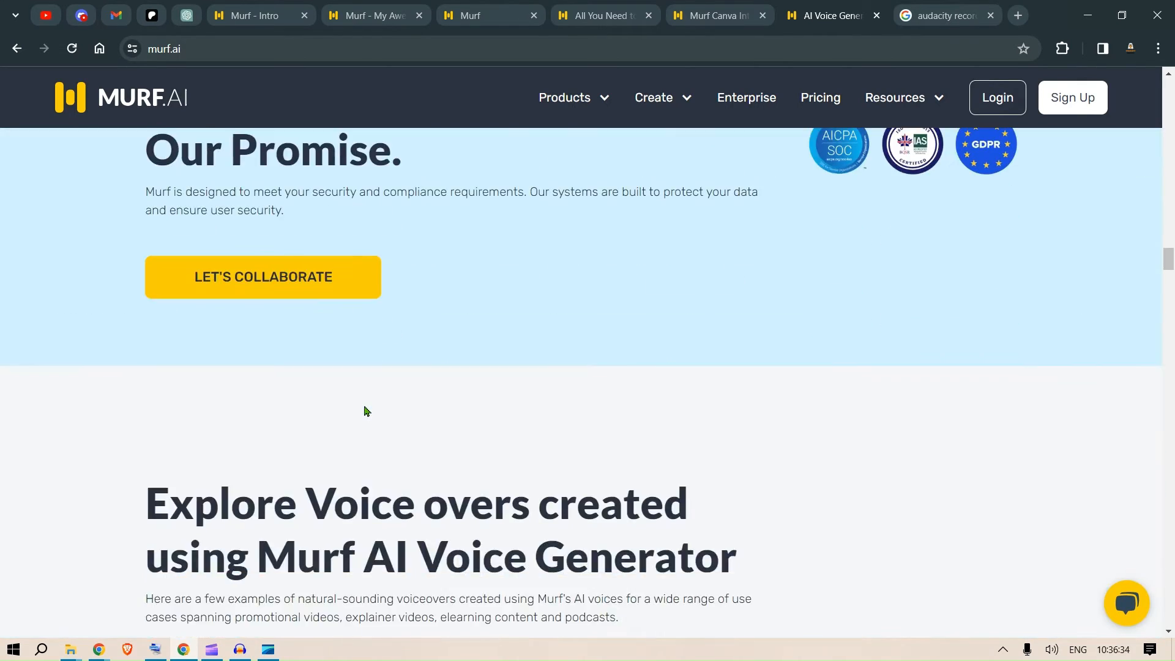
# Step: Scroll to the voiceover showcase, play the Chocolate Brand Promo sample and stop it
pyautogui.scroll(-3)
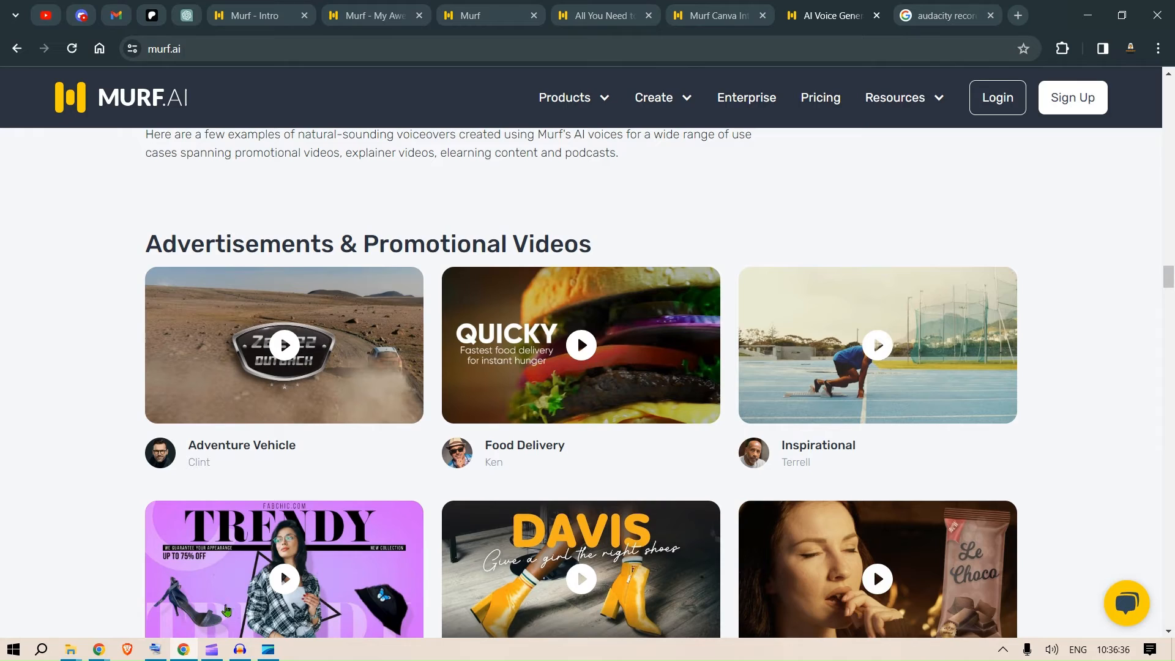
pyautogui.scroll(-3)
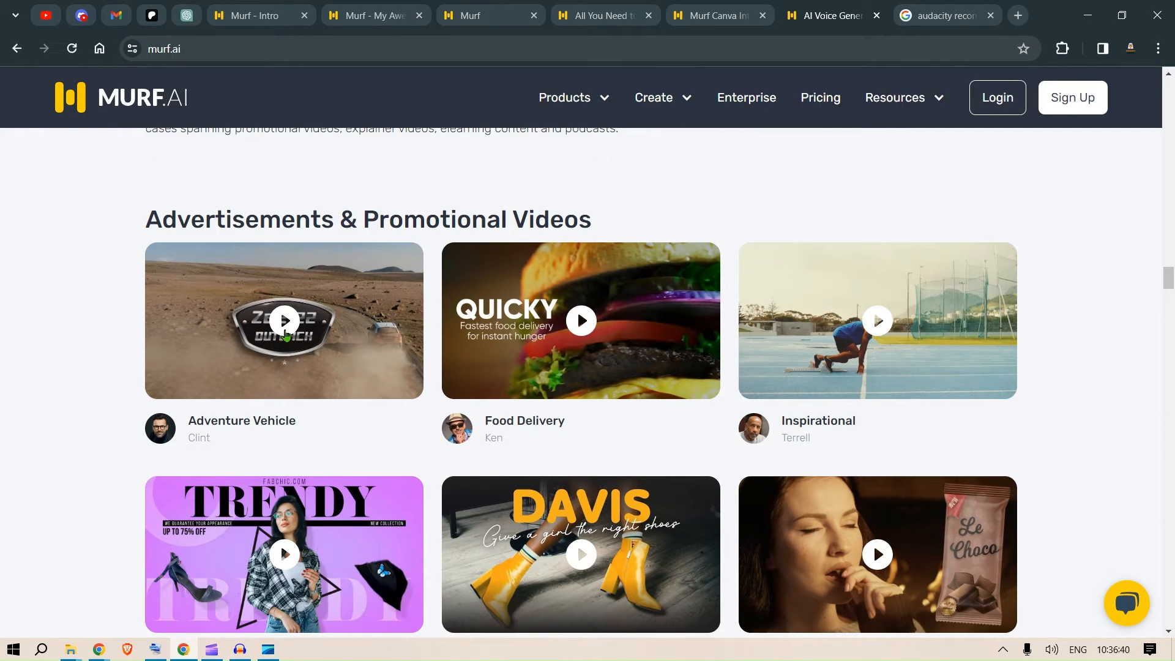
pyautogui.click(282, 319)
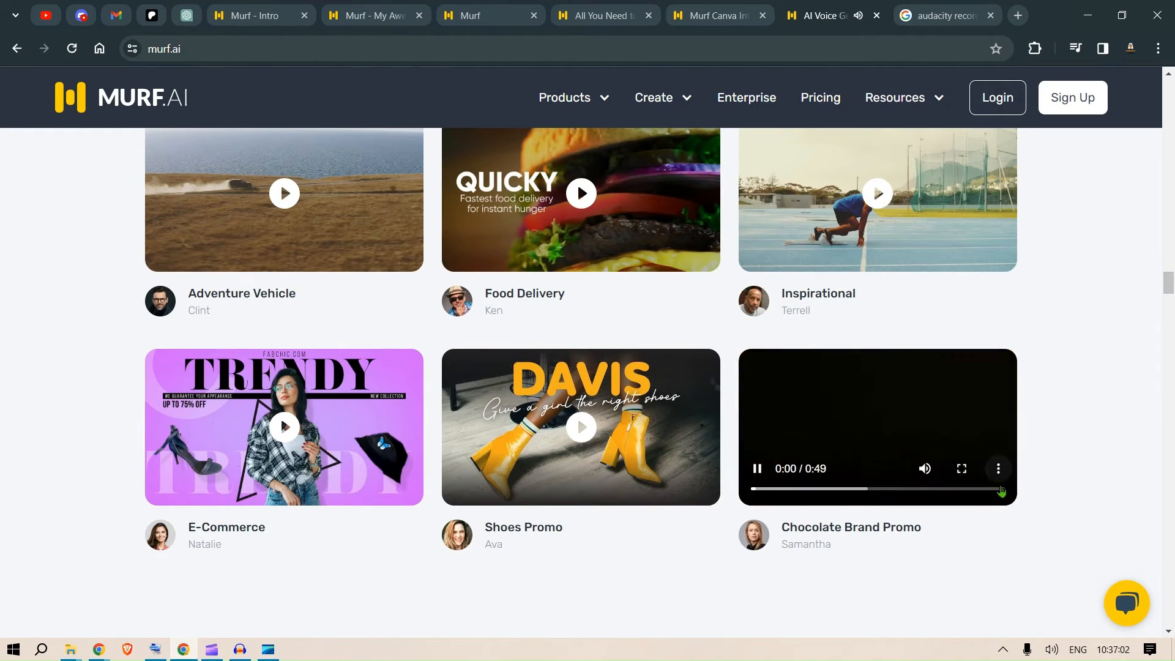
pyautogui.click(960, 469)
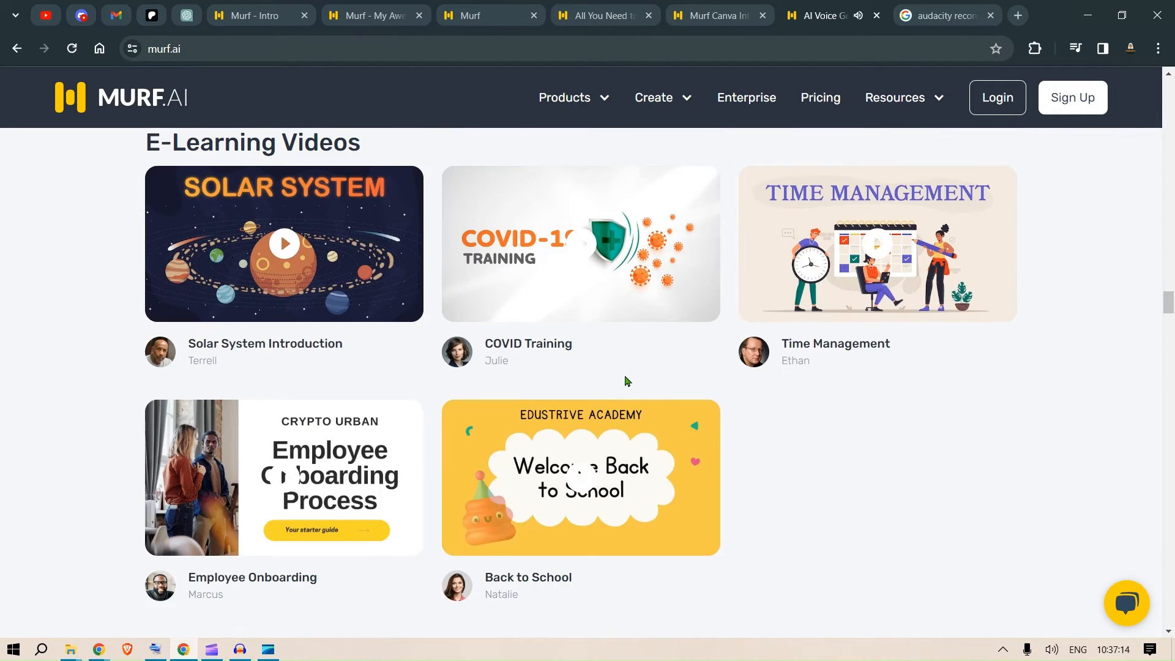
# Step: Play the Solar System Introduction and COVID Training samples, watching COVID Training full screen briefly
pyautogui.scroll(-3)
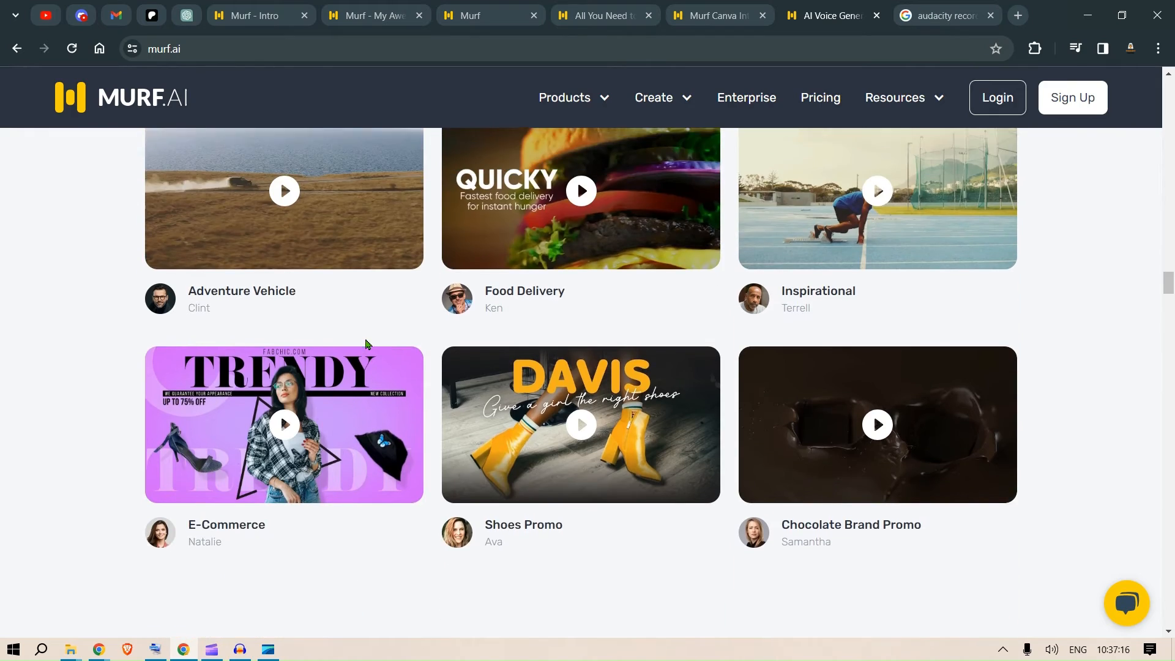
pyautogui.scroll(-3)
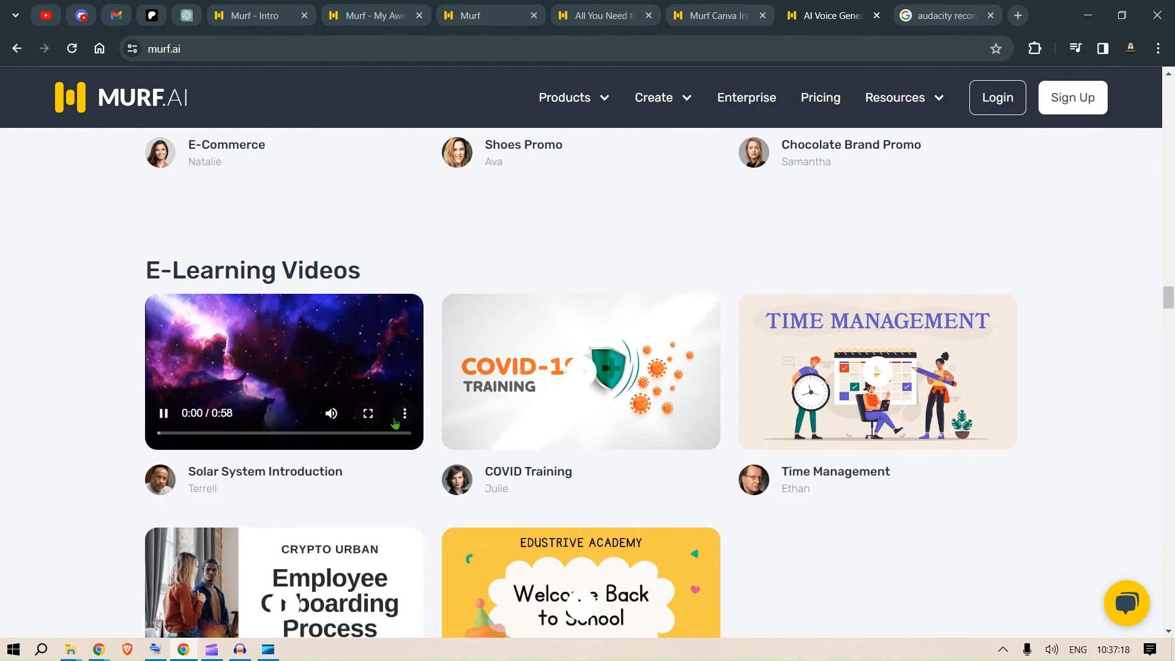
pyautogui.click(368, 412)
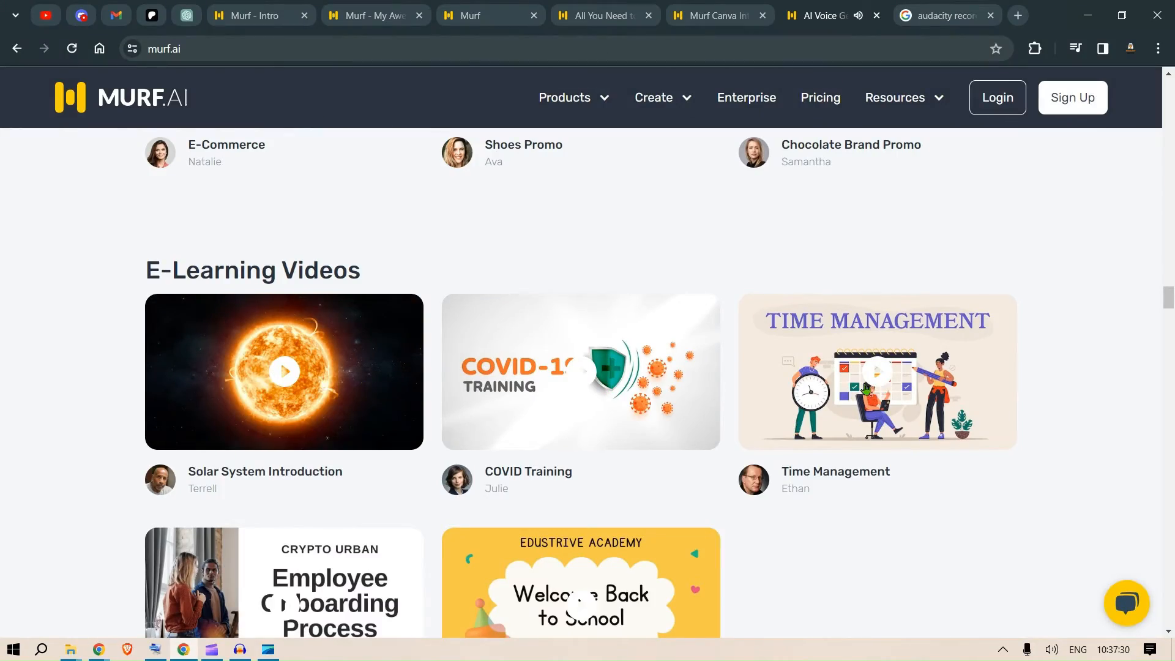
pyautogui.click(877, 373)
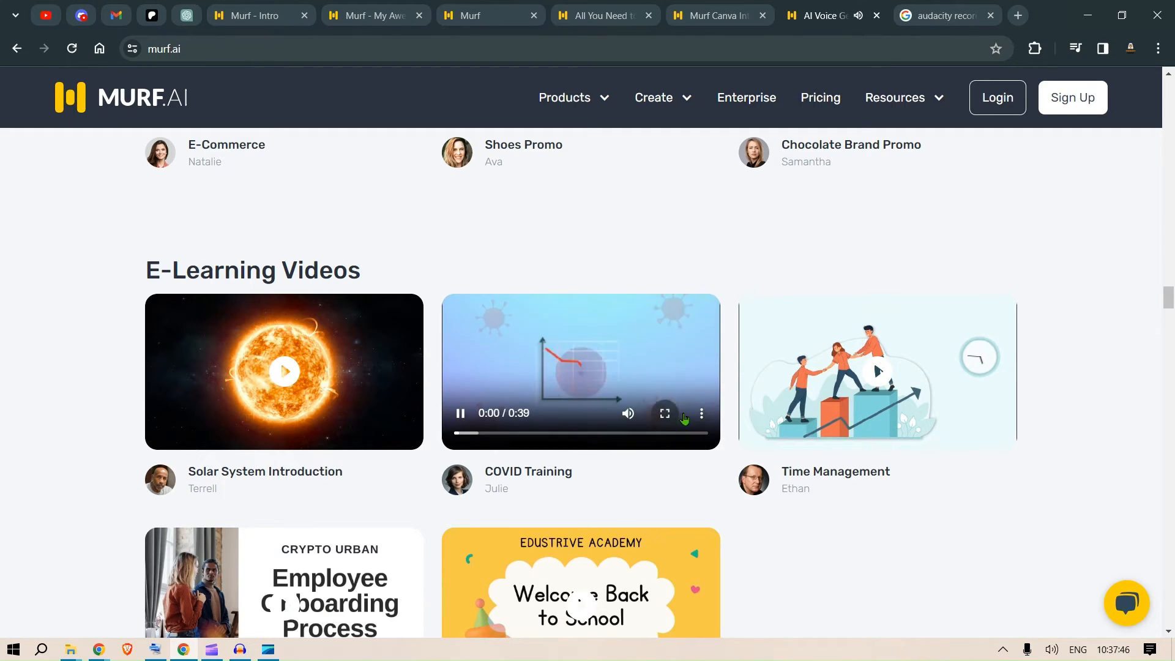
pyautogui.click(663, 412)
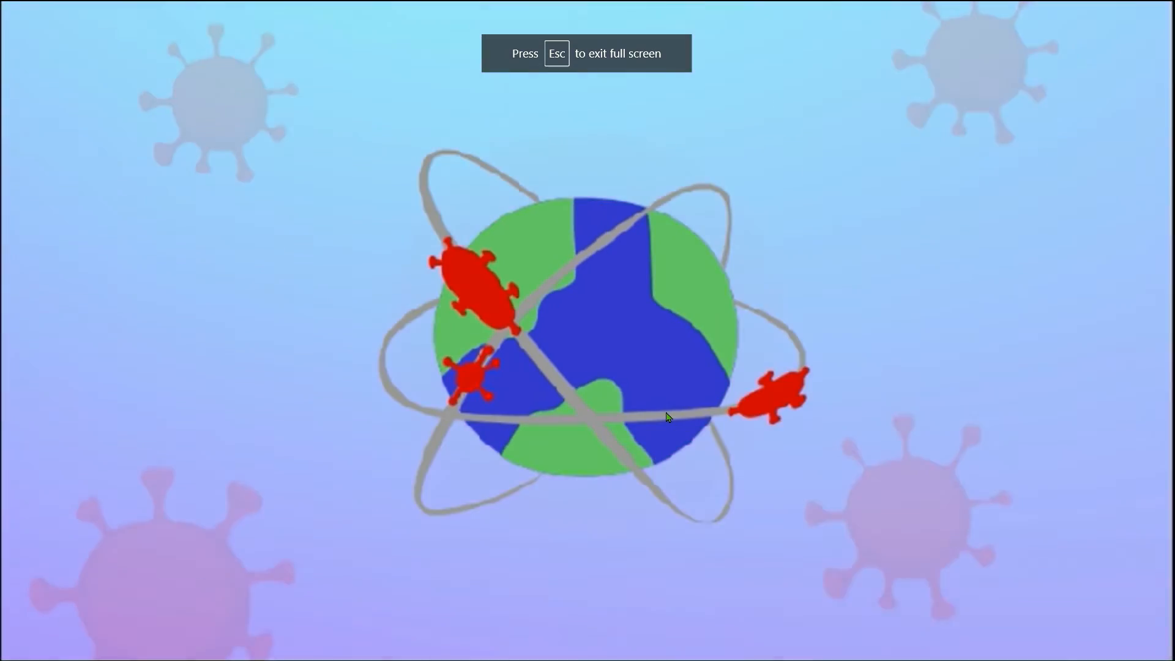
pyautogui.press('Escape')
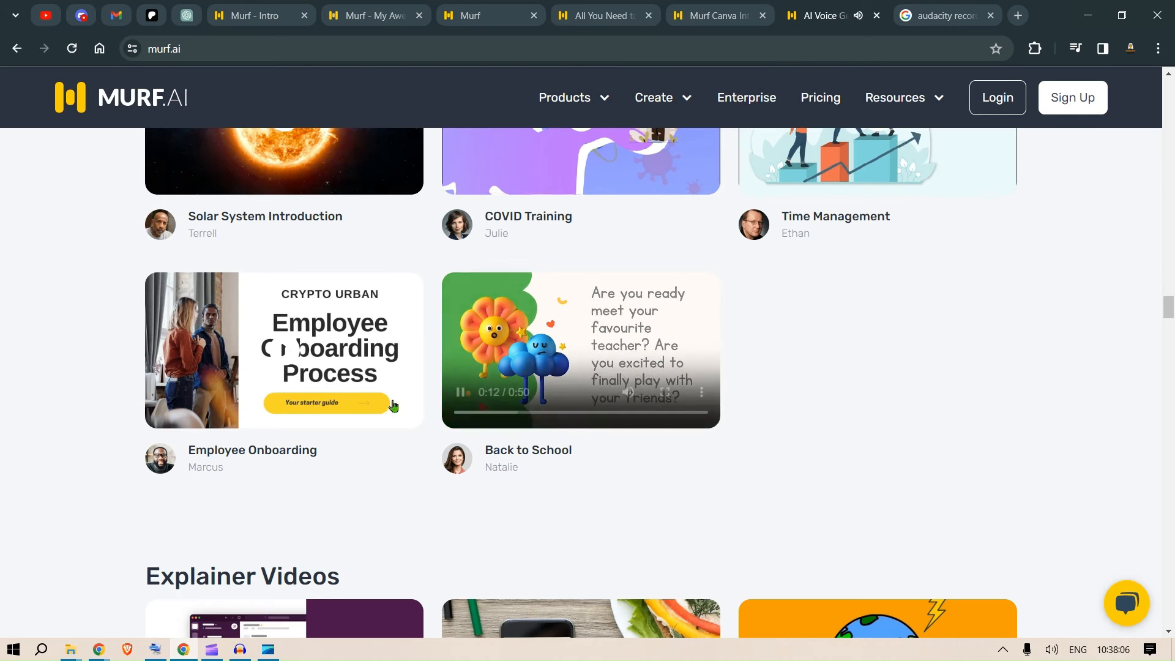
# Step: Play the Slack Explainer and Music Podcast Intro samples, then return to the homepage top
pyautogui.scroll(-3)
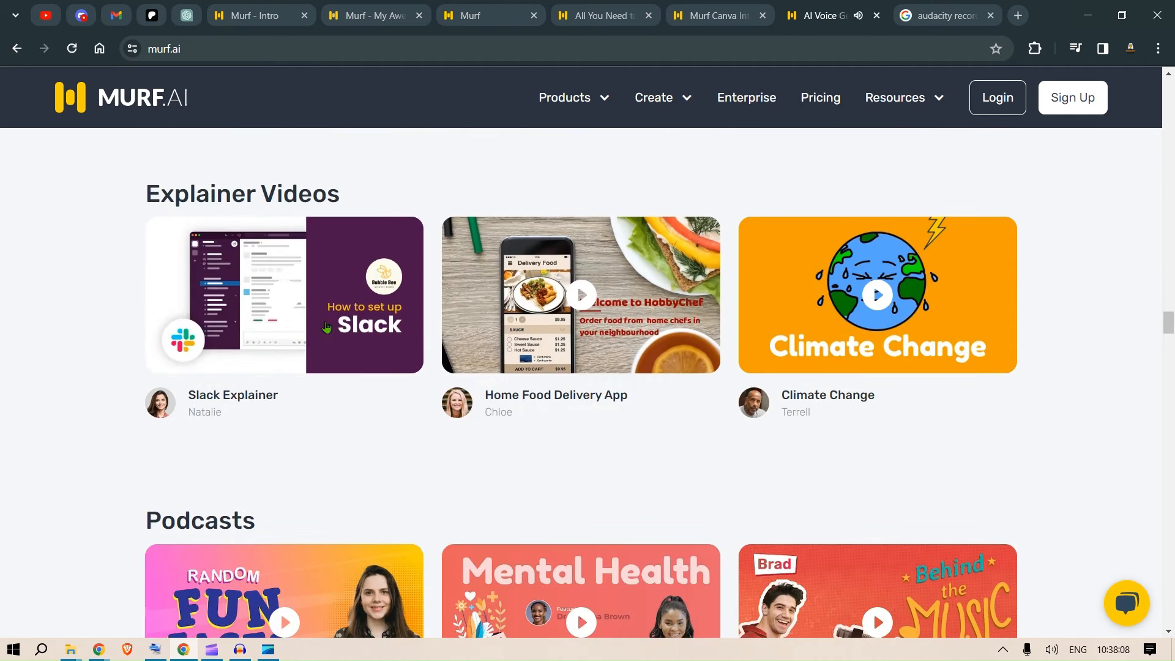
pyautogui.click(283, 294)
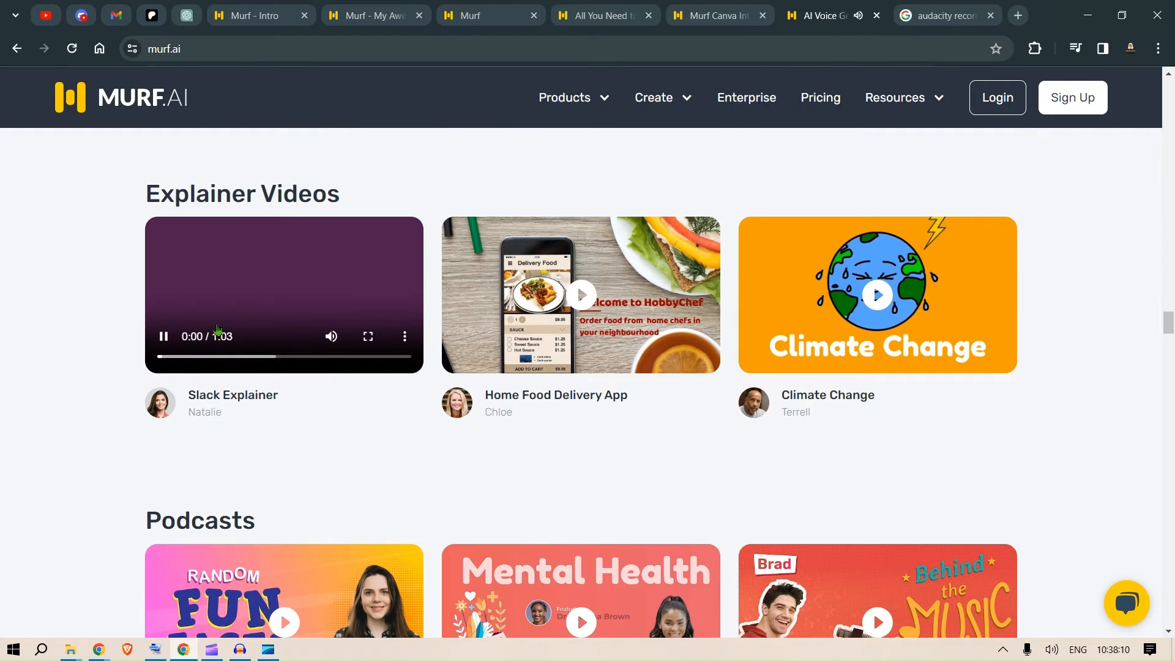
pyautogui.click(367, 335)
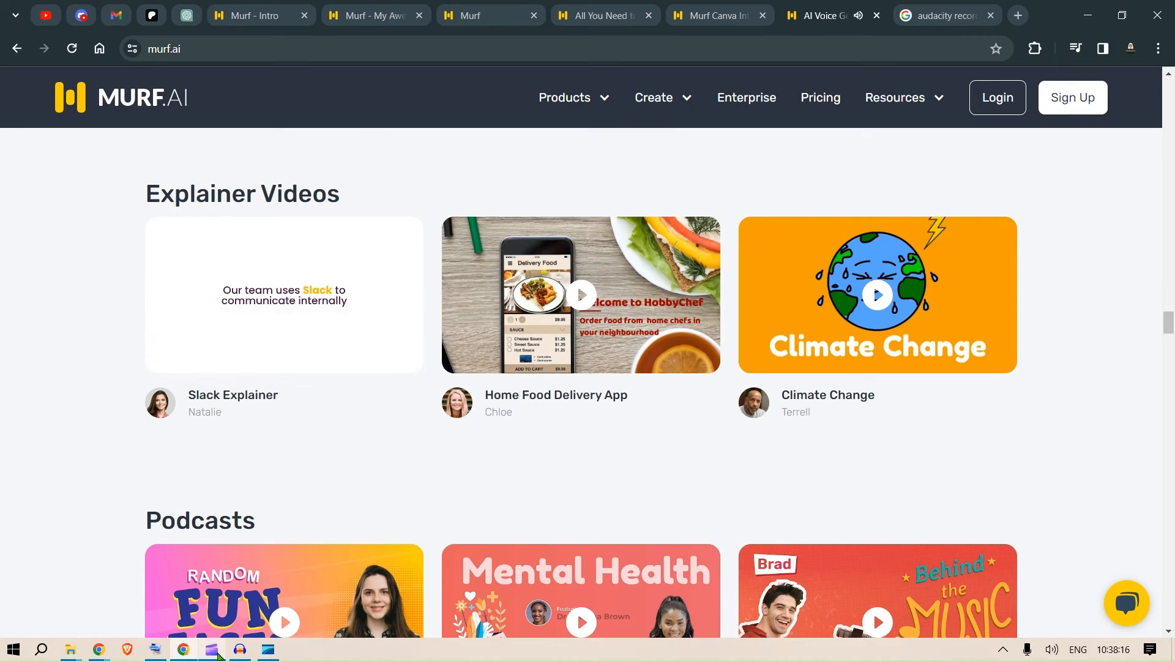
pyautogui.click(209, 649)
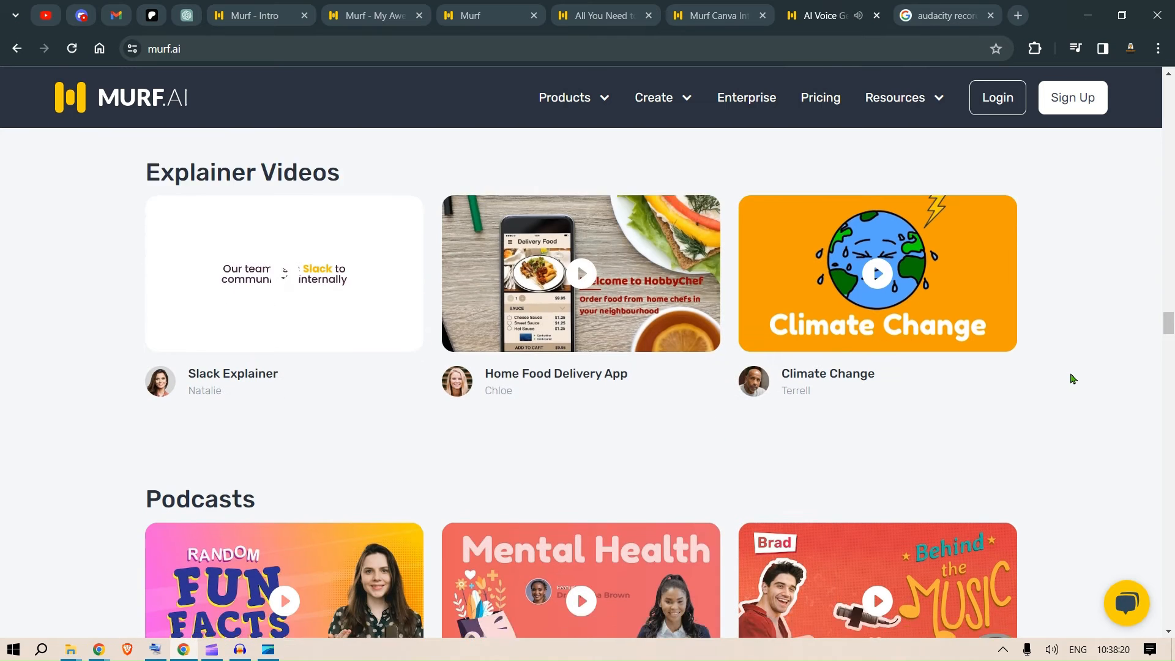
pyautogui.scroll(-3)
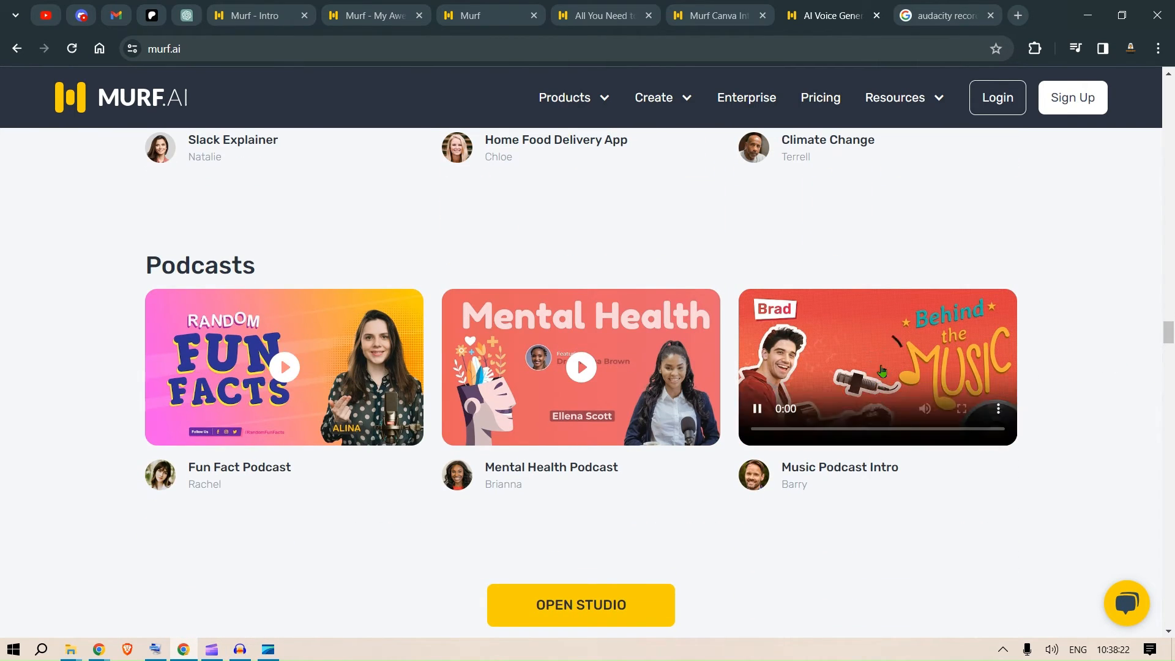
pyautogui.click(962, 409)
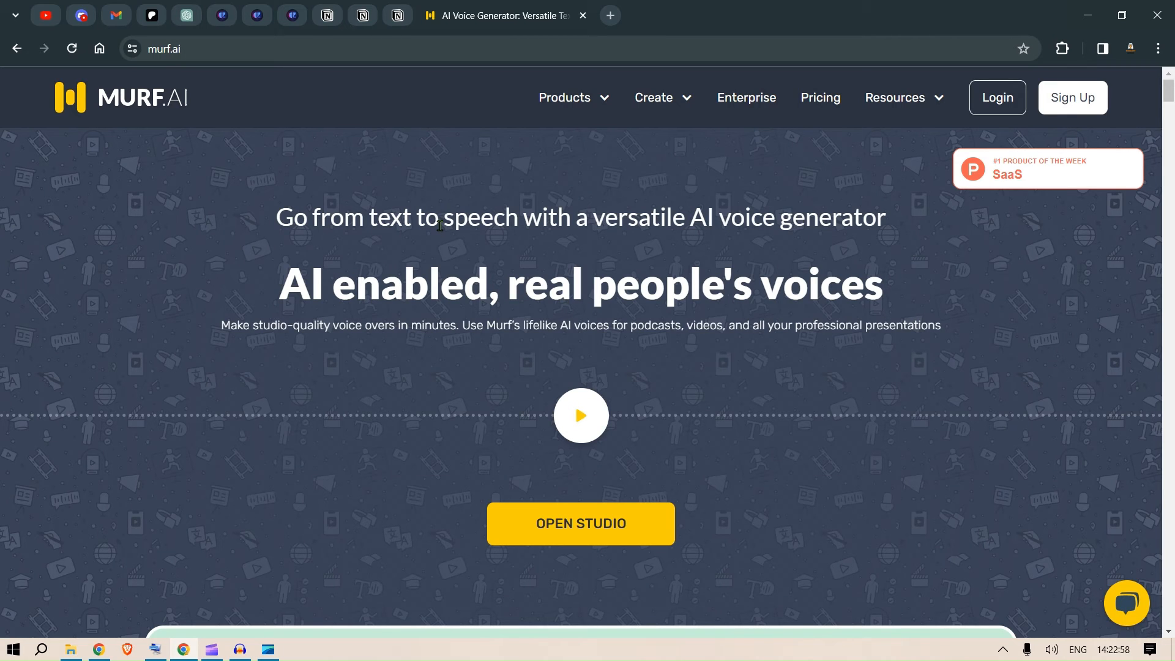
pyautogui.click(565, 98)
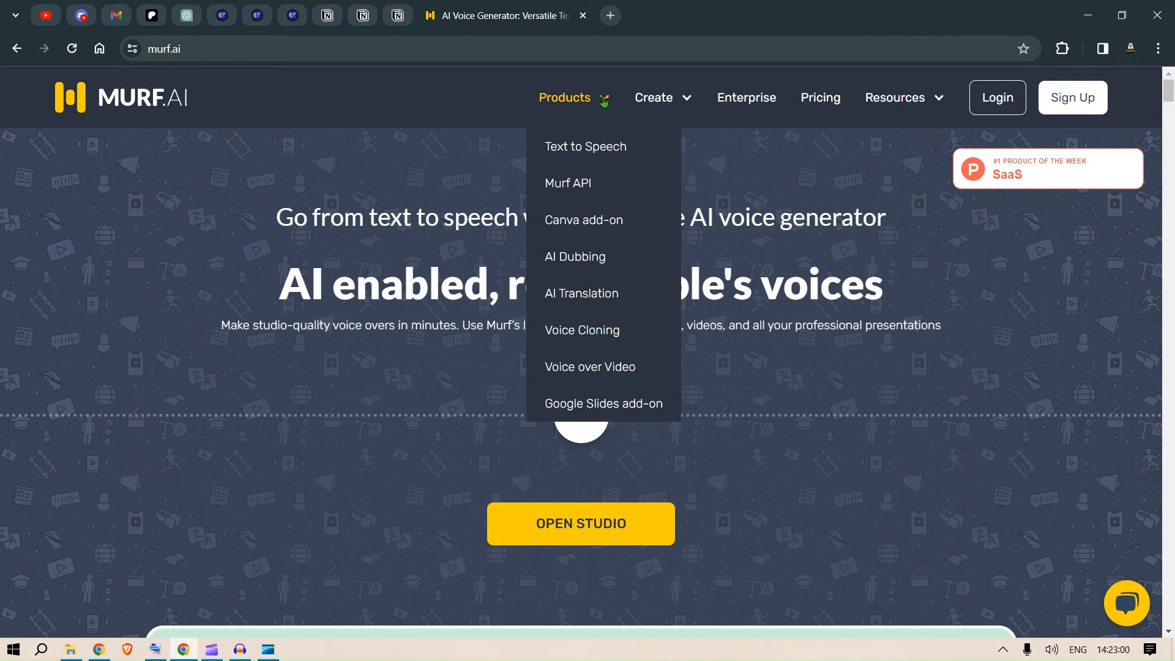
pyautogui.moveTo(583, 219)
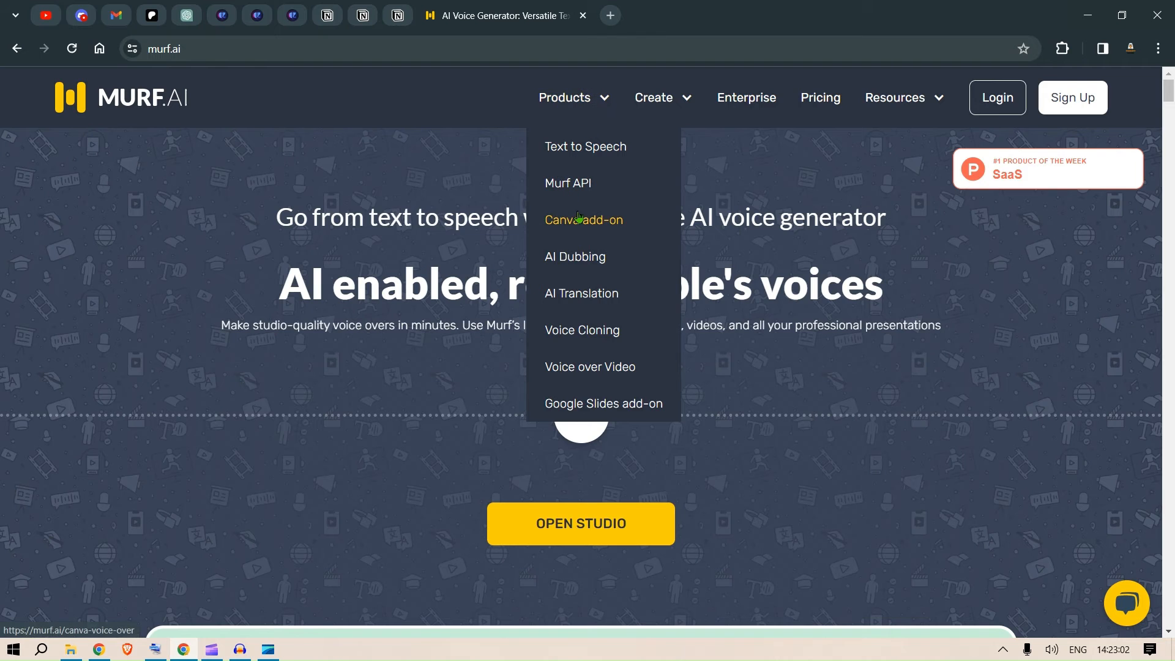
pyautogui.click(583, 219)
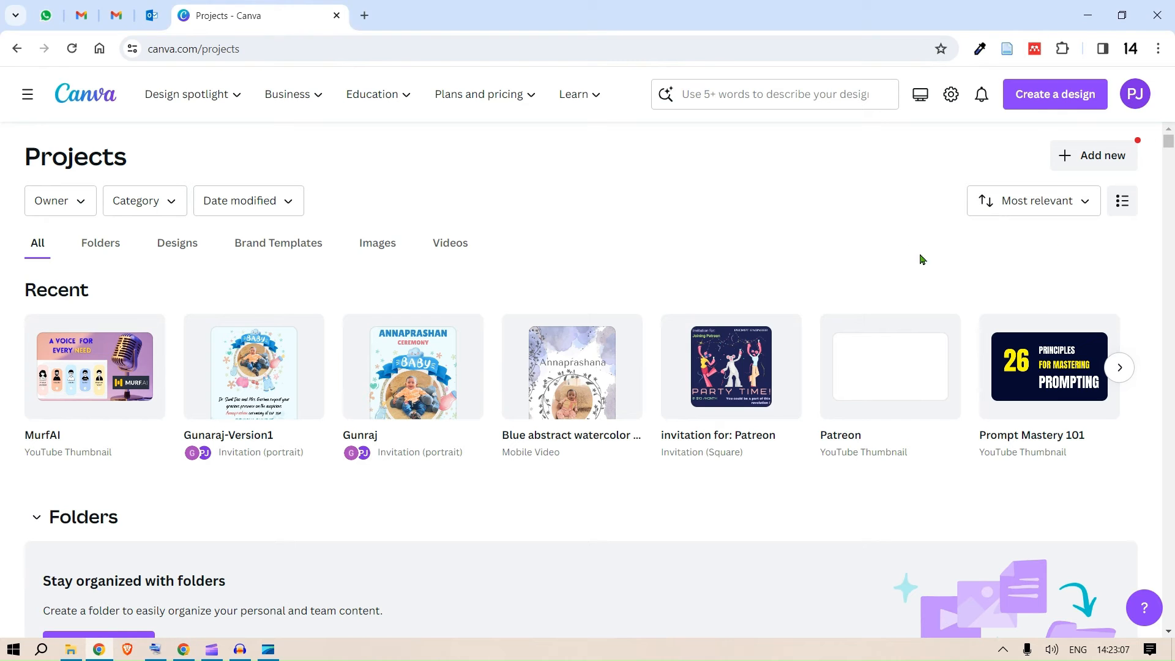
pyautogui.scroll(-3)
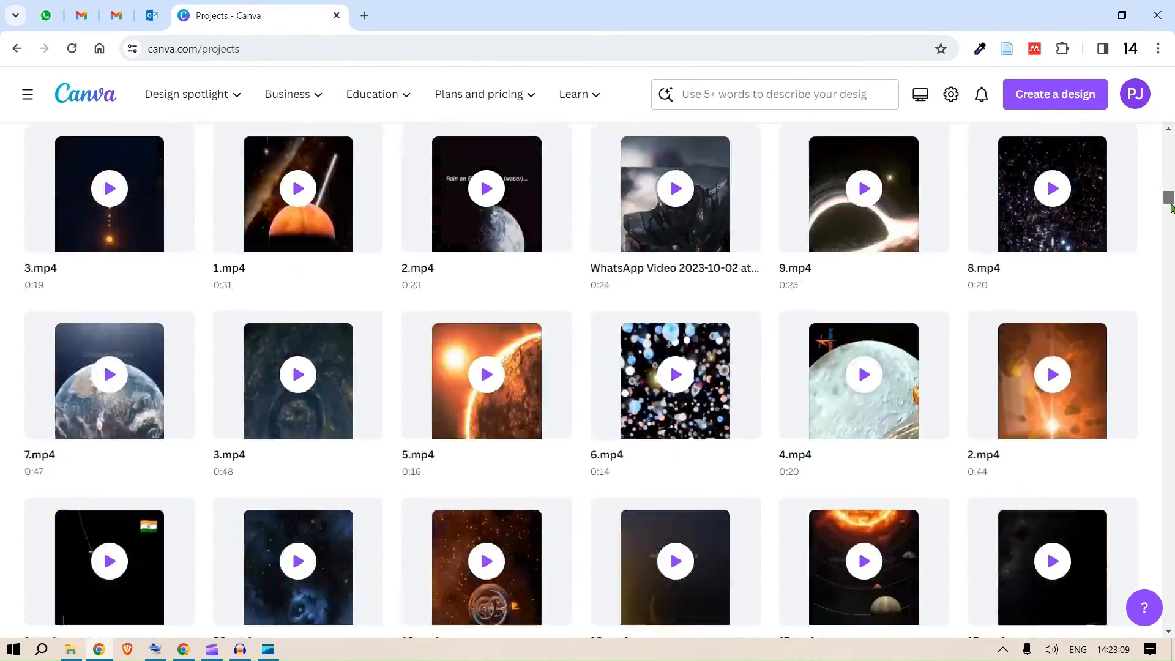
pyautogui.scroll(-3)
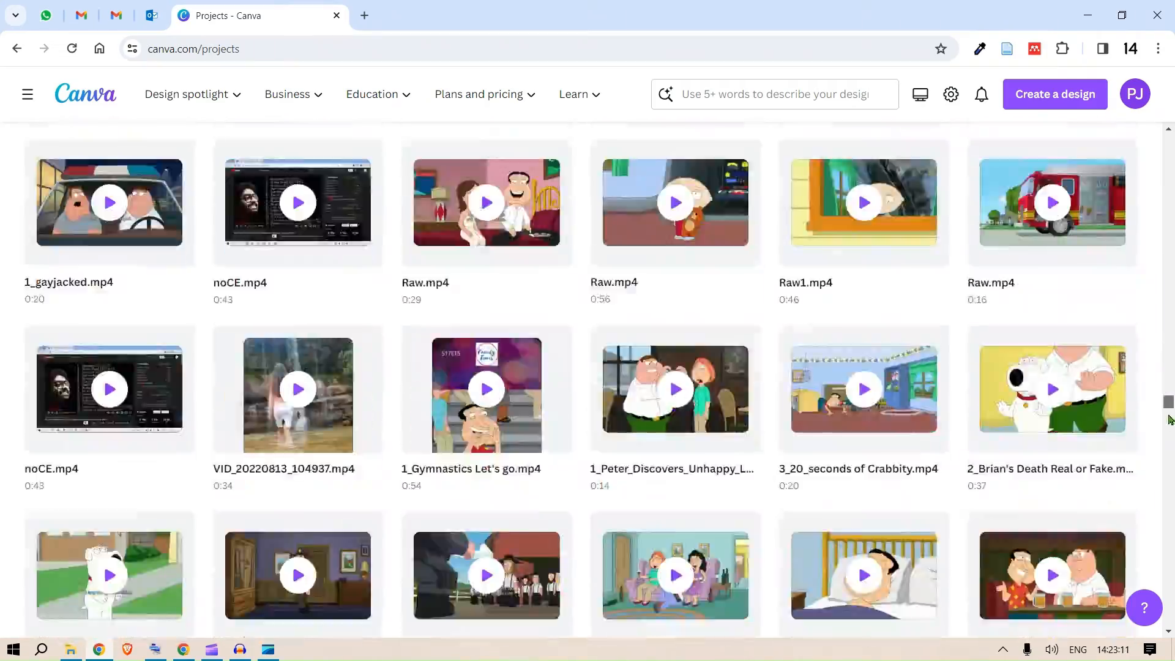
pyautogui.scroll(-3)
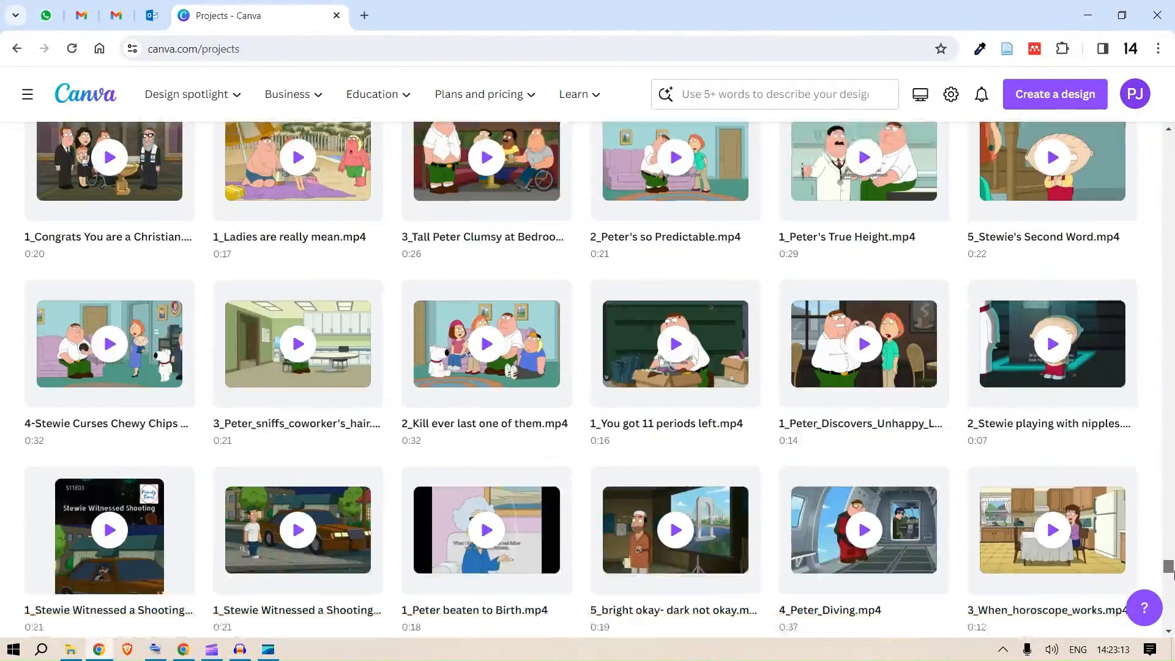
pyautogui.scroll(-3)
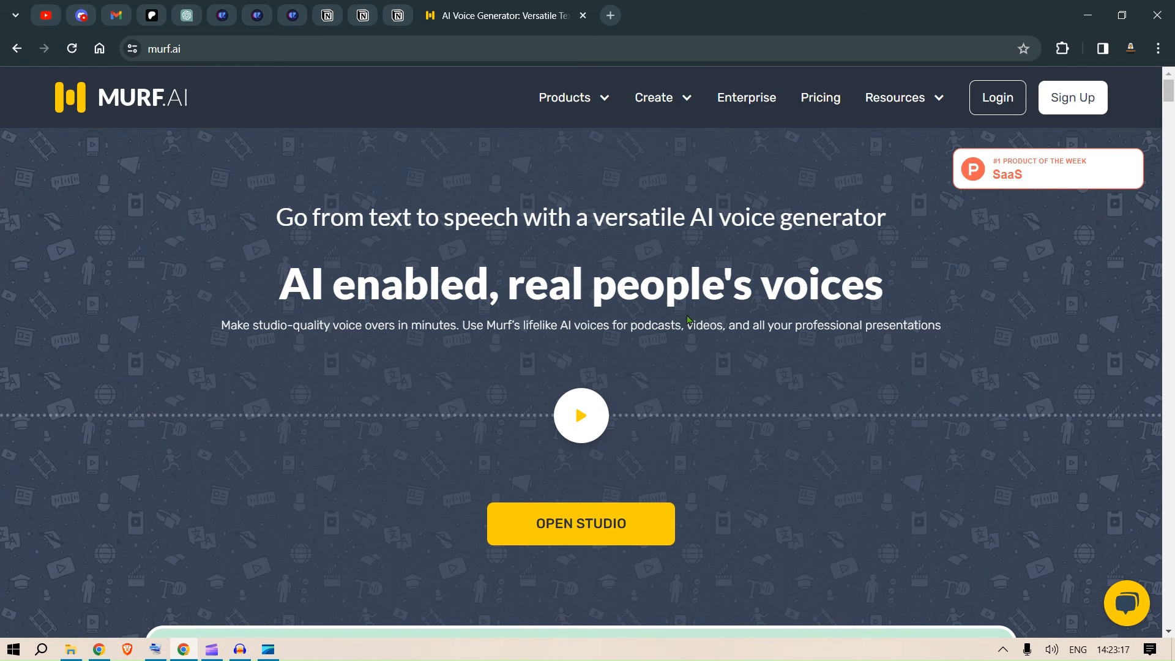
# Step: From Products > Canva add-on, try Murf on Canva to open it in a new Canva video design
pyautogui.click(565, 98)
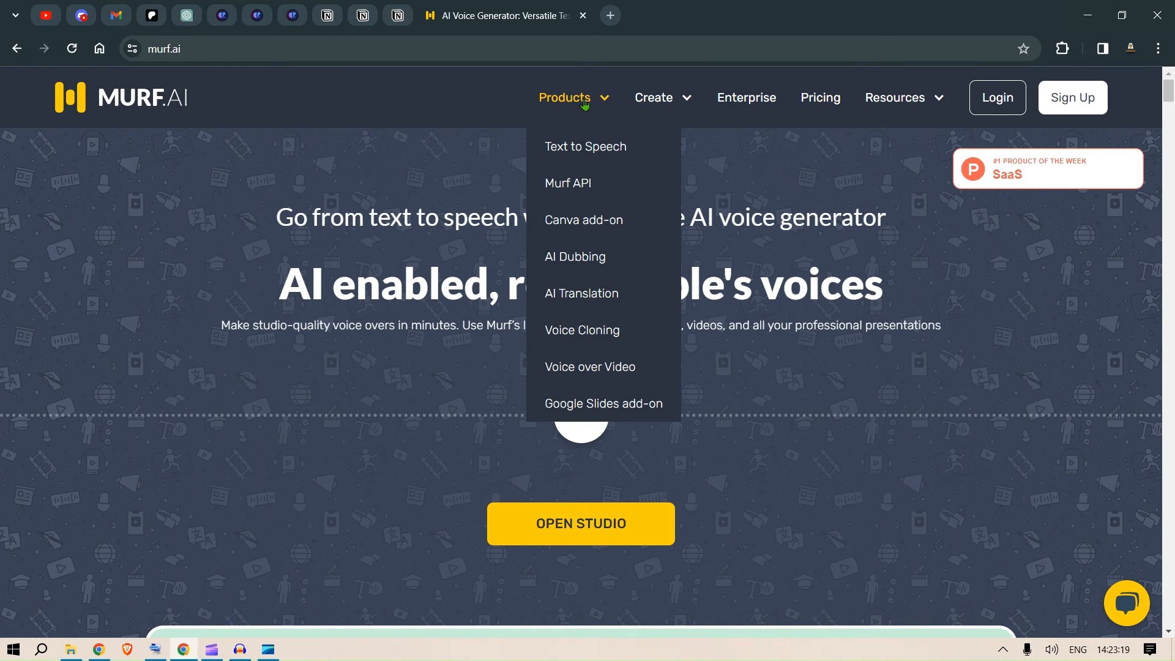
pyautogui.moveTo(582, 219)
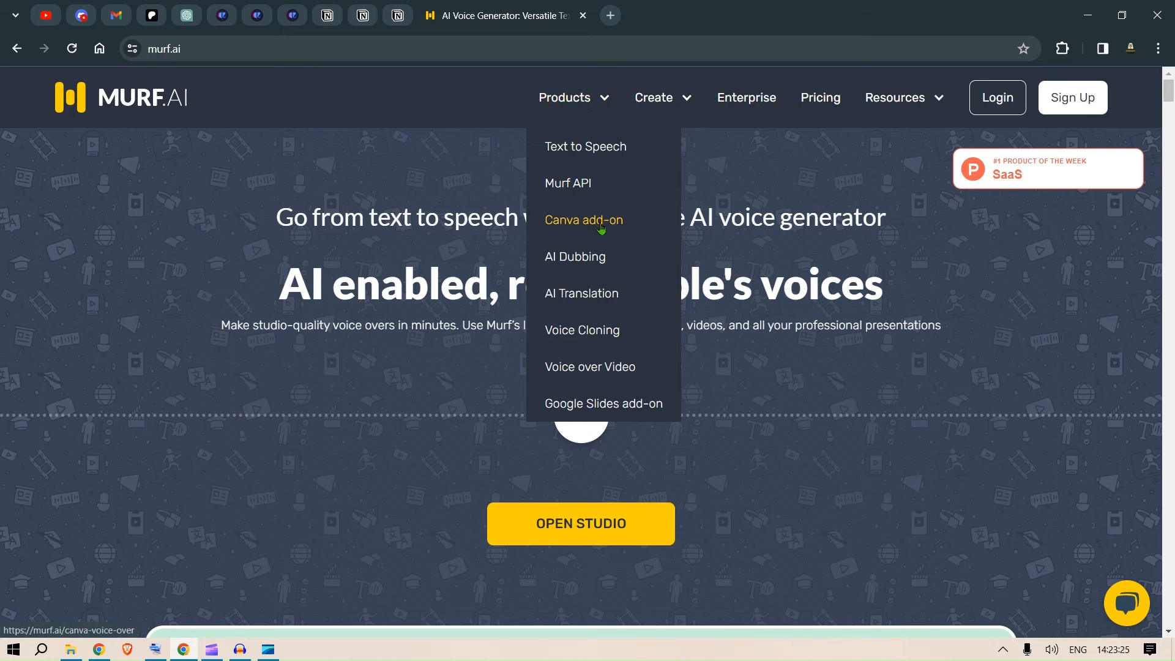
pyautogui.click(582, 219)
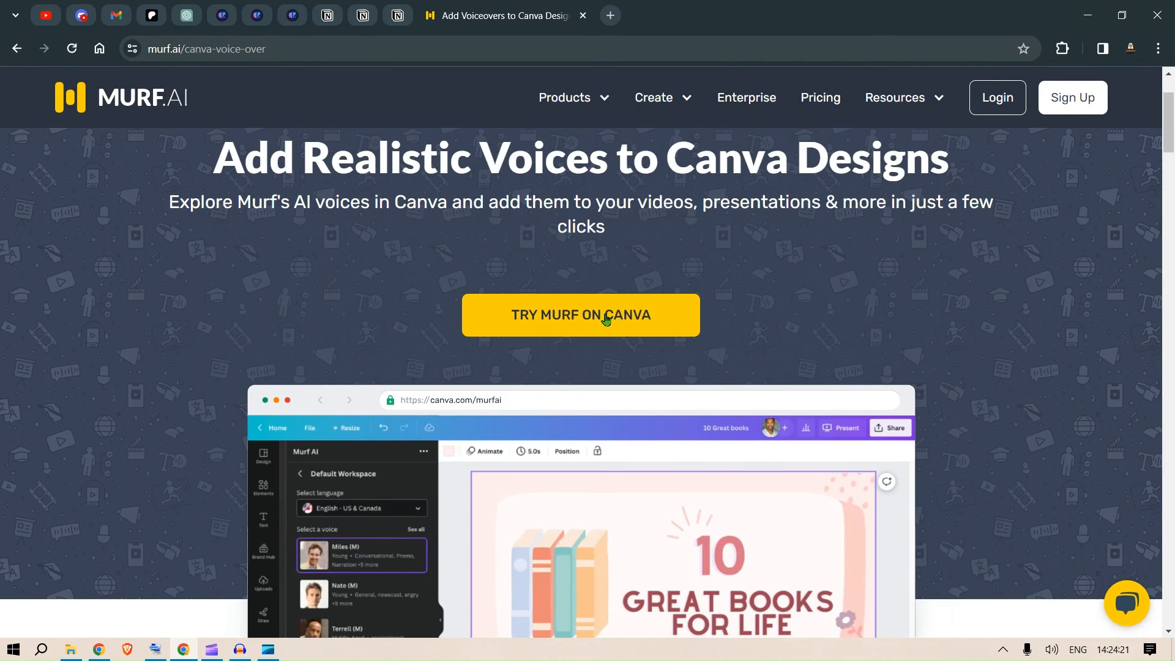
pyautogui.click(580, 315)
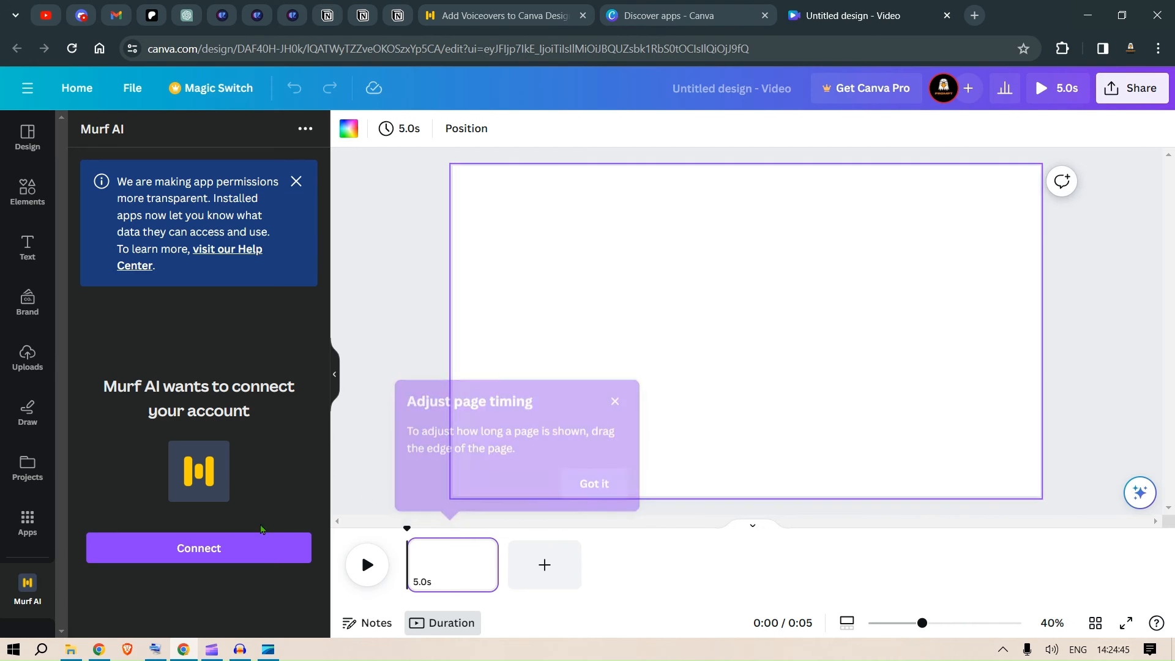
# Step: Connect the Murf AI Canva app to the Murf account and choose the Prompt workspace
pyautogui.click(199, 549)
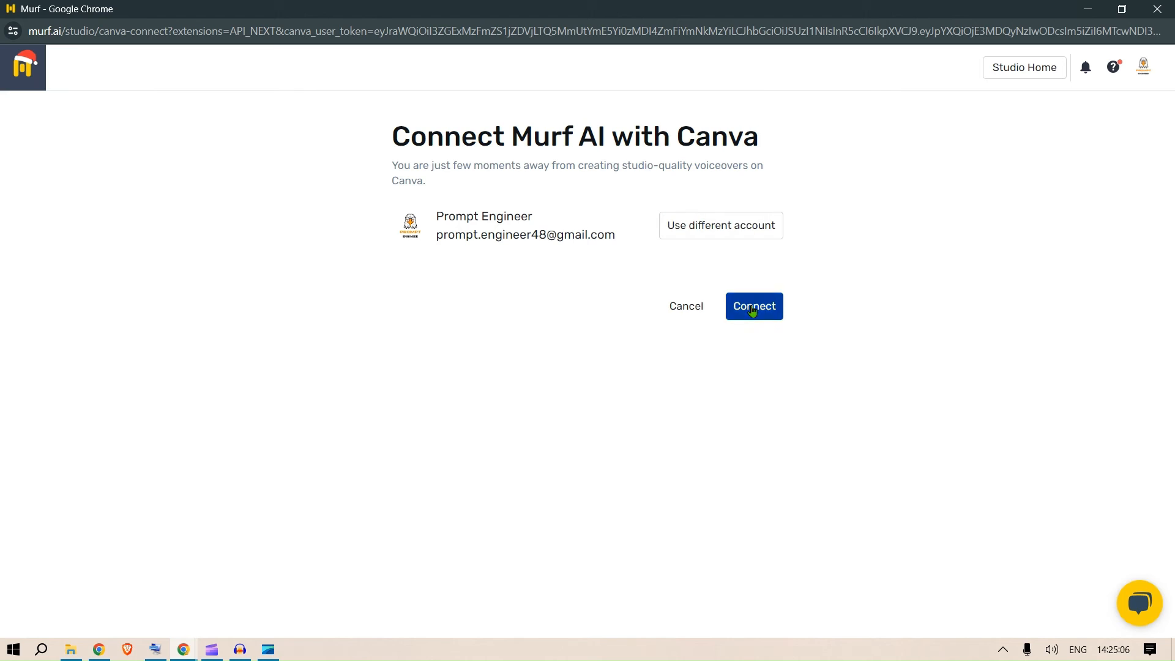
pyautogui.click(754, 306)
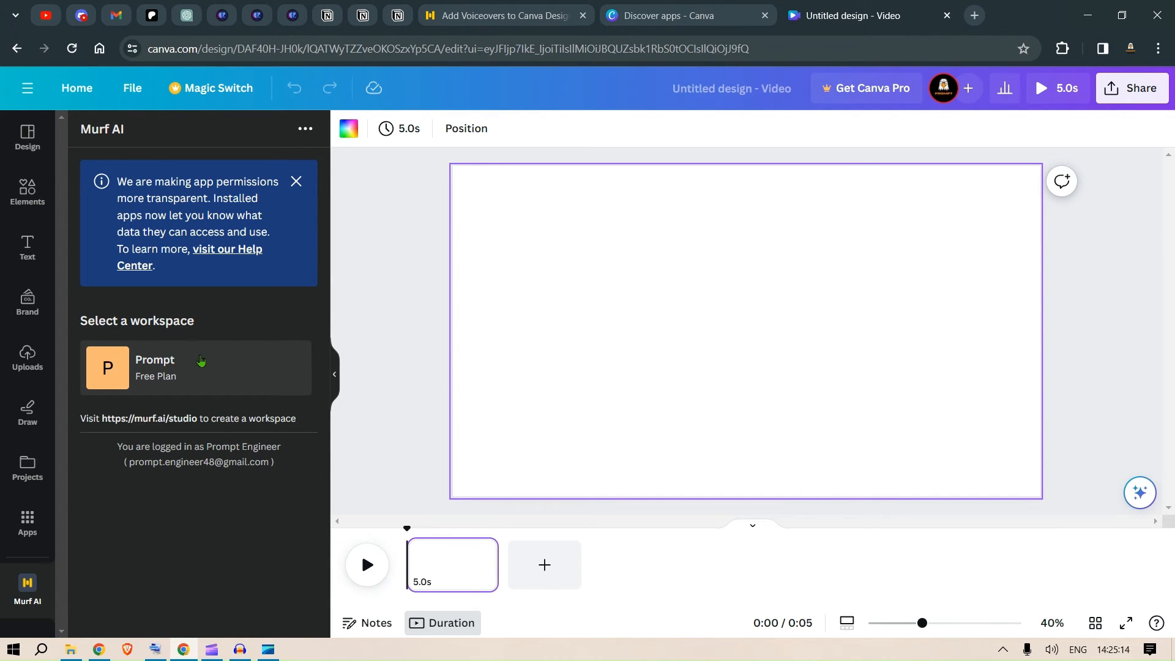
pyautogui.click(195, 368)
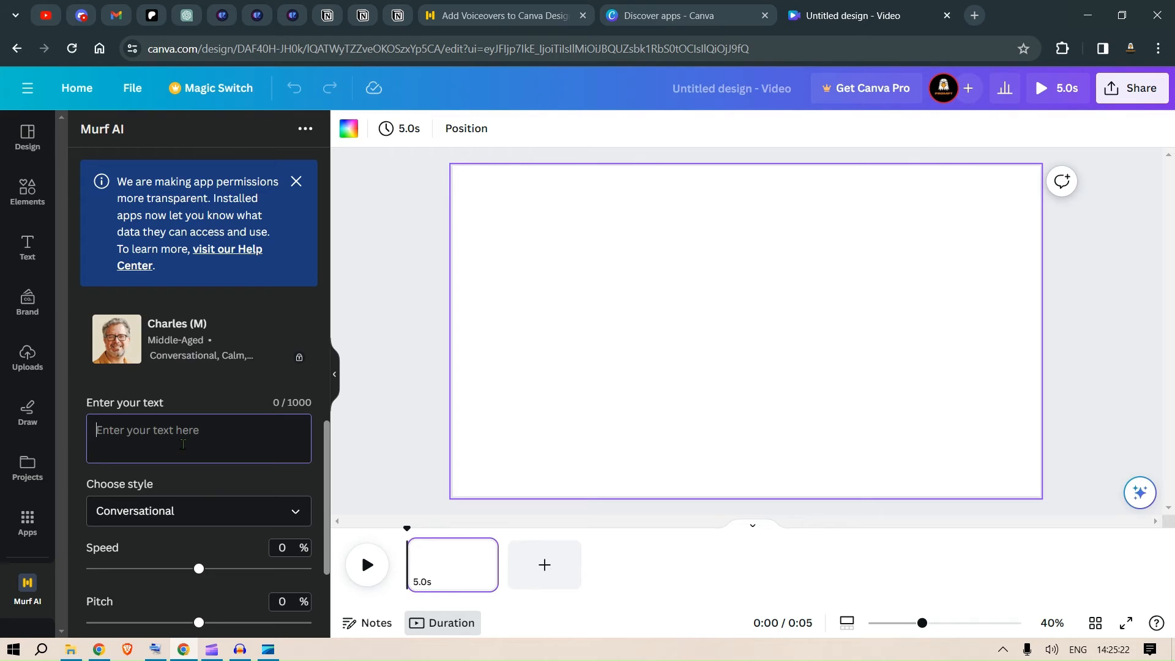
# Step: Enter the script 'Hello, this is your friend. Welcome to my channel'
pyautogui.write('Hello, This is your friend.')
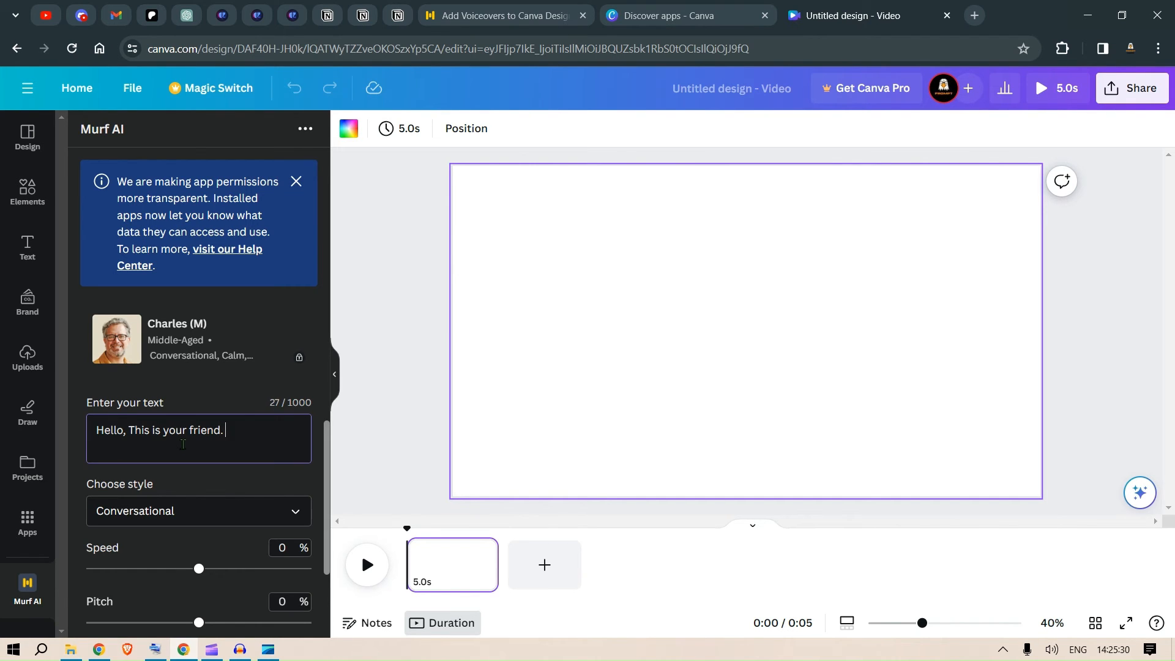
pyautogui.write('Welcome to m')
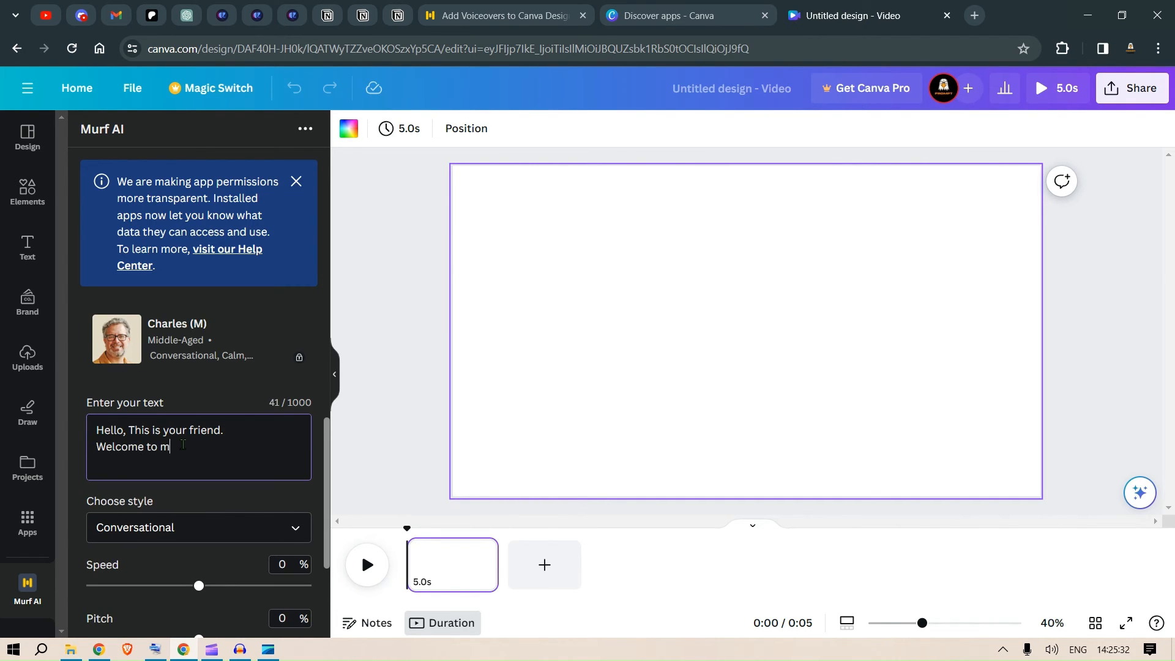
pyautogui.write('y channel')
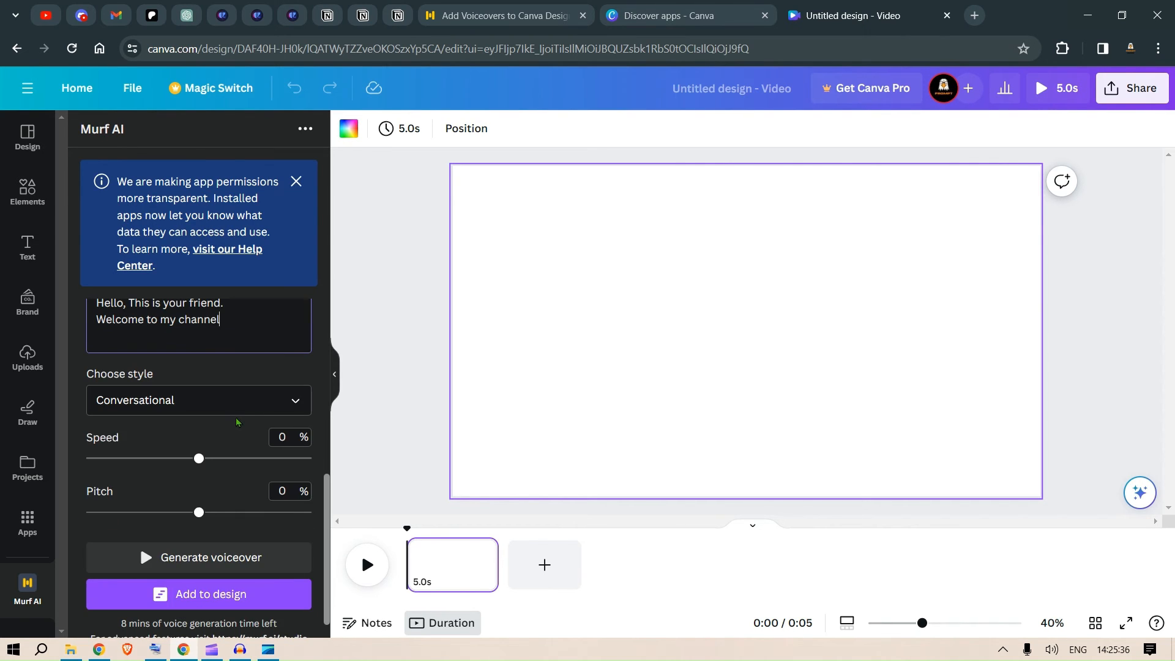
# Step: Set the speaking style, speed 5%, choose Harry's voice after trying Hazel, and generate the voiceover
pyautogui.click(198, 399)
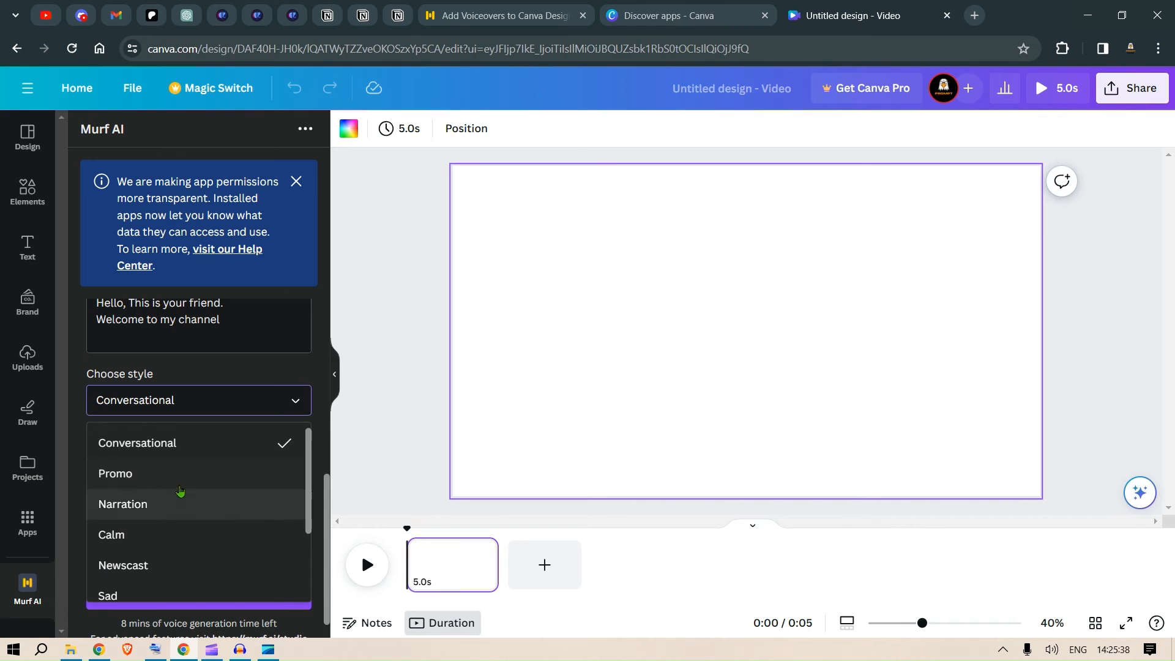
pyautogui.click(115, 473)
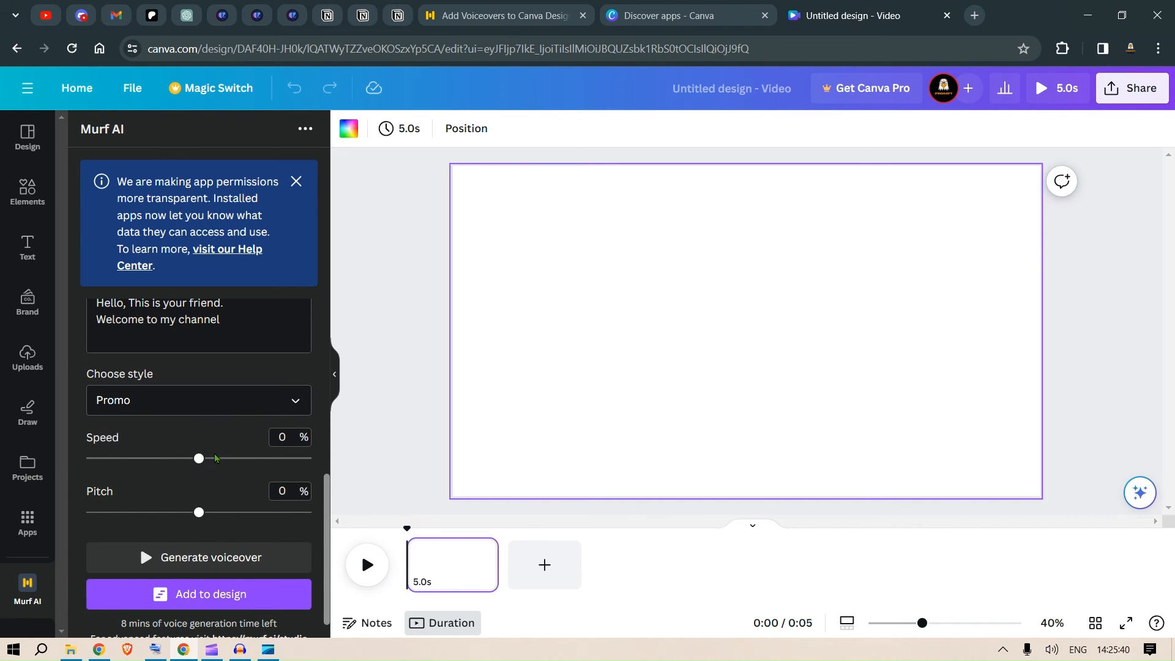
pyautogui.moveTo(199, 458); pyautogui.dragTo(208, 458)
pyautogui.write('5')
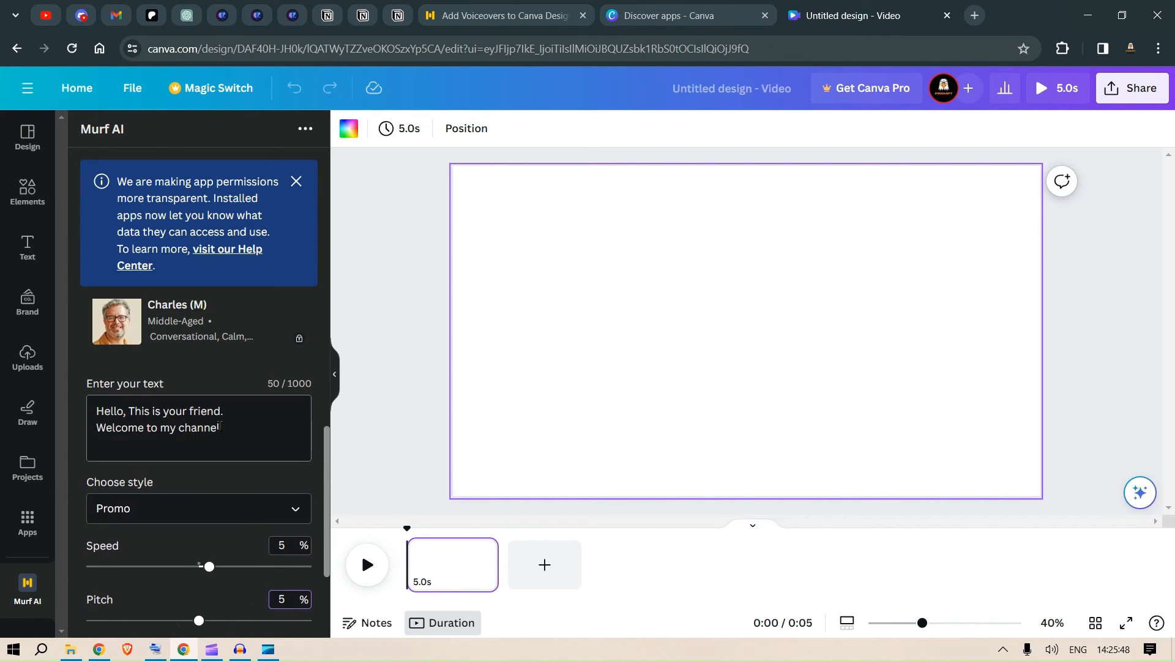
pyautogui.click(198, 379)
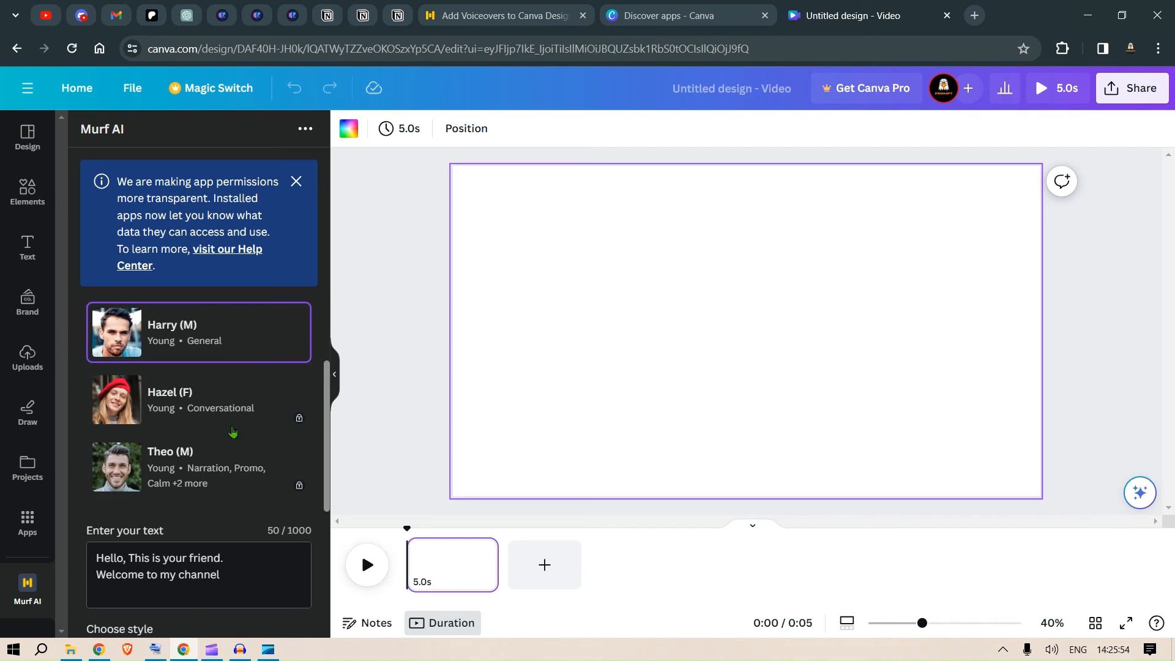
pyautogui.click(198, 399)
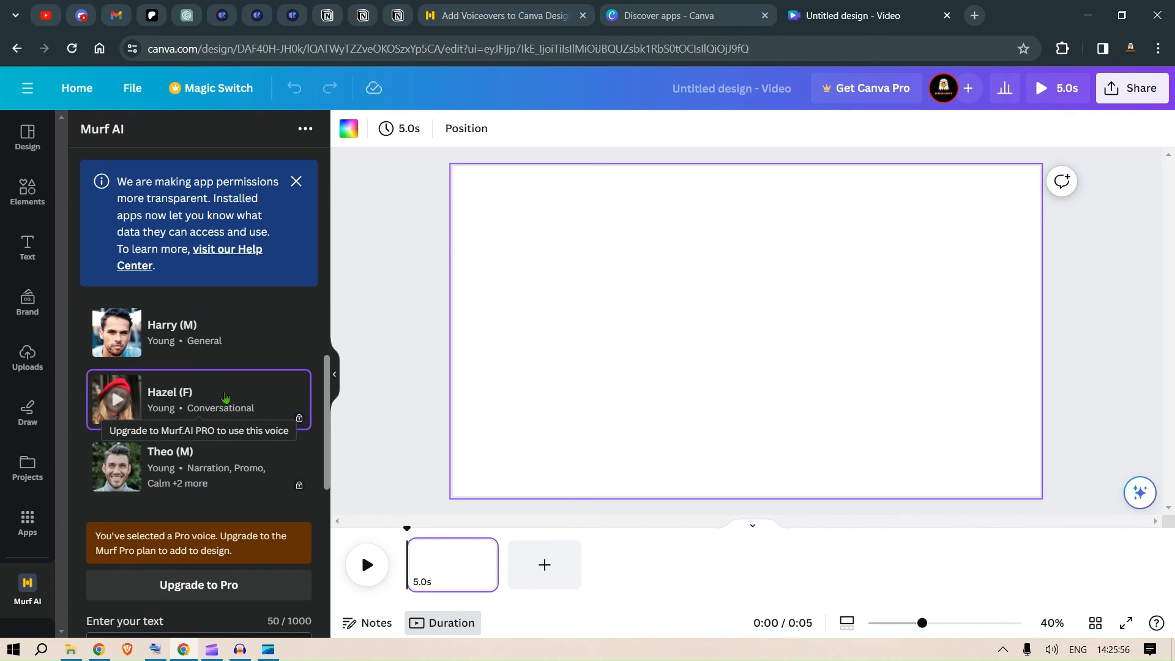
pyautogui.click(198, 332)
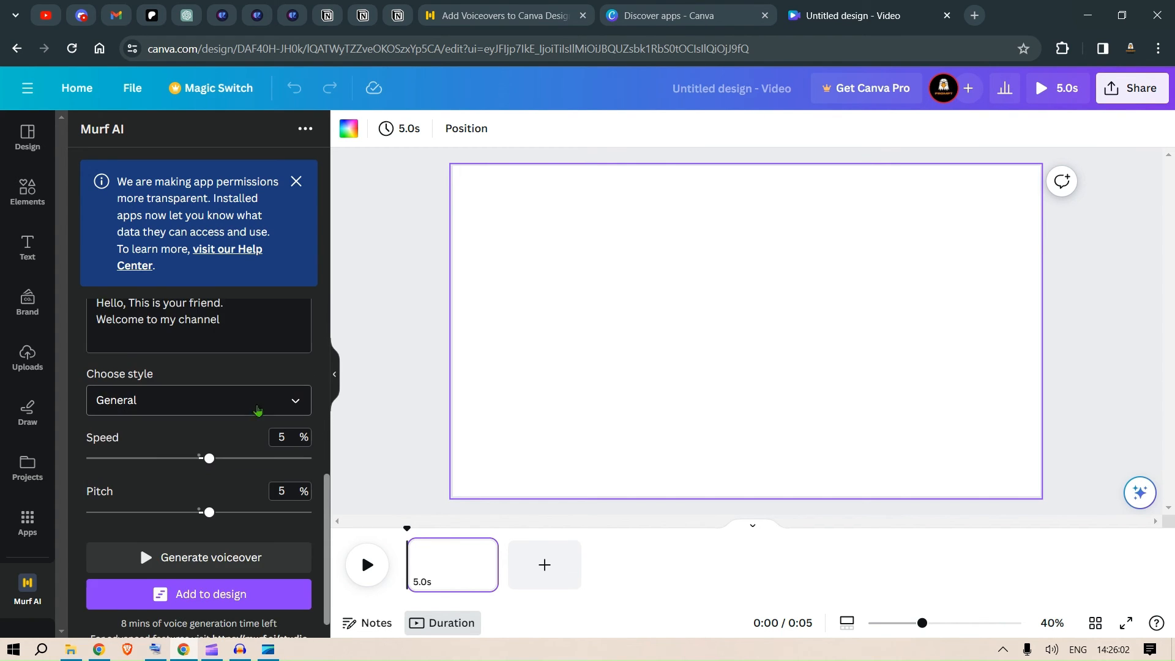
pyautogui.click(211, 557)
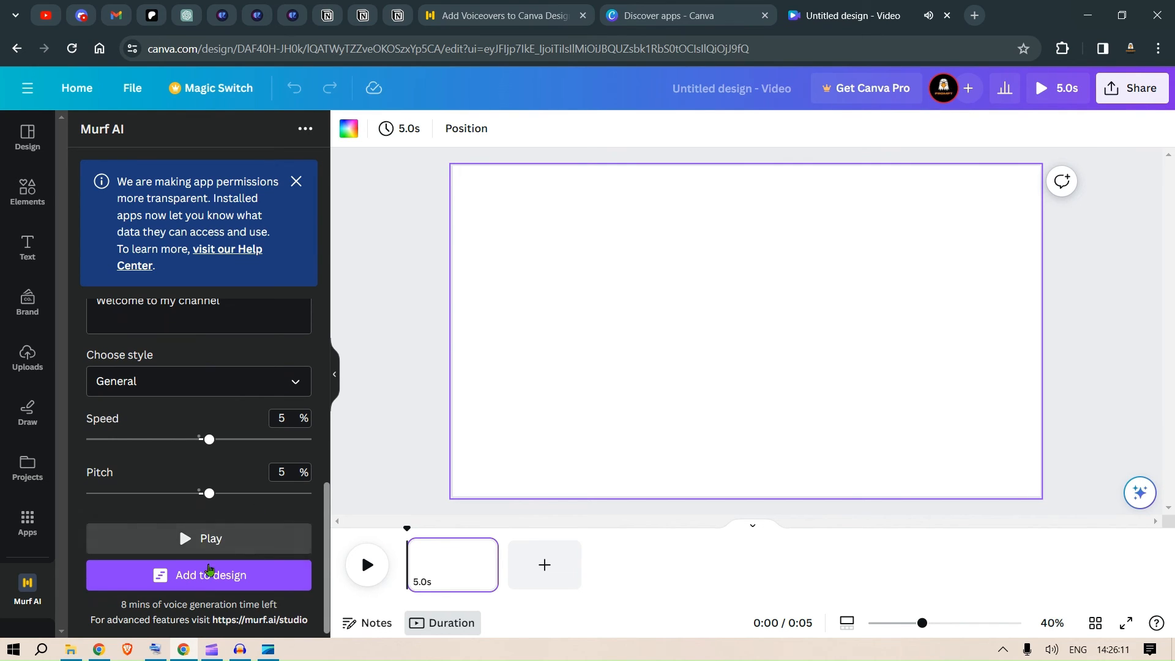
# Step: Add the voiceover to the design and search Elements for 'welcome' videos
pyautogui.click(198, 575)
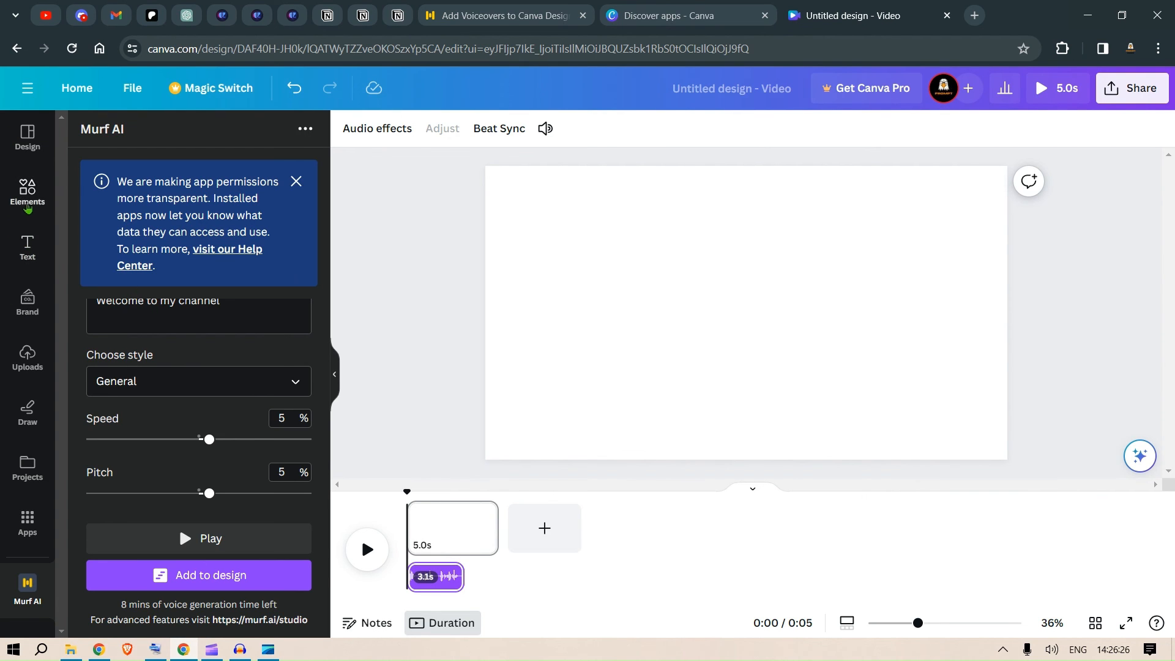
pyautogui.click(27, 194)
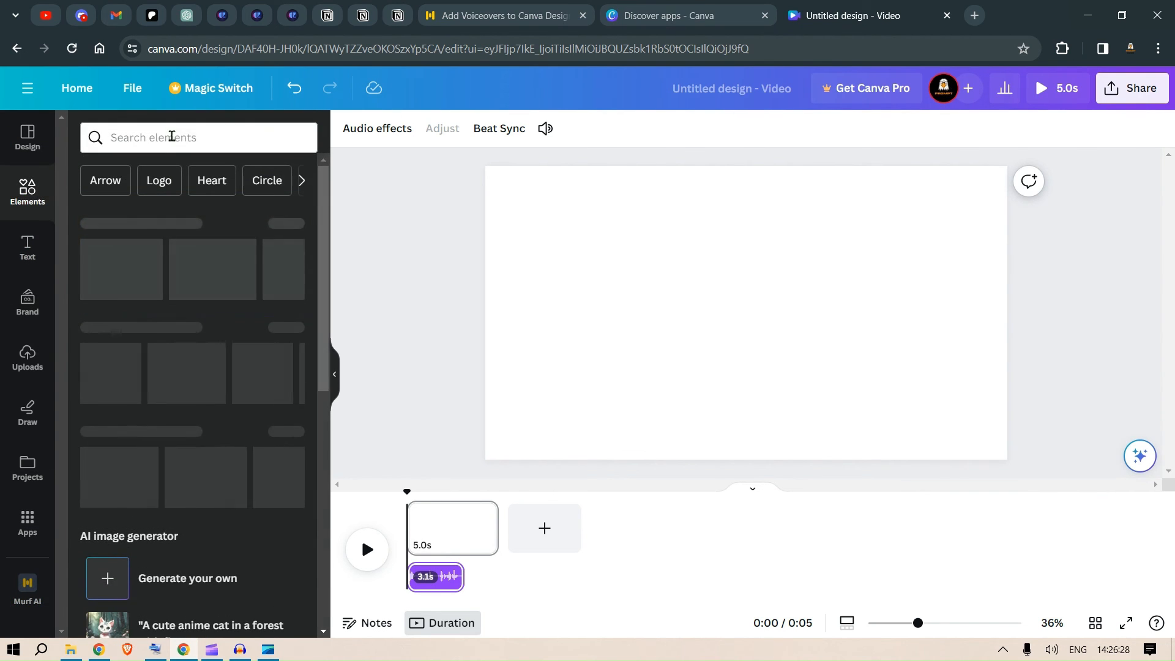
pyautogui.write('vid')
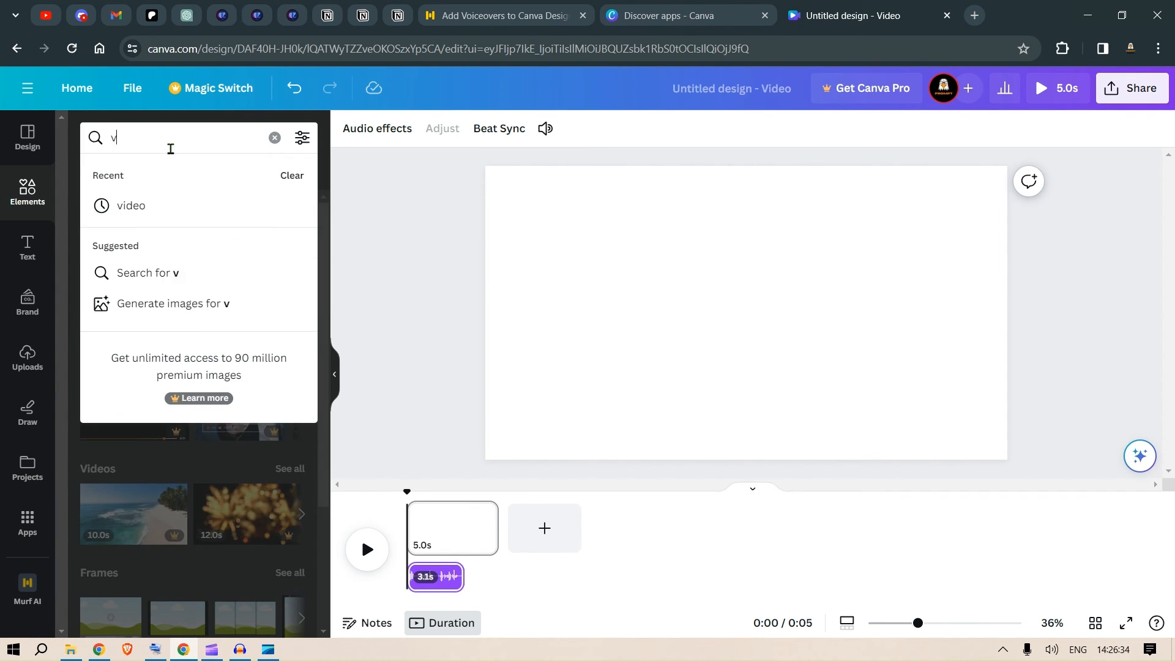
pyautogui.write('welcome')
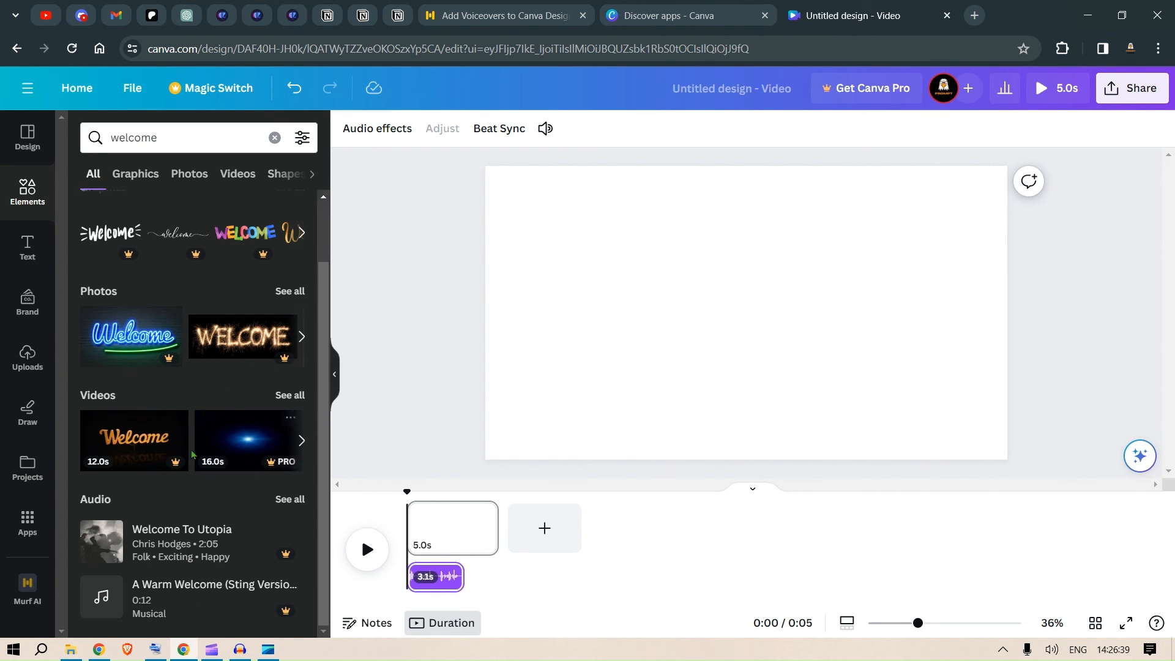
pyautogui.moveTo(309, 393)
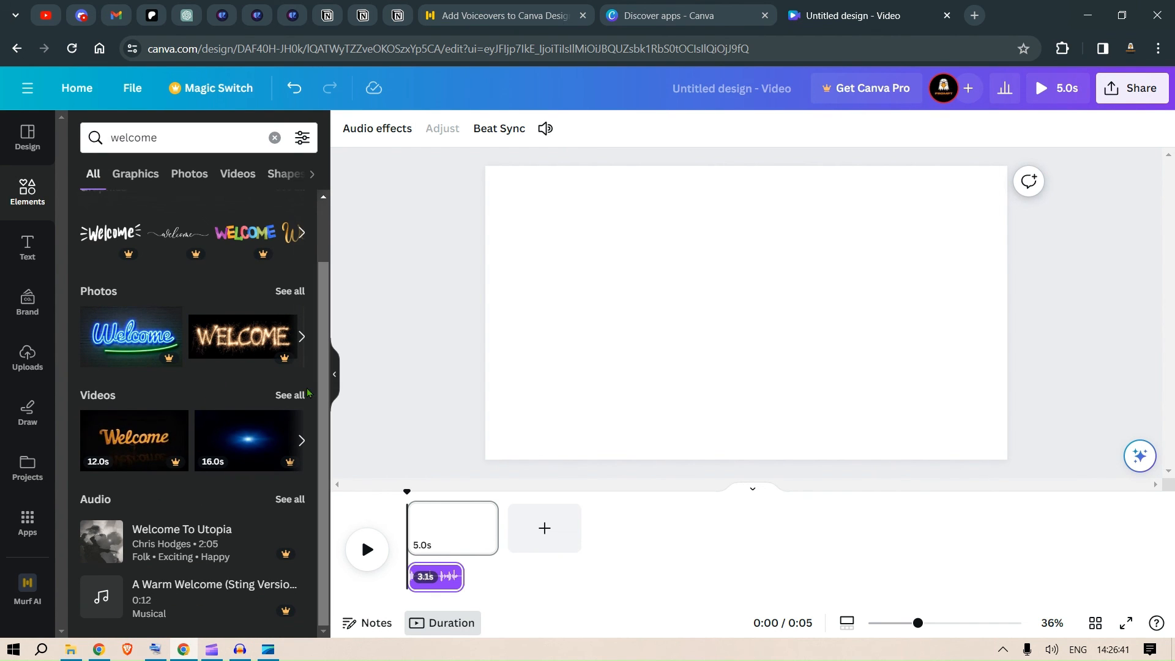
# Step: Add the smiling waving-man video and set it as the page background
pyautogui.click(236, 172)
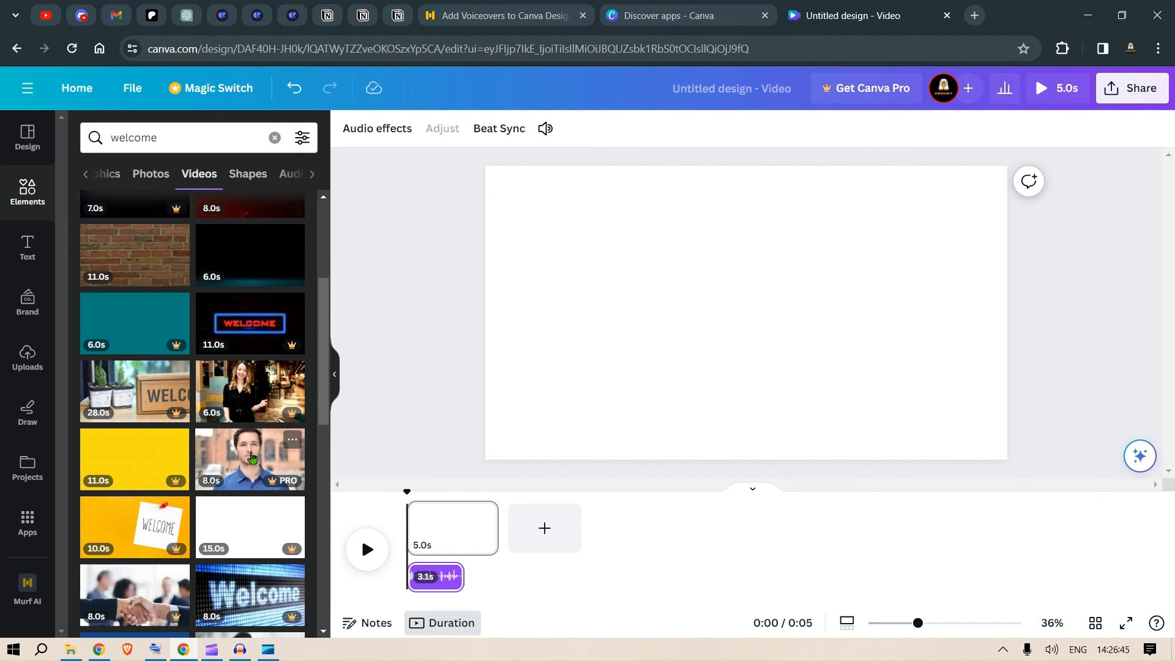
pyautogui.click(249, 458)
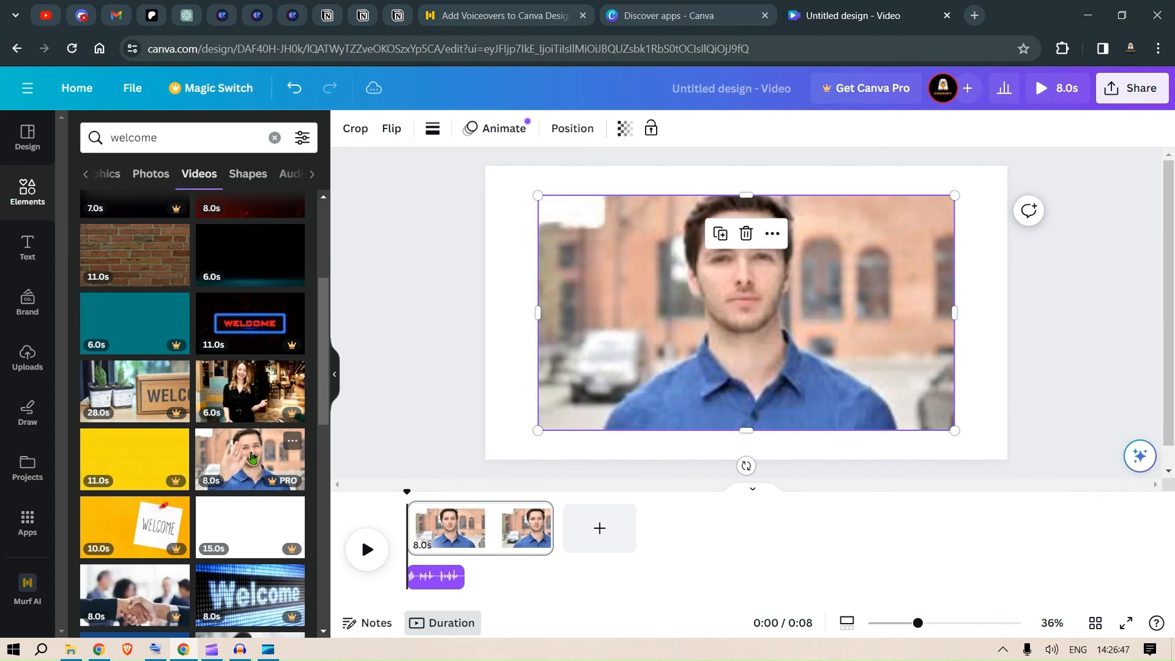
pyautogui.click(746, 312)
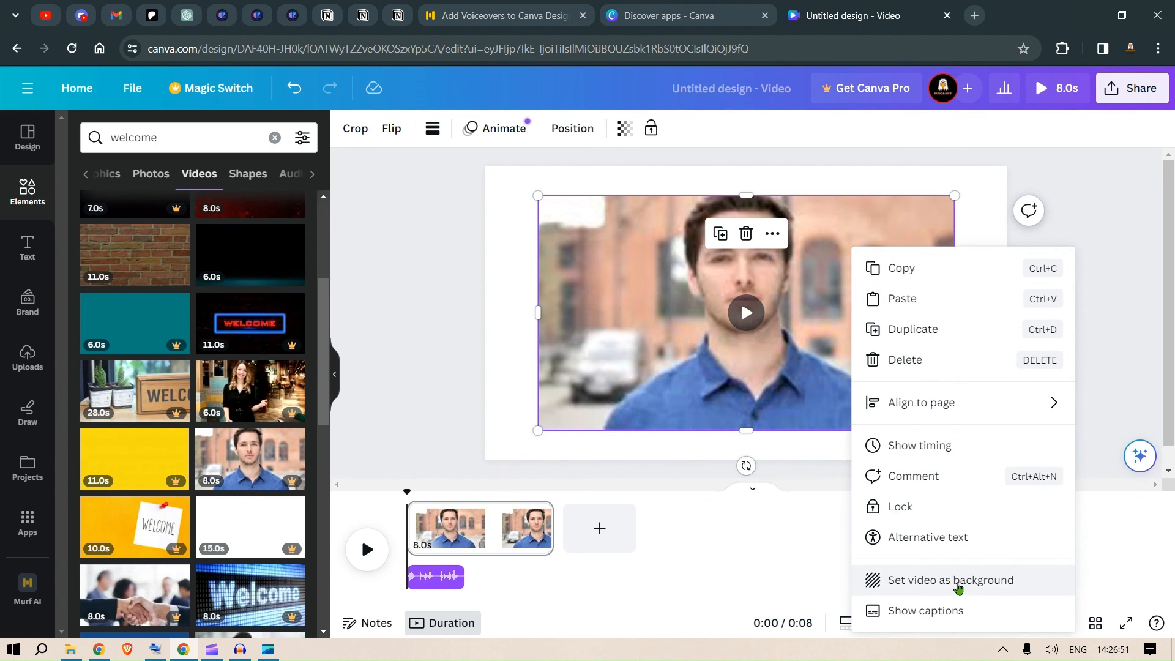
pyautogui.click(950, 585)
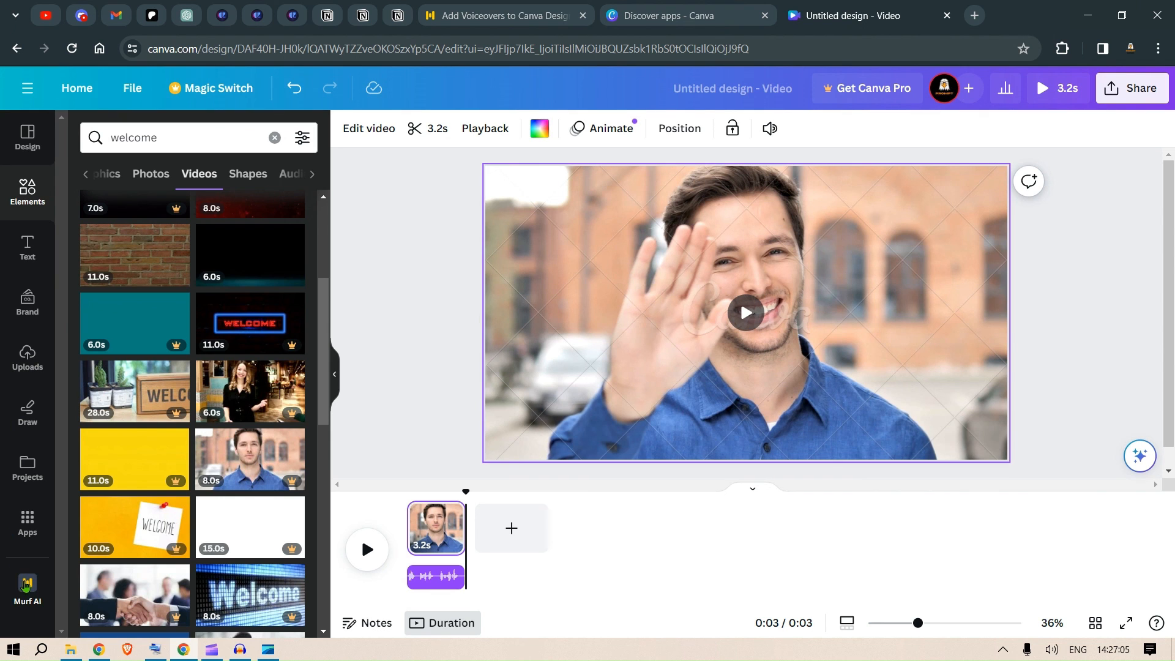
pyautogui.click(27, 589)
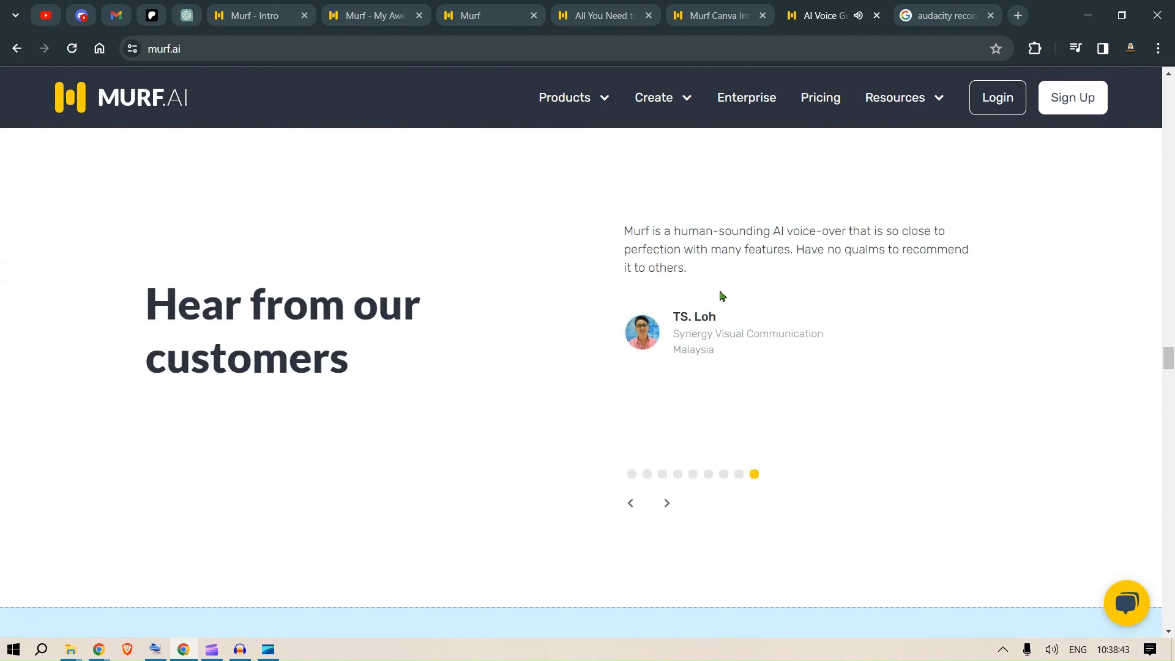
# Step: Scroll the Murf AI homepage back up to its top hero section
pyautogui.scroll(3)
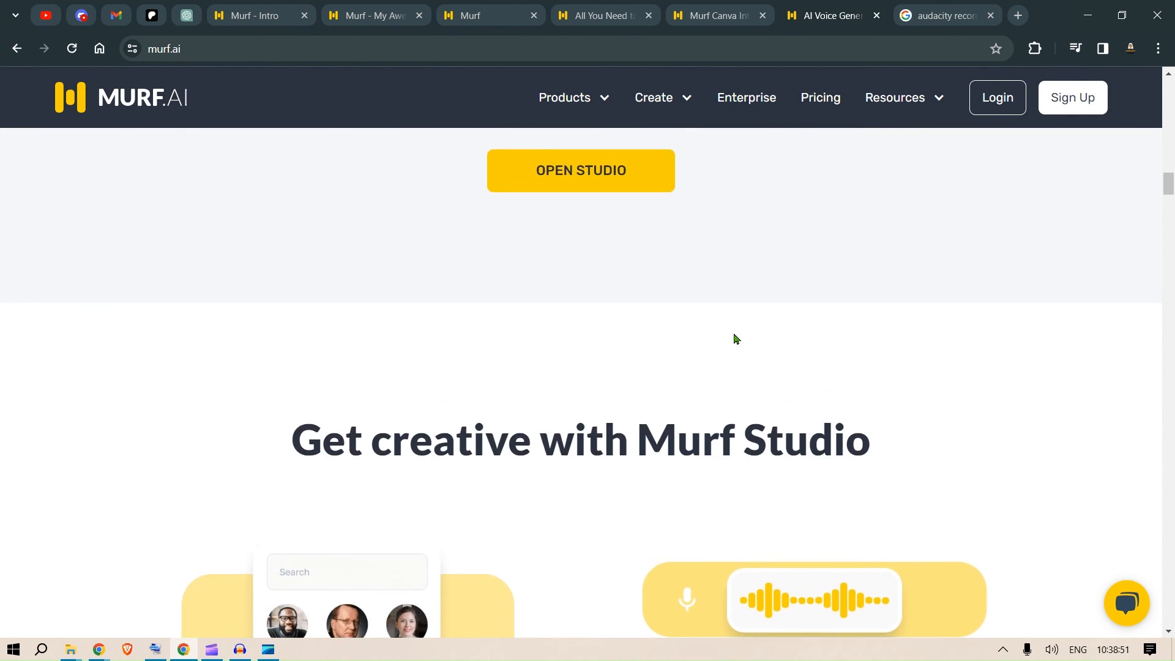
pyautogui.scroll(-3)
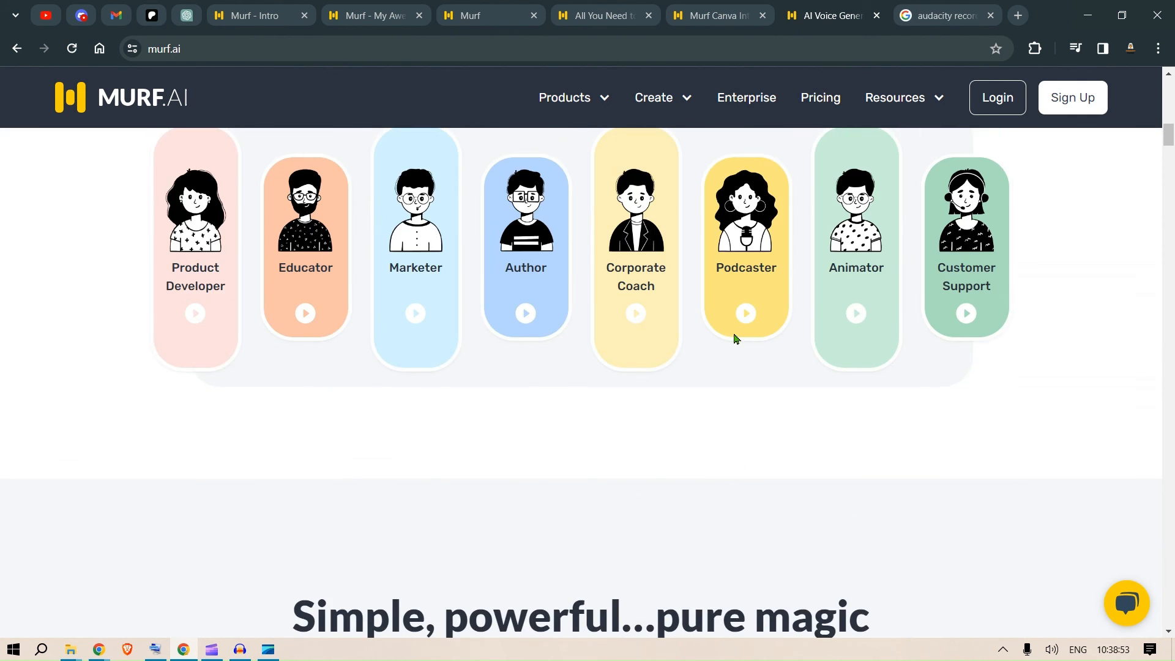
pyautogui.scroll(3)
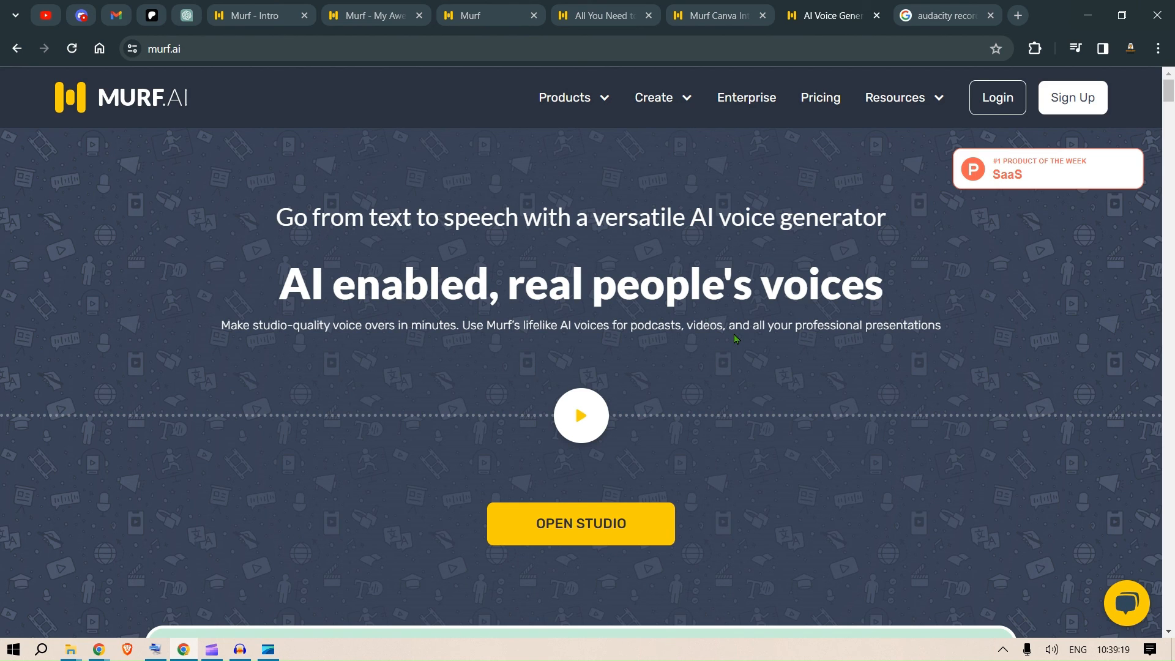
pyautogui.moveTo(807, 370)
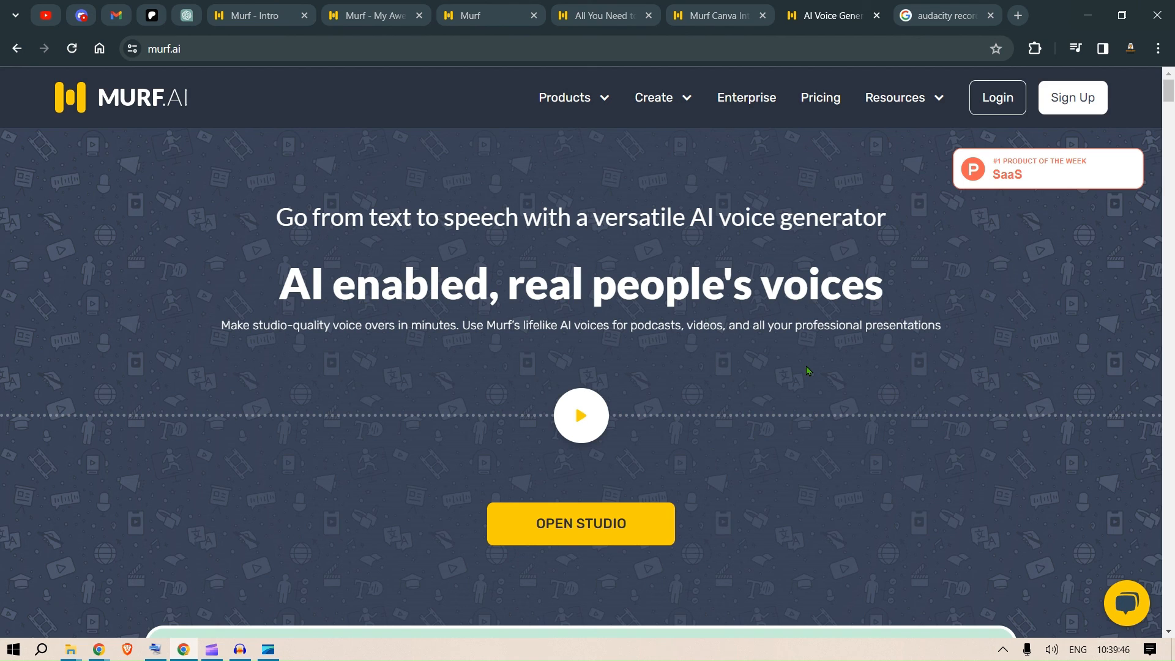
pyautogui.moveTo(755, 299)
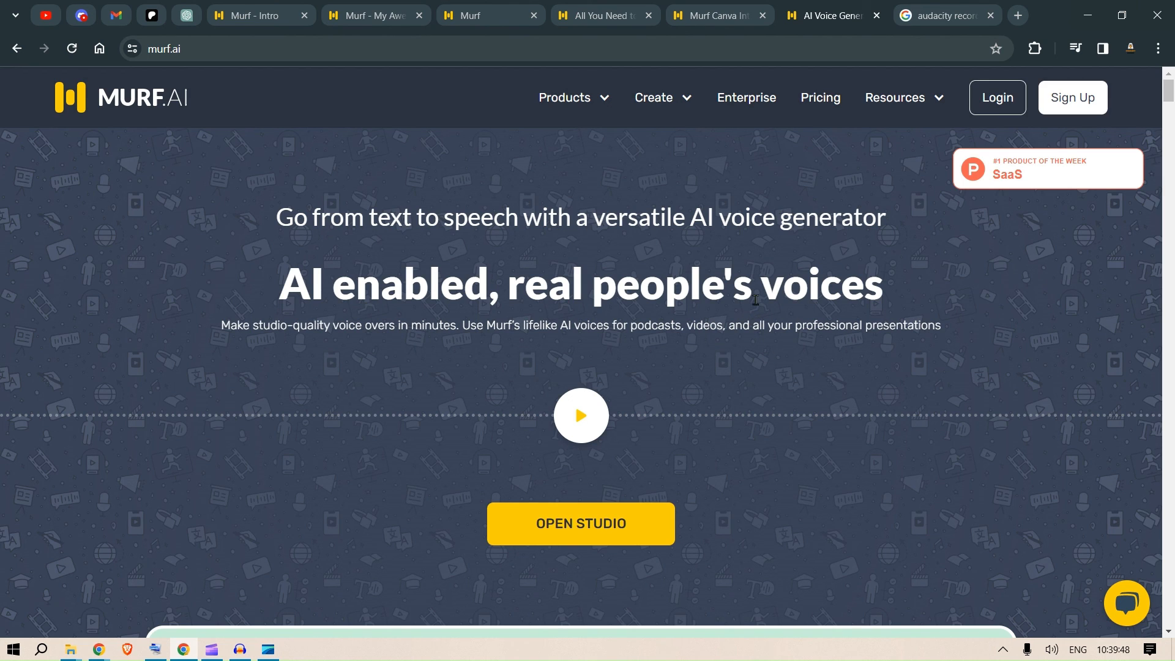